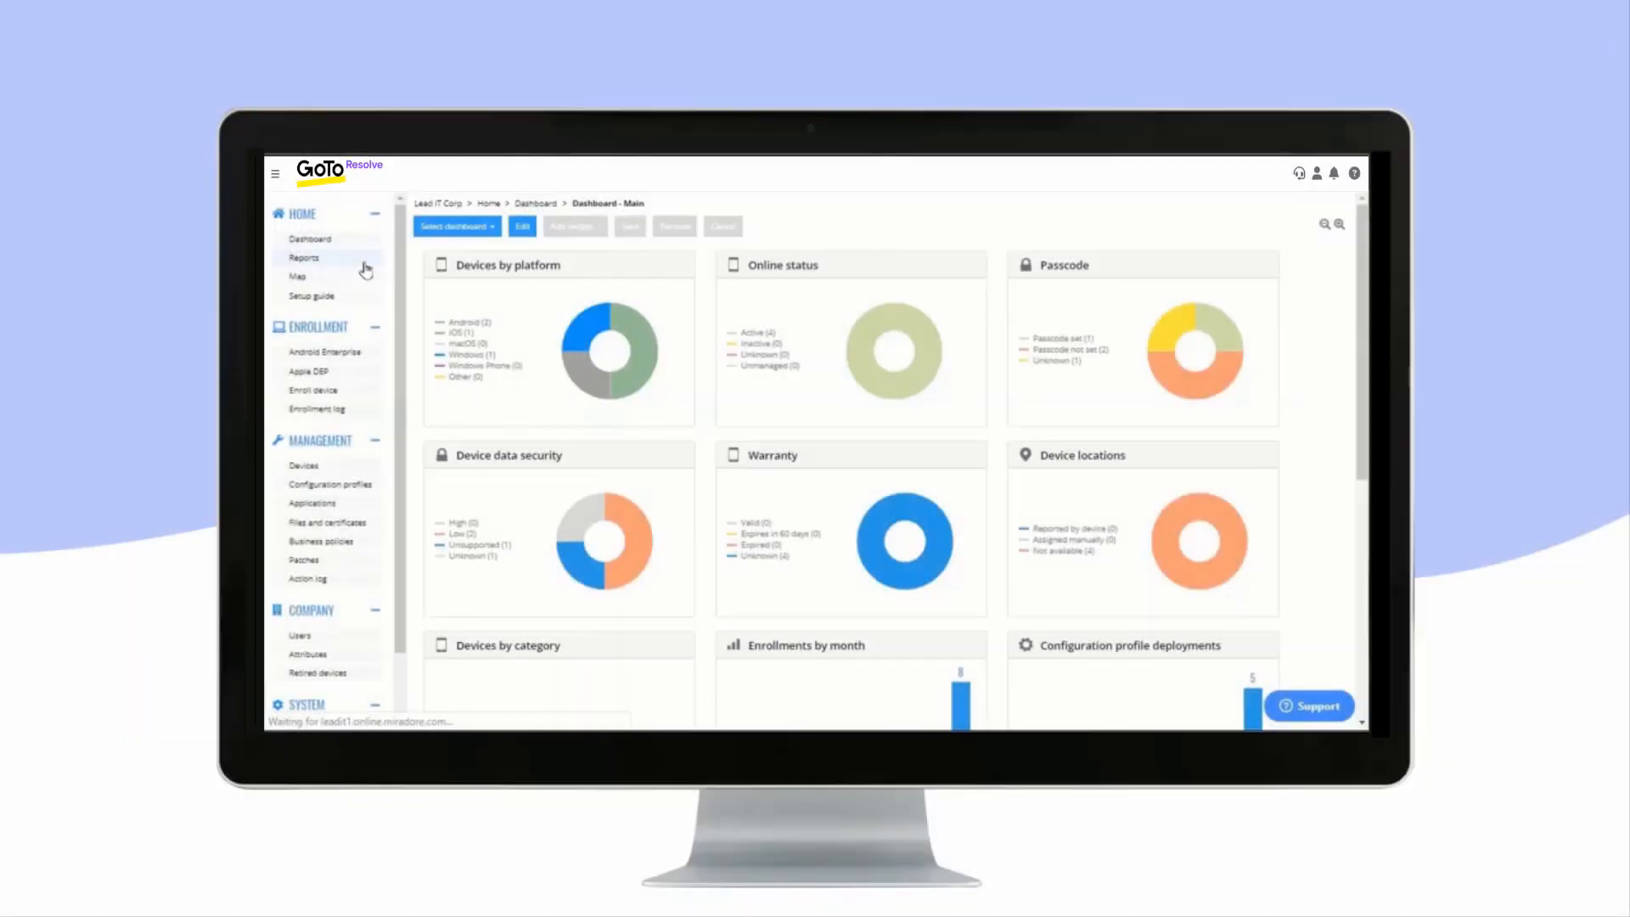
- Browse the Reports list with its LowStorage report, then the device location map
{"action": "left_click", "coordinate": [304, 258]}
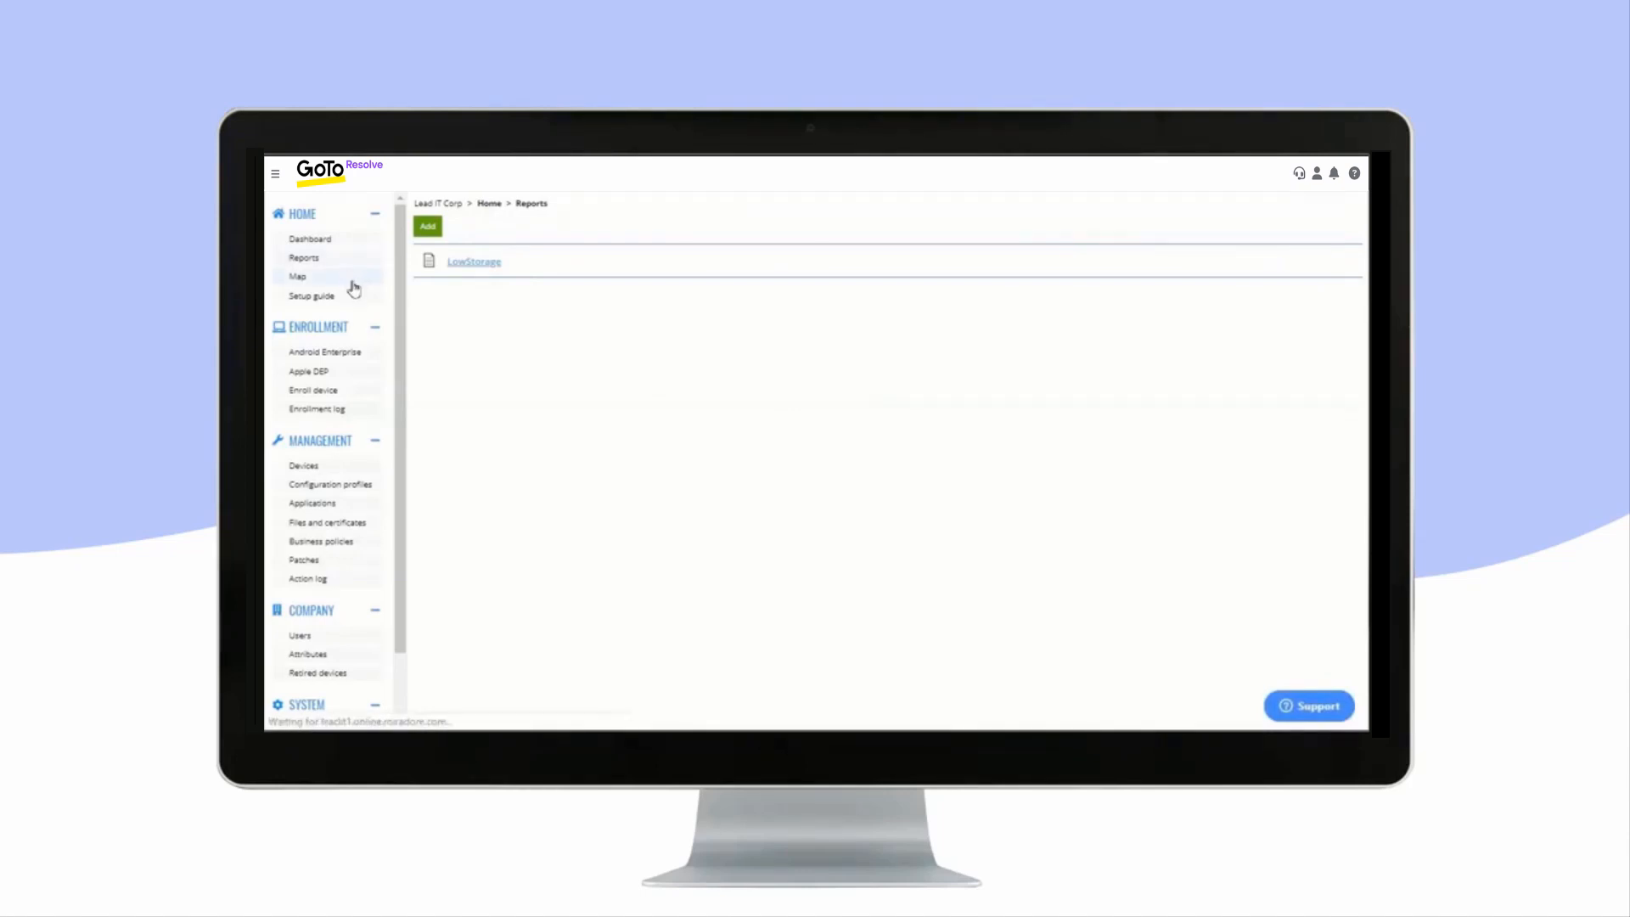
{"action": "left_click", "coordinate": [297, 275]}
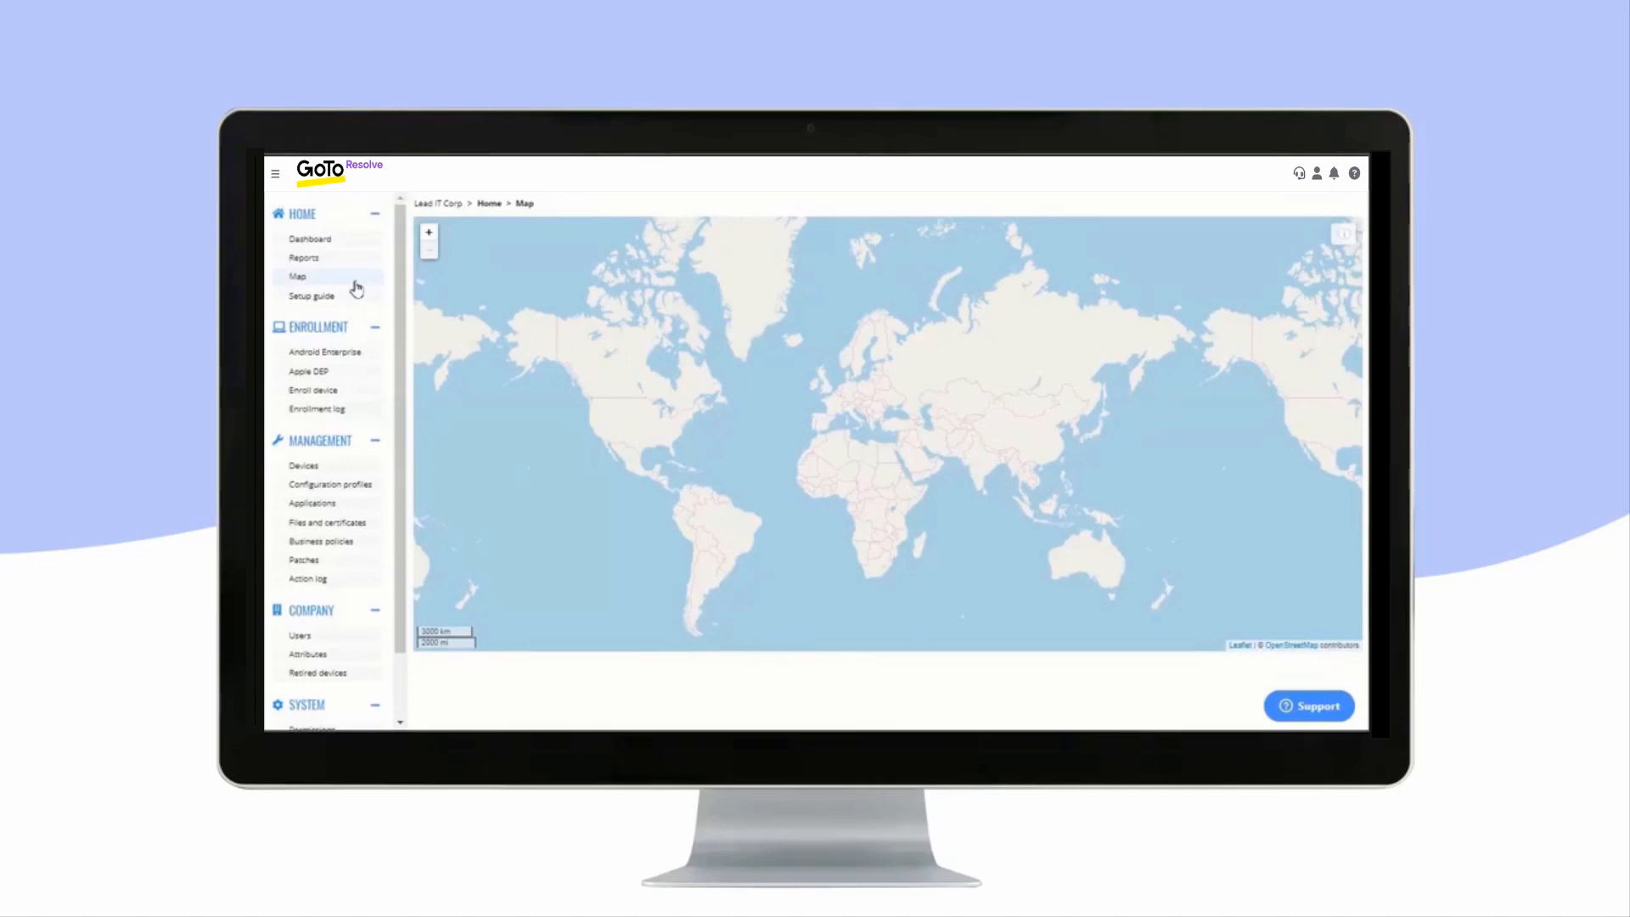
{"action": "mouse_move", "coordinate": [357, 300]}
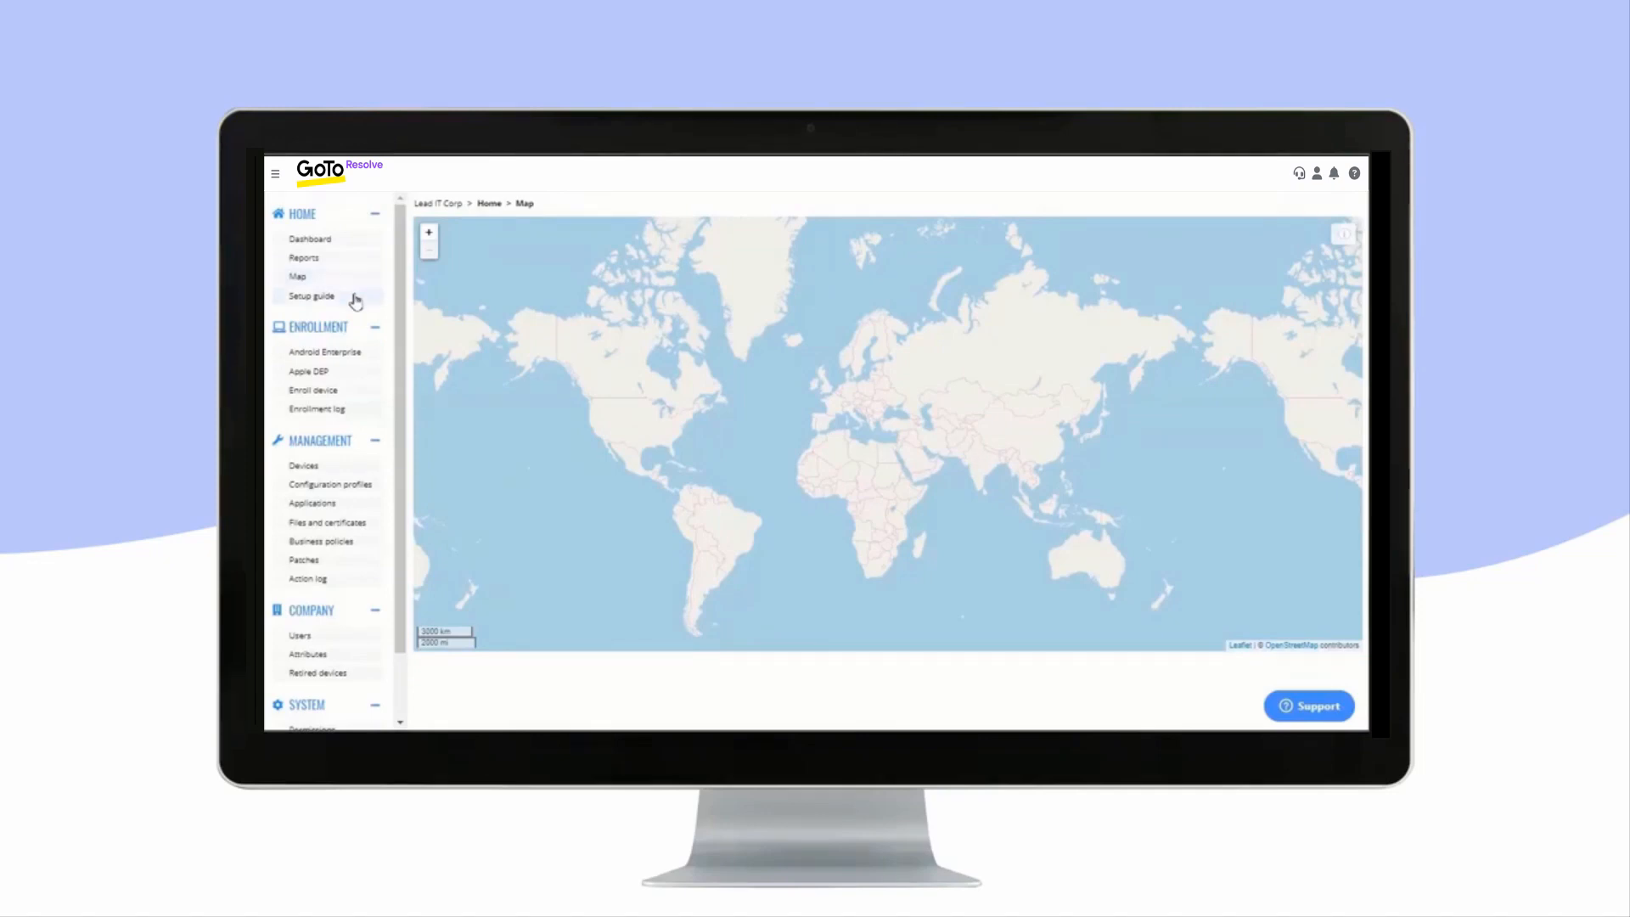
{"action": "mouse_move", "coordinate": [312, 296]}
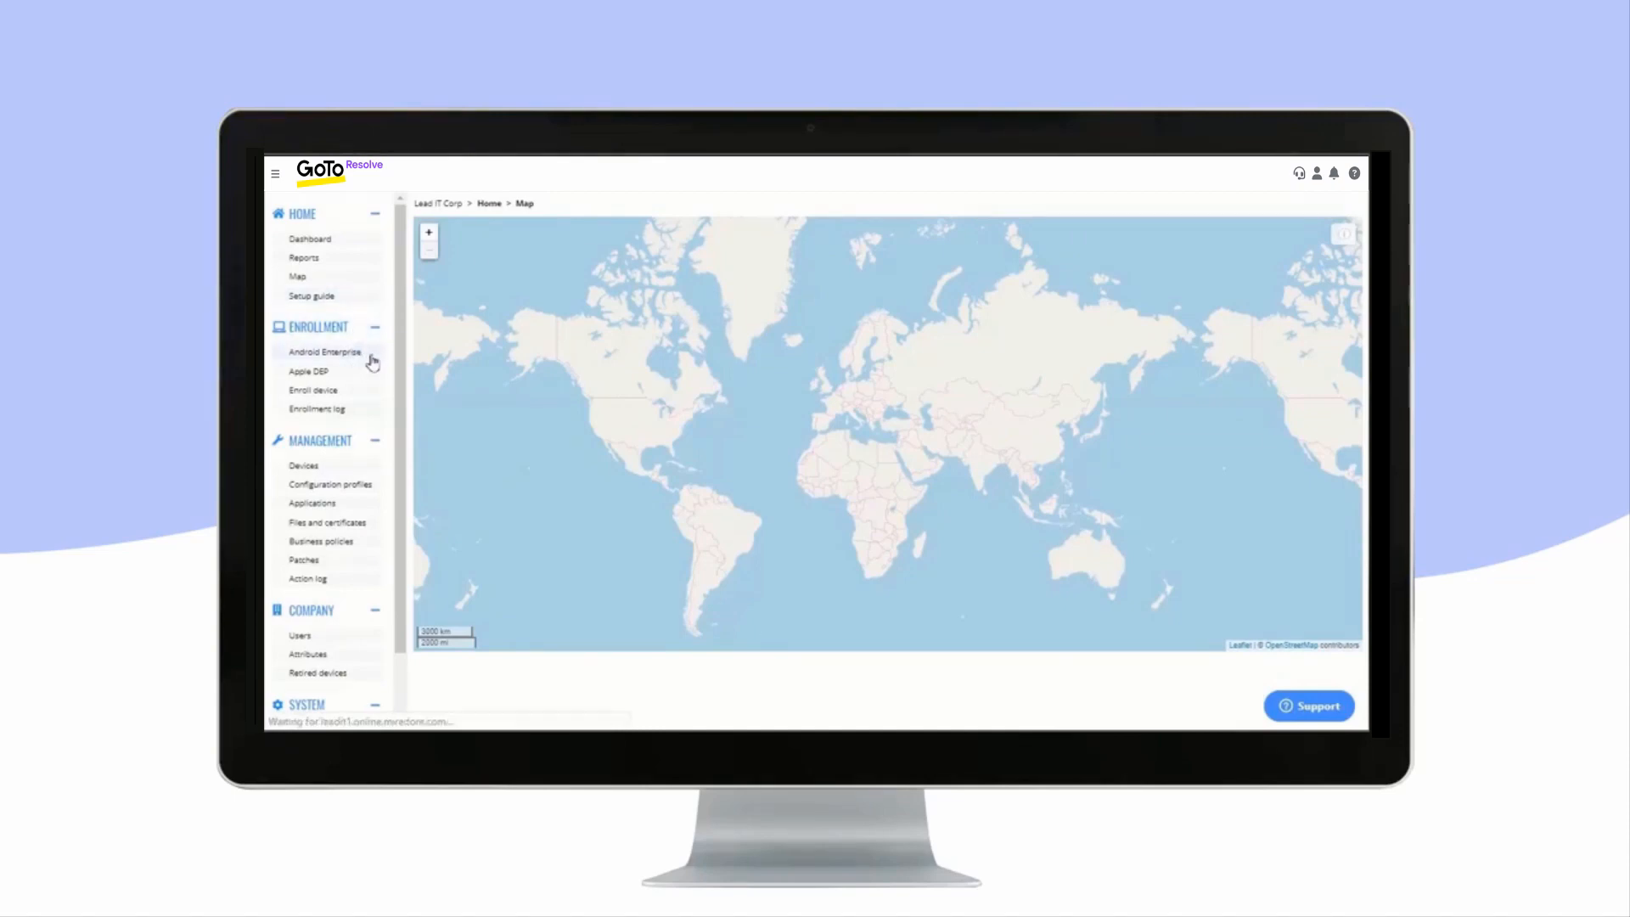
- View the Android Enterprise, Apple DEP, Enroll device and Enrollment log pages in turn
{"action": "left_click", "coordinate": [324, 351]}
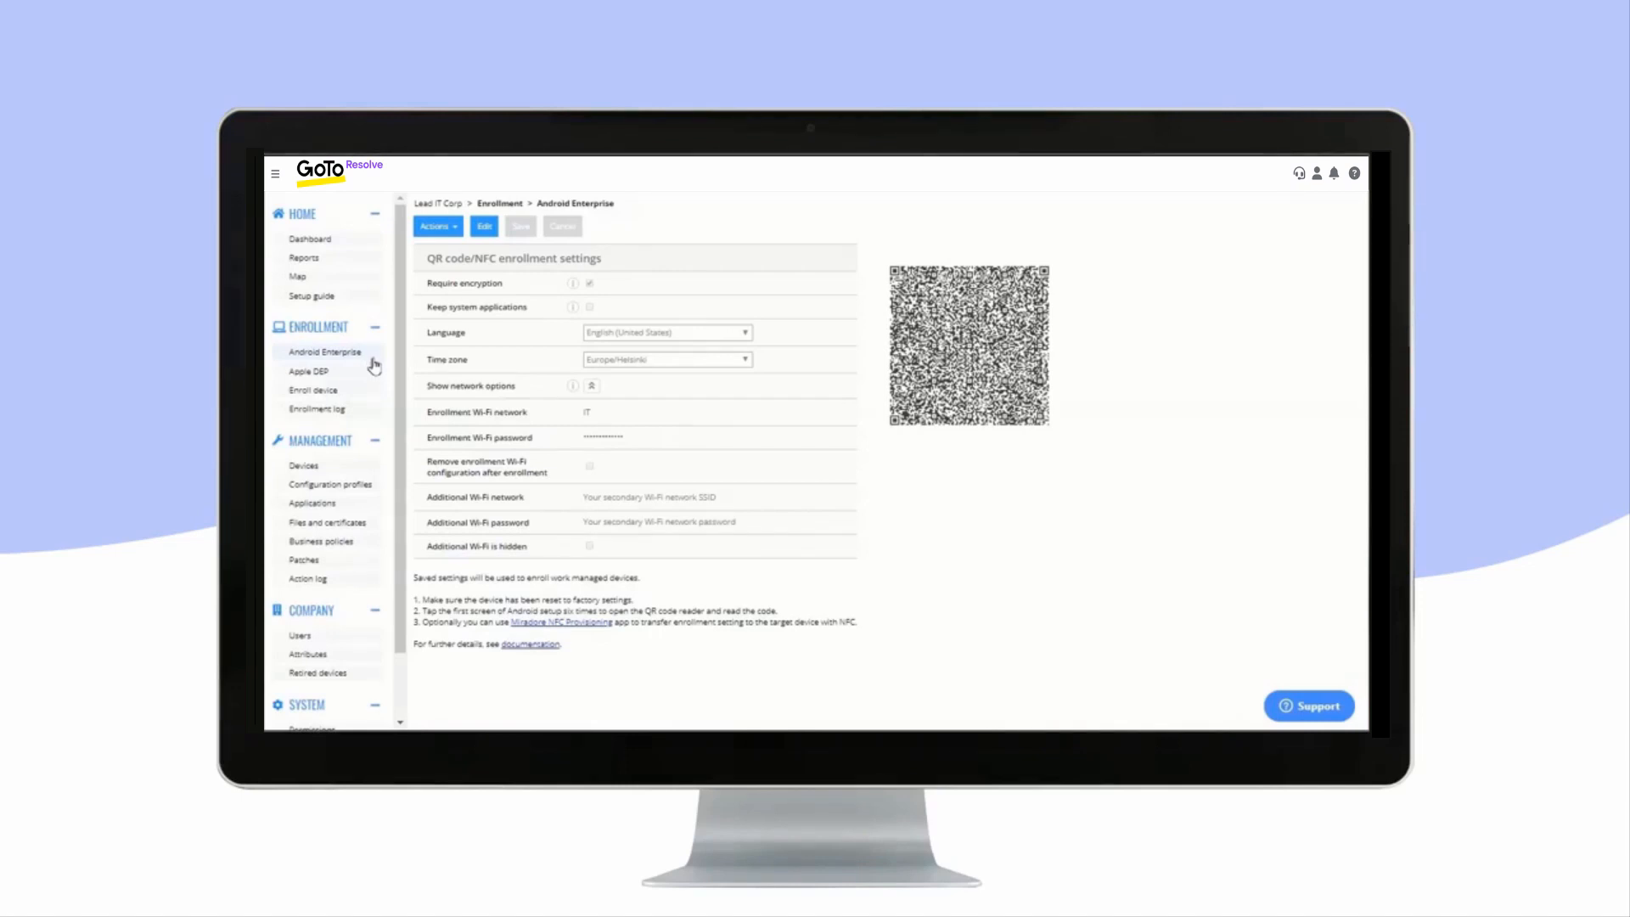
{"action": "left_click", "coordinate": [307, 371]}
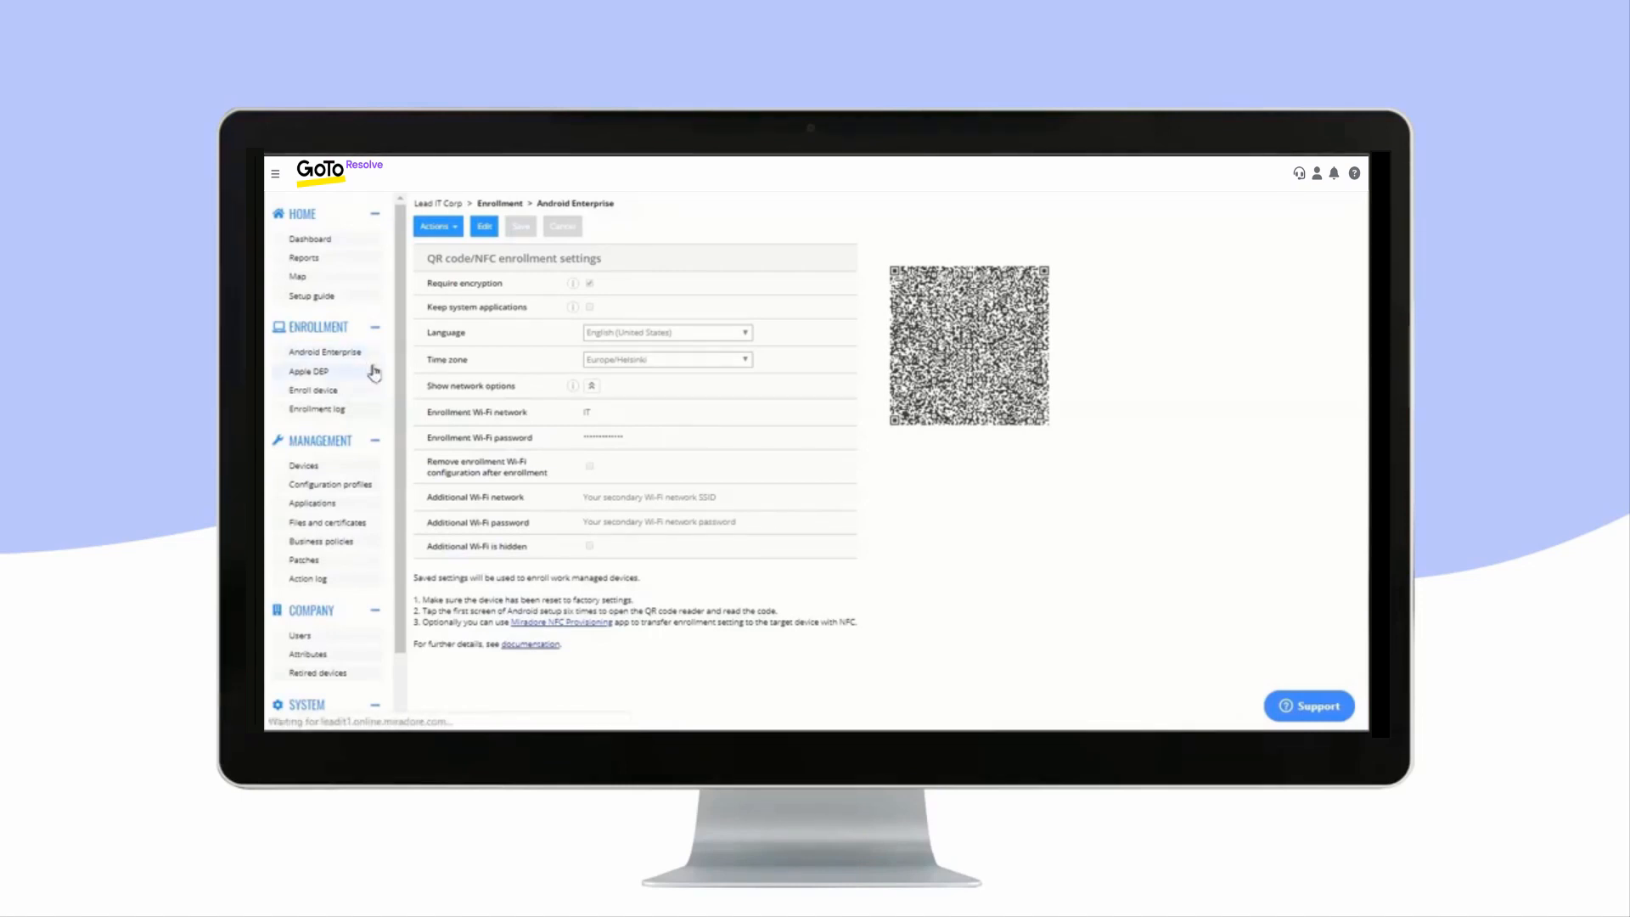
{"action": "left_click", "coordinate": [309, 371]}
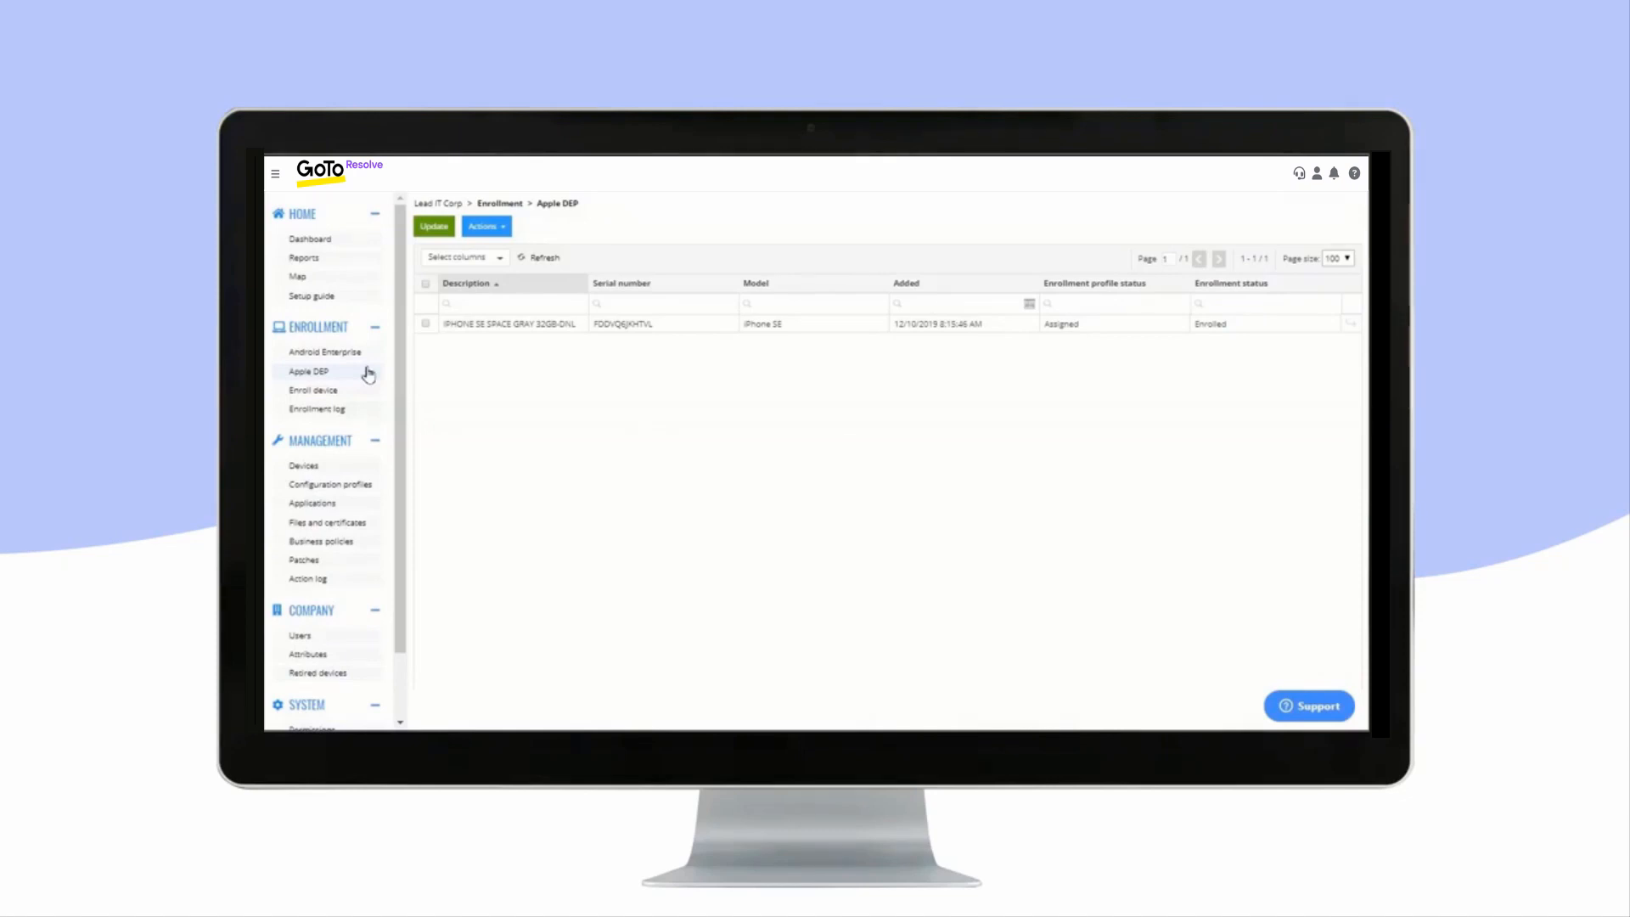
{"action": "mouse_move", "coordinate": [369, 389]}
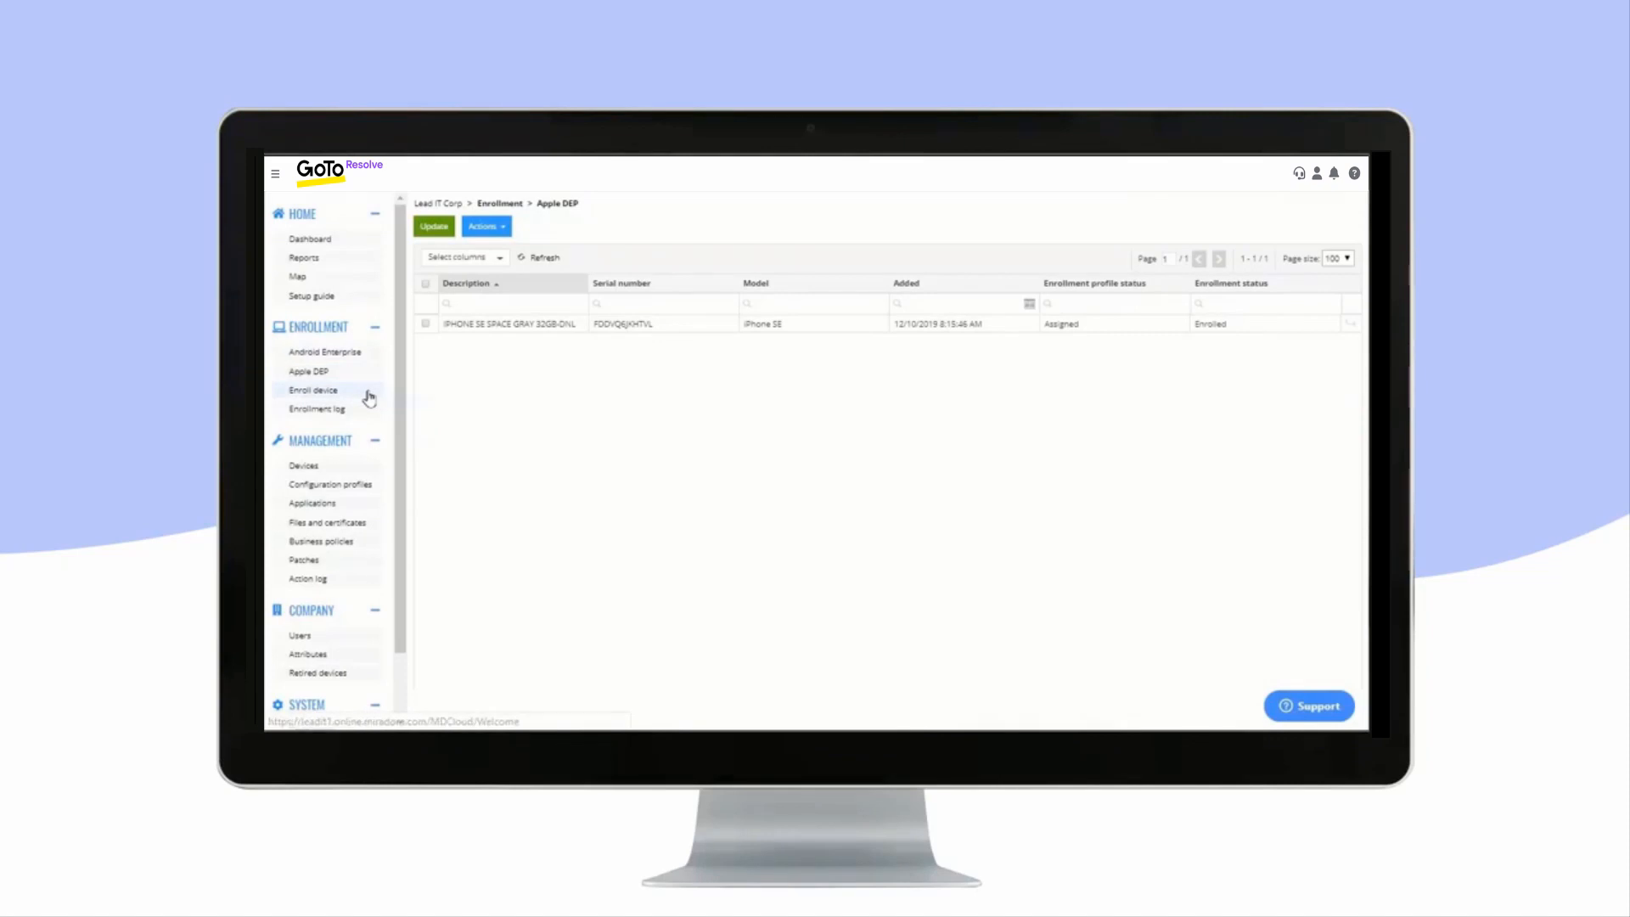
{"action": "left_click", "coordinate": [312, 390]}
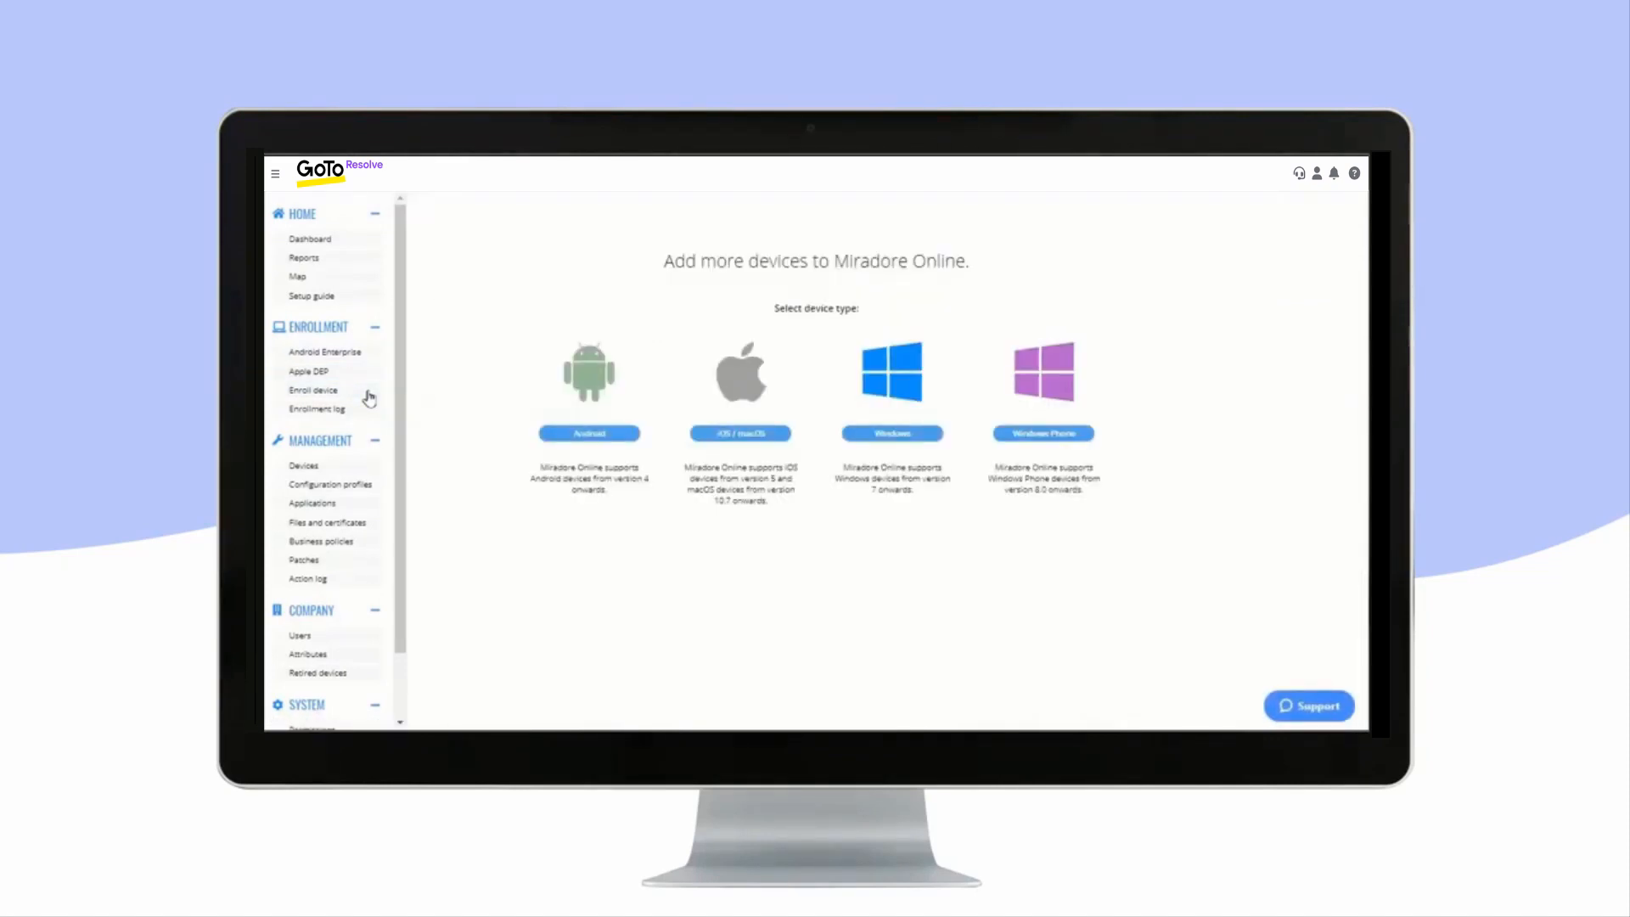
{"action": "left_click", "coordinate": [315, 408]}
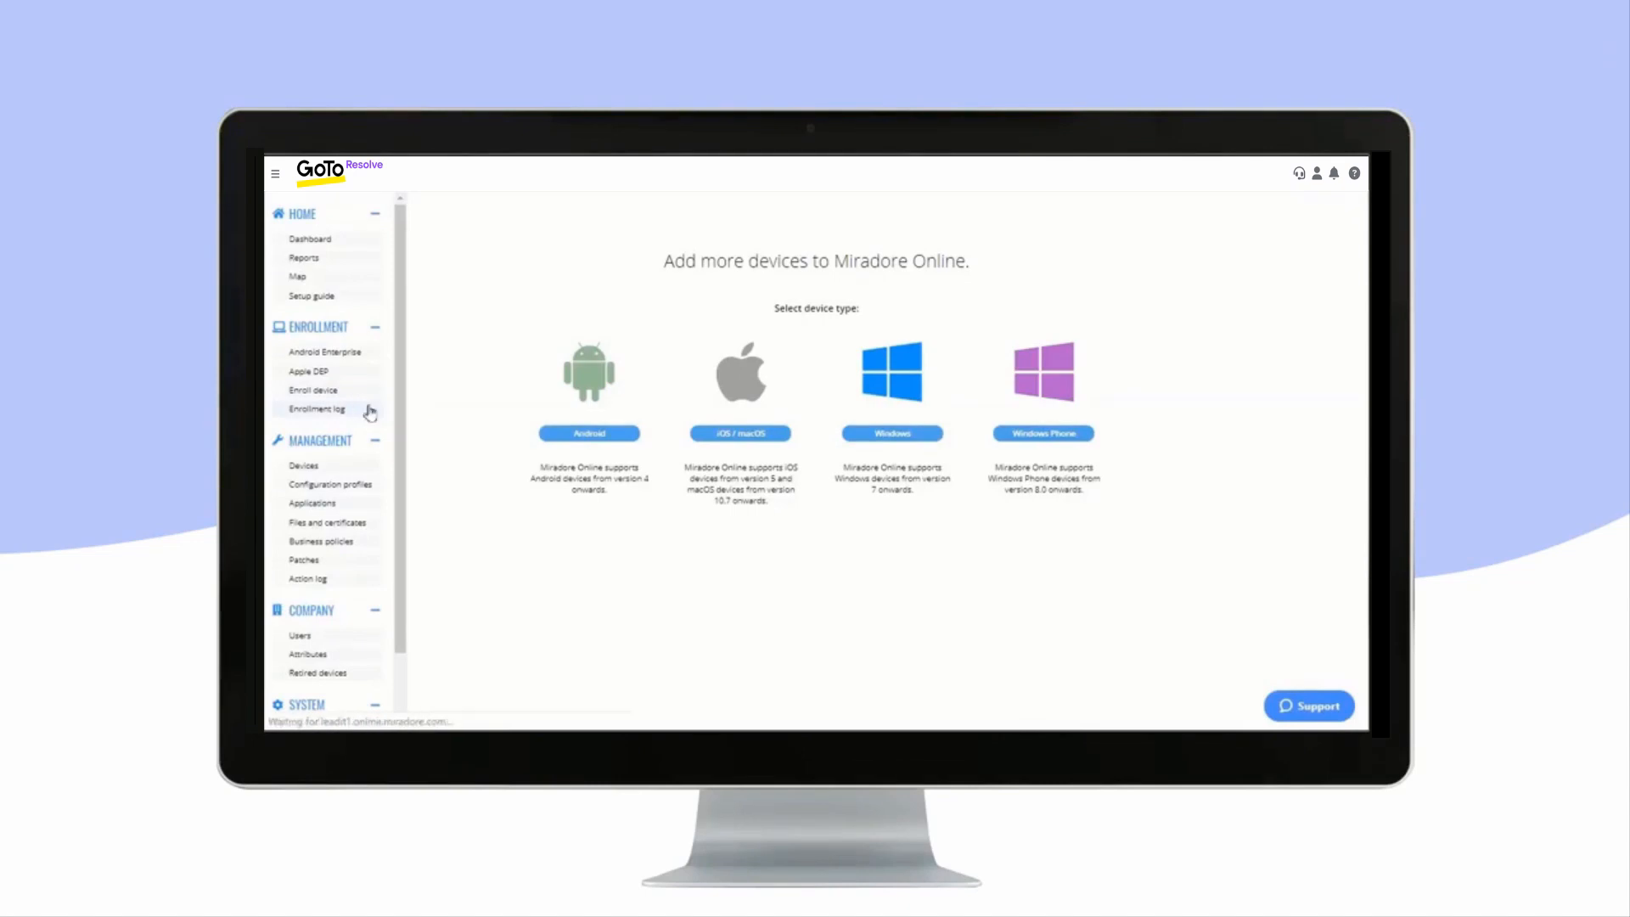
{"action": "left_click", "coordinate": [315, 407]}
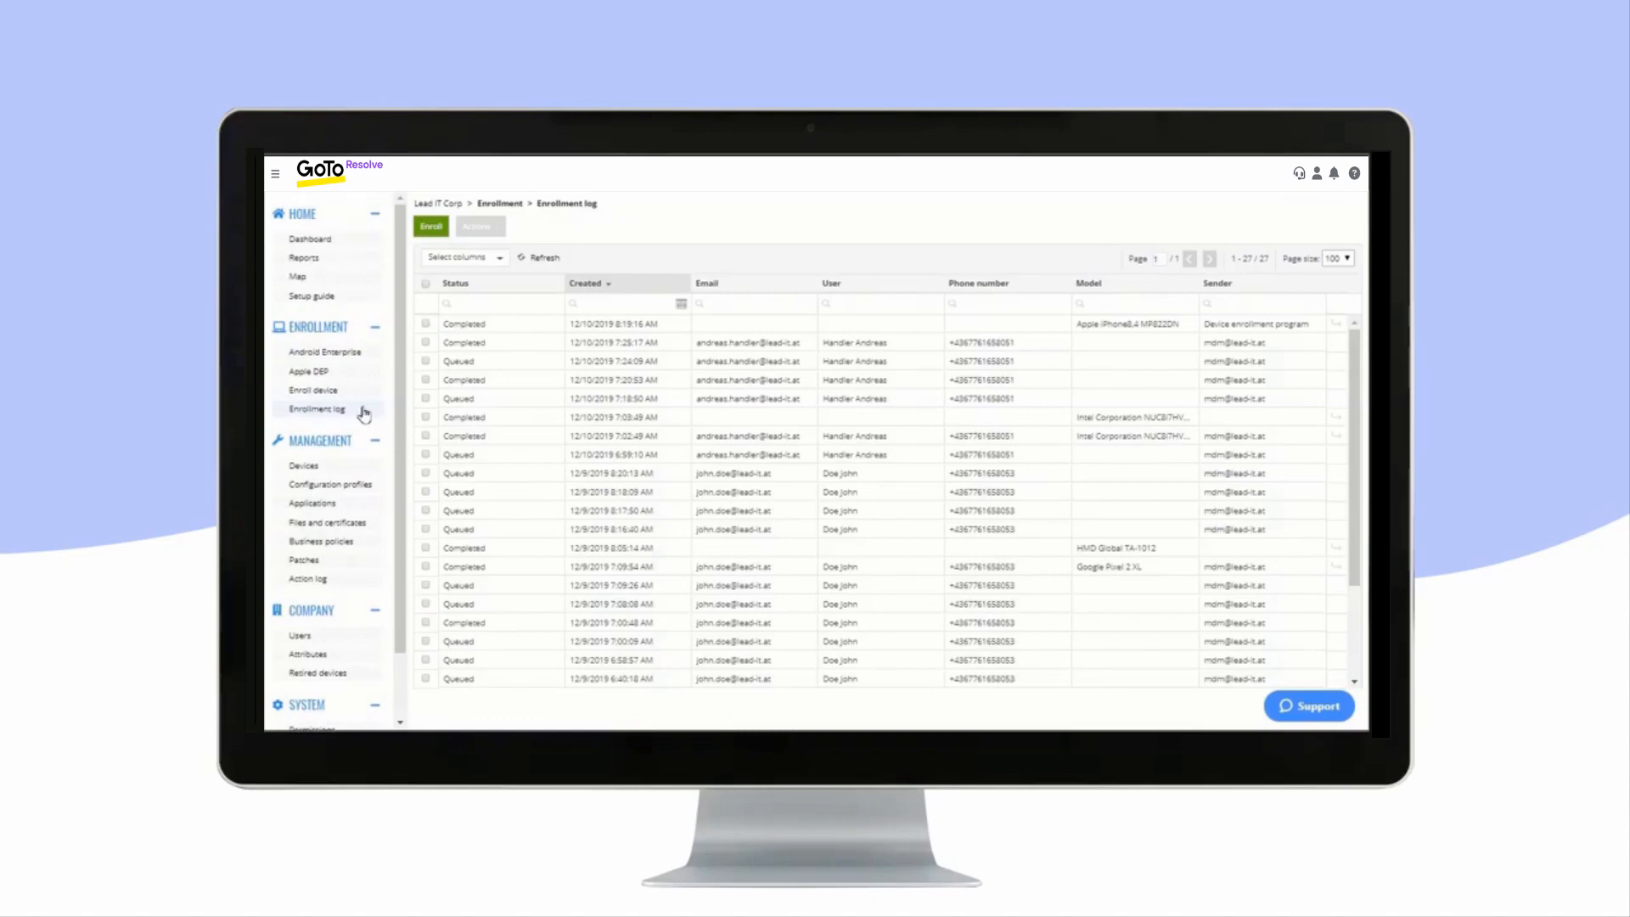
{"action": "mouse_move", "coordinate": [352, 470]}
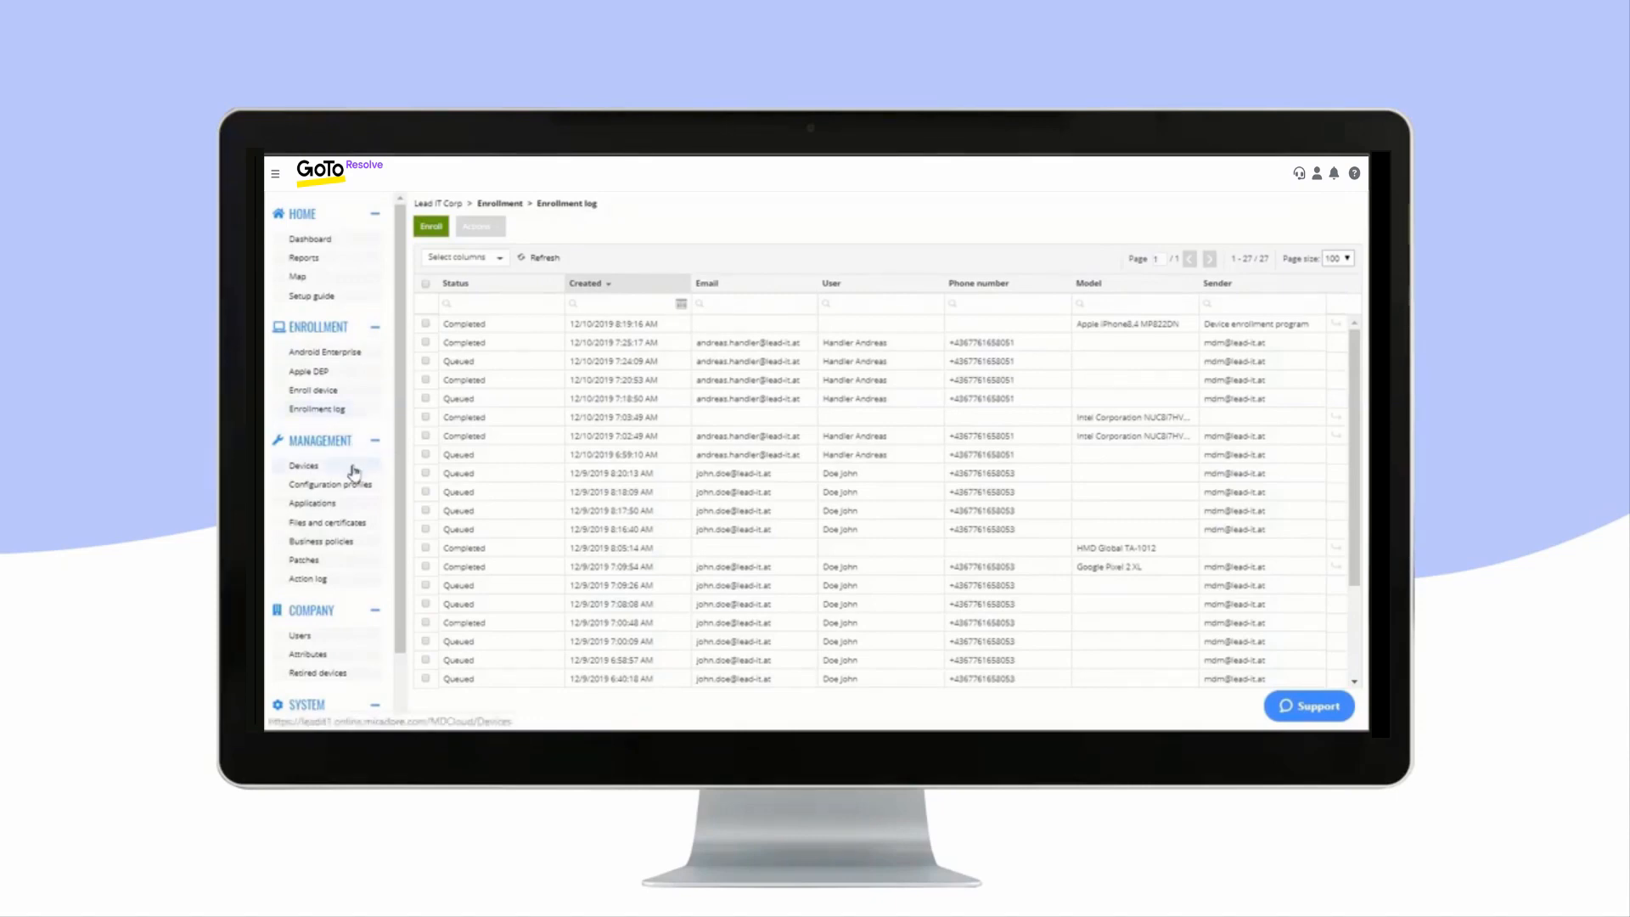
- Open the four-device list, select the Google Pixel 2 XL and review its Actions menu
{"action": "left_click", "coordinate": [304, 464]}
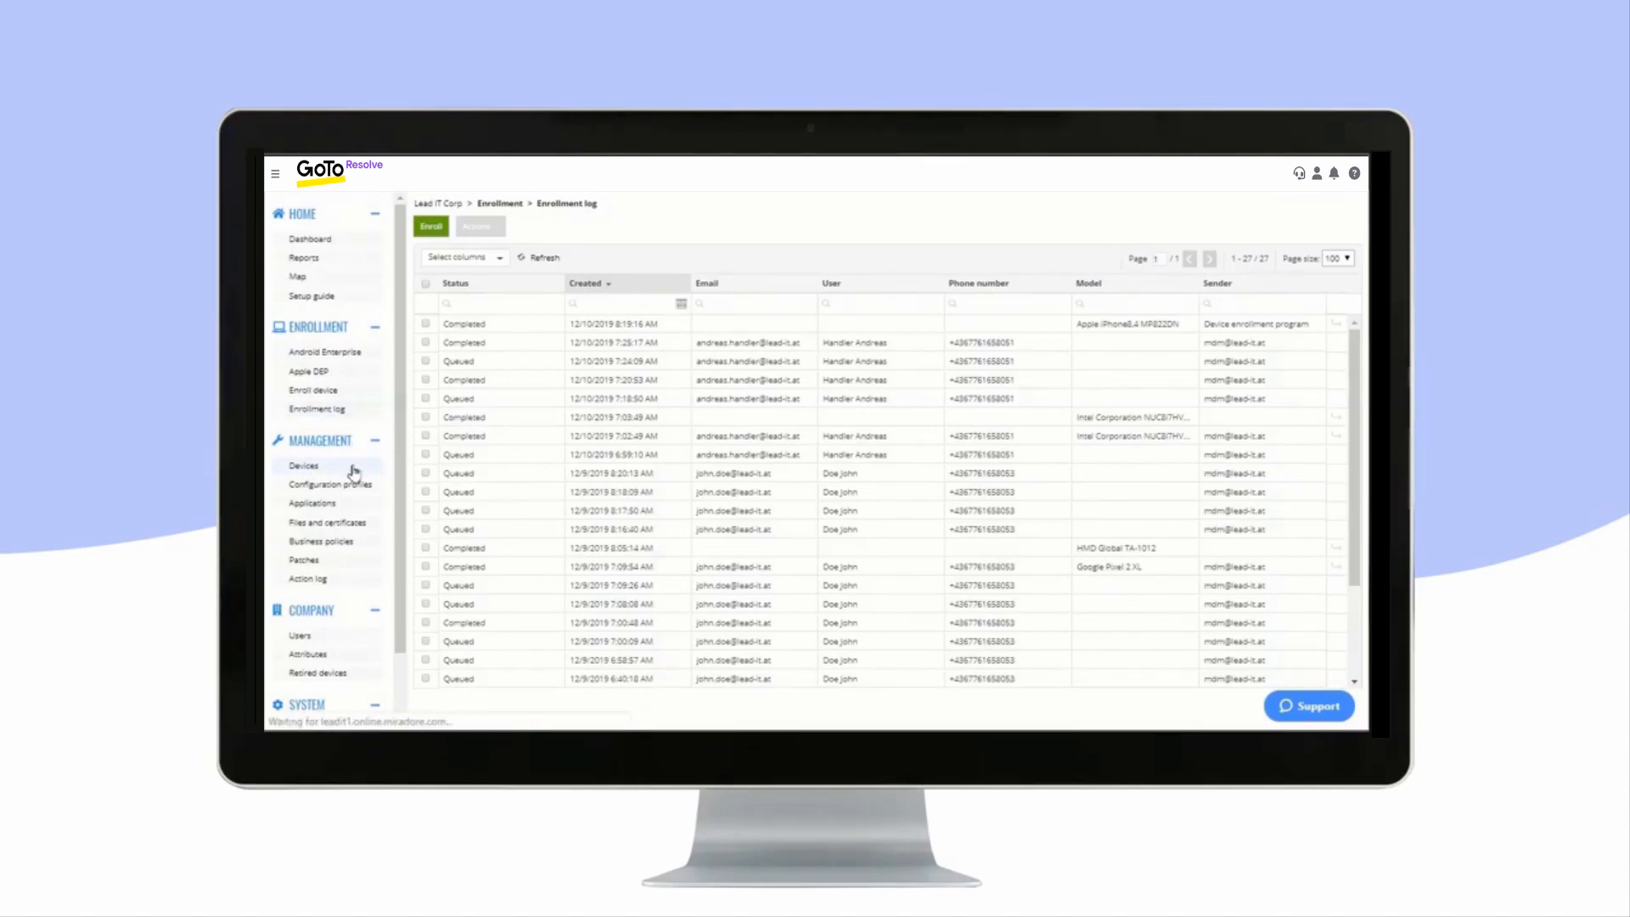
{"action": "left_click", "coordinate": [302, 465]}
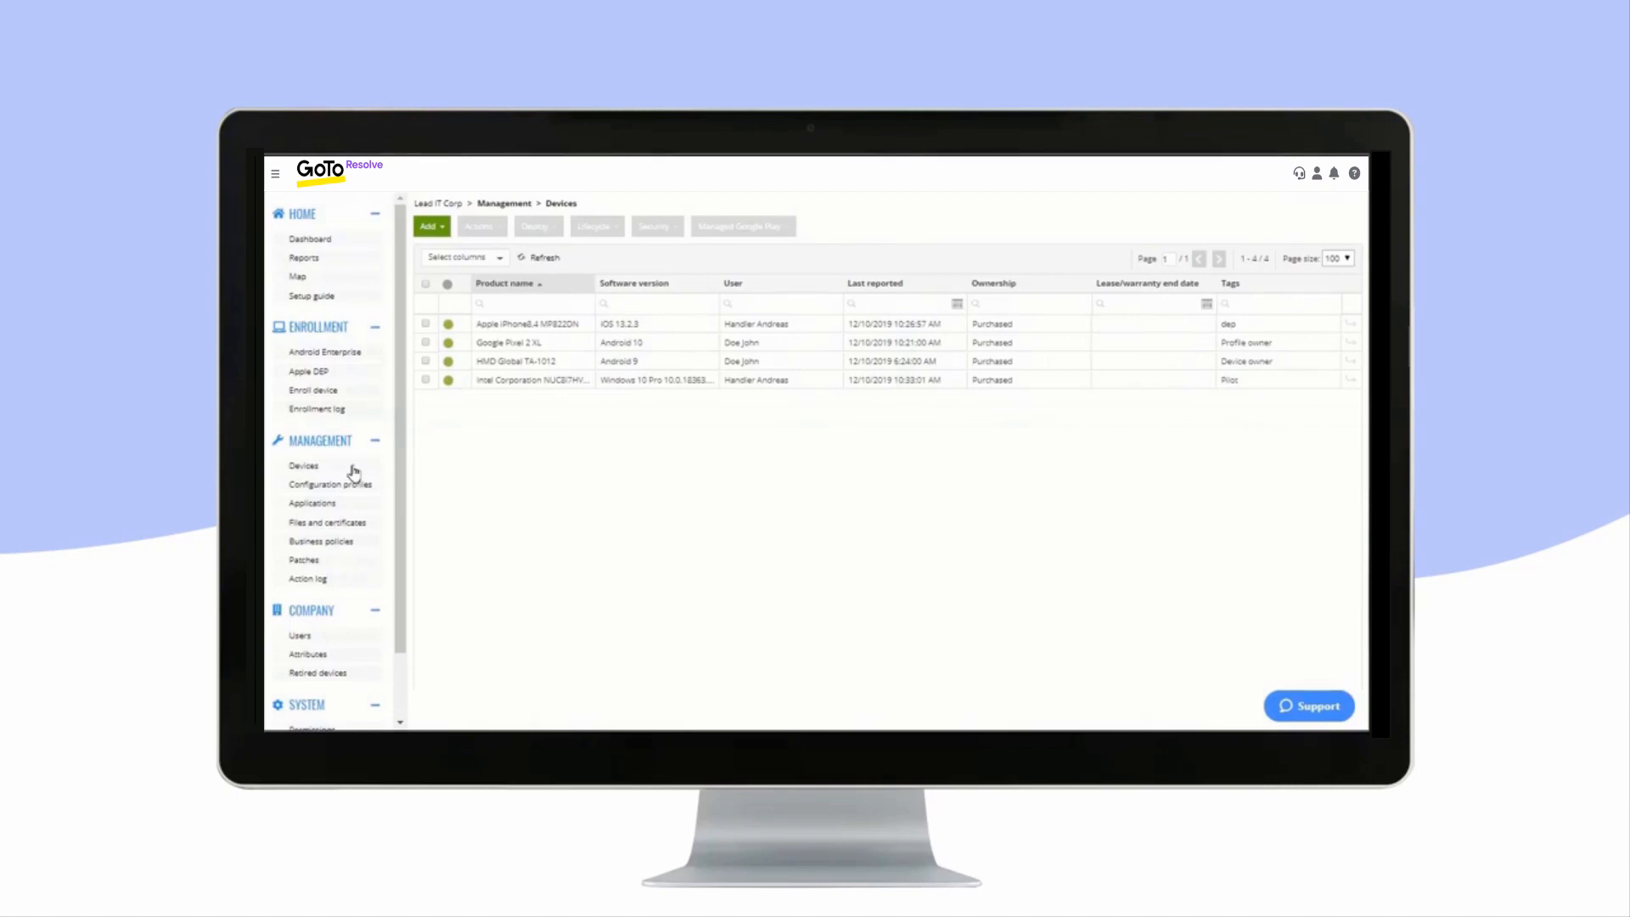
{"action": "left_click", "coordinate": [425, 343]}
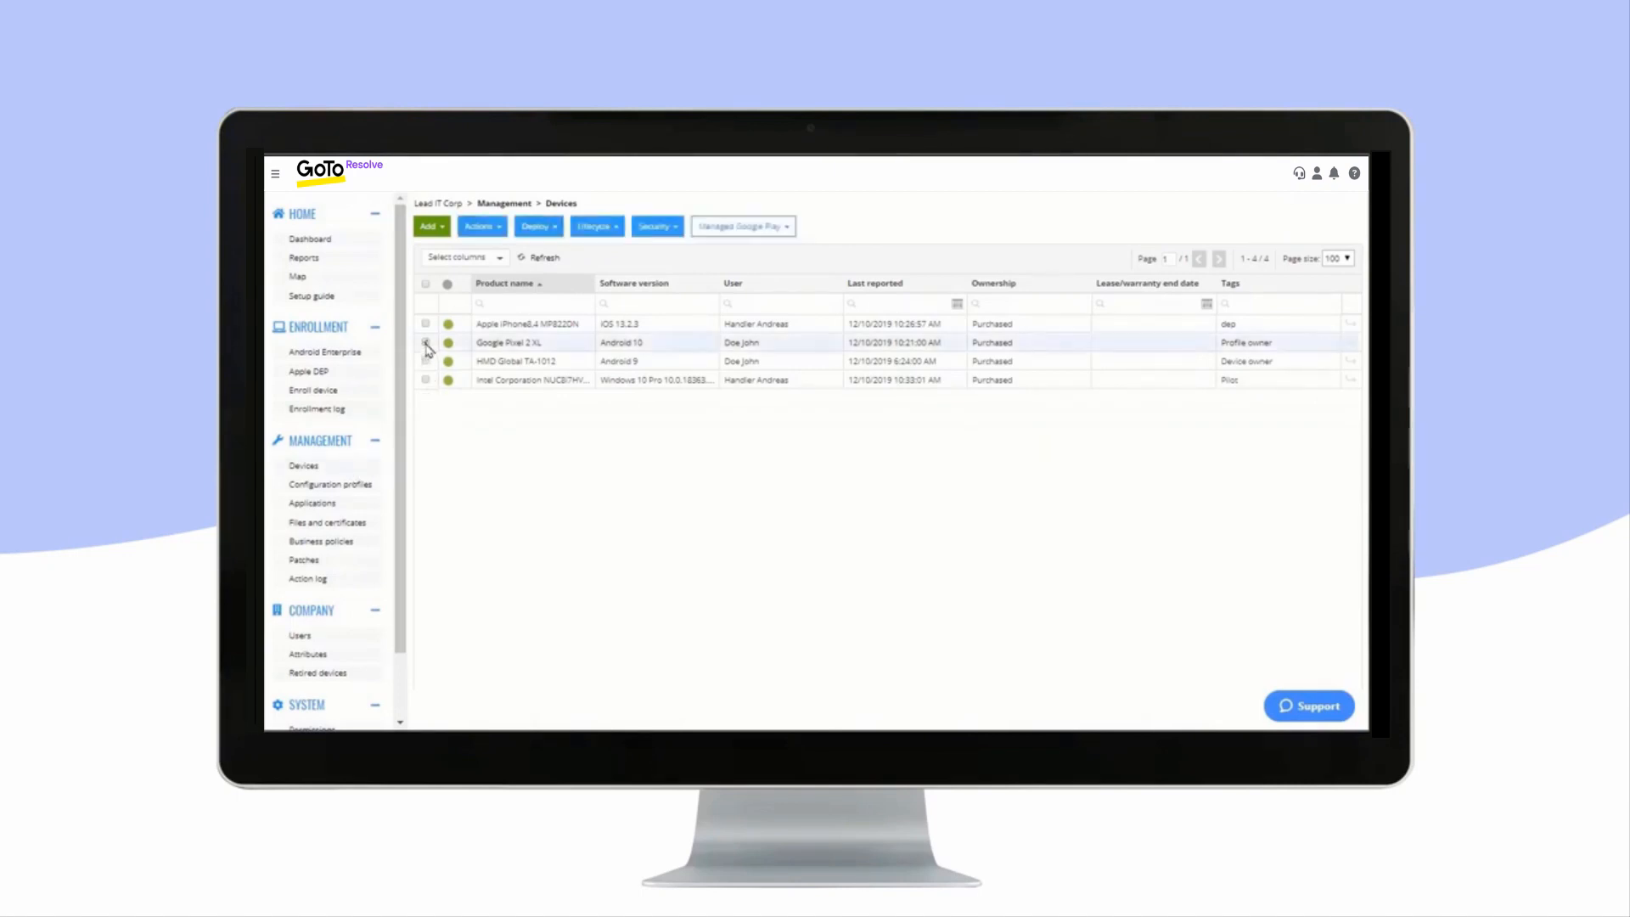
{"action": "left_click", "coordinate": [479, 225]}
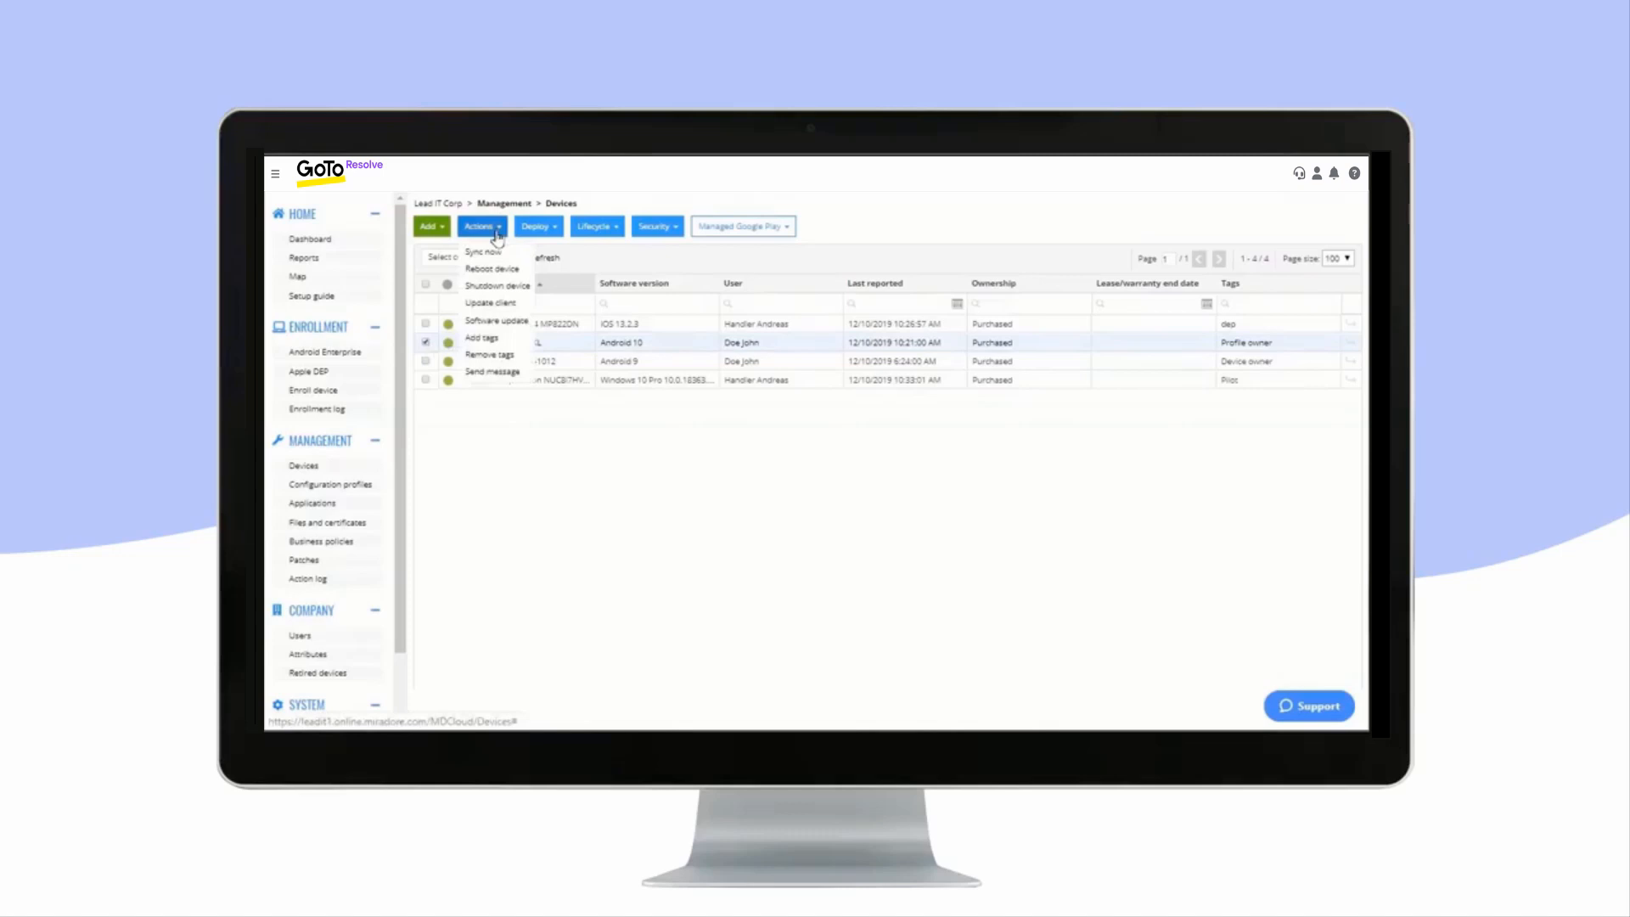
{"action": "mouse_move", "coordinate": [518, 364]}
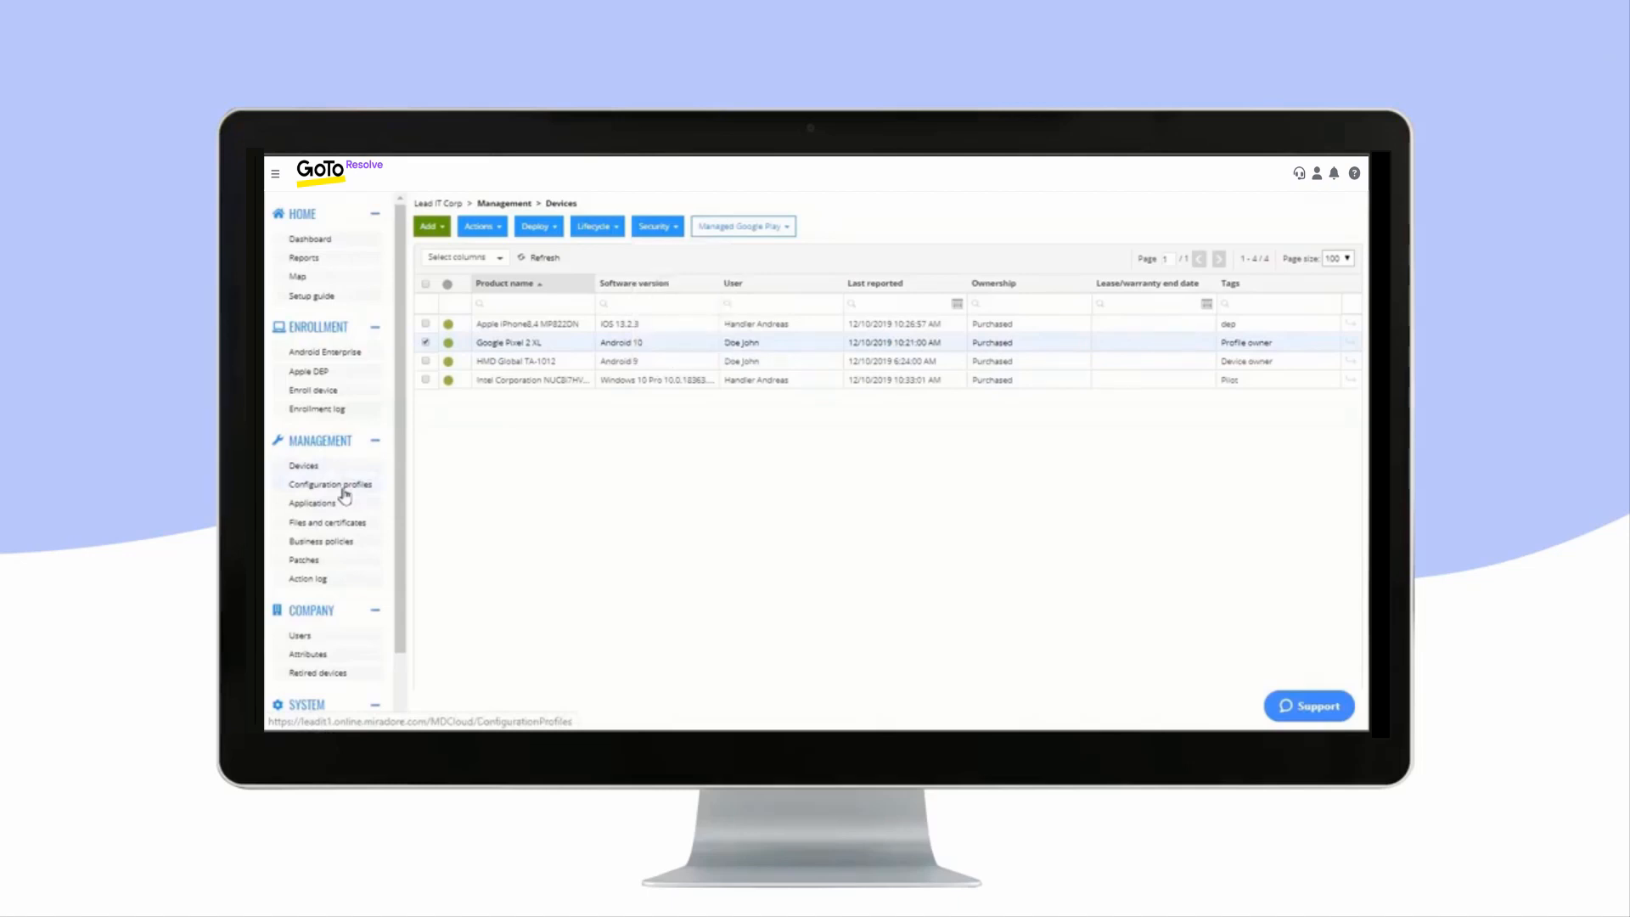
- View the configuration profiles list, then the three managed apps under Applications
{"action": "left_click", "coordinate": [330, 485]}
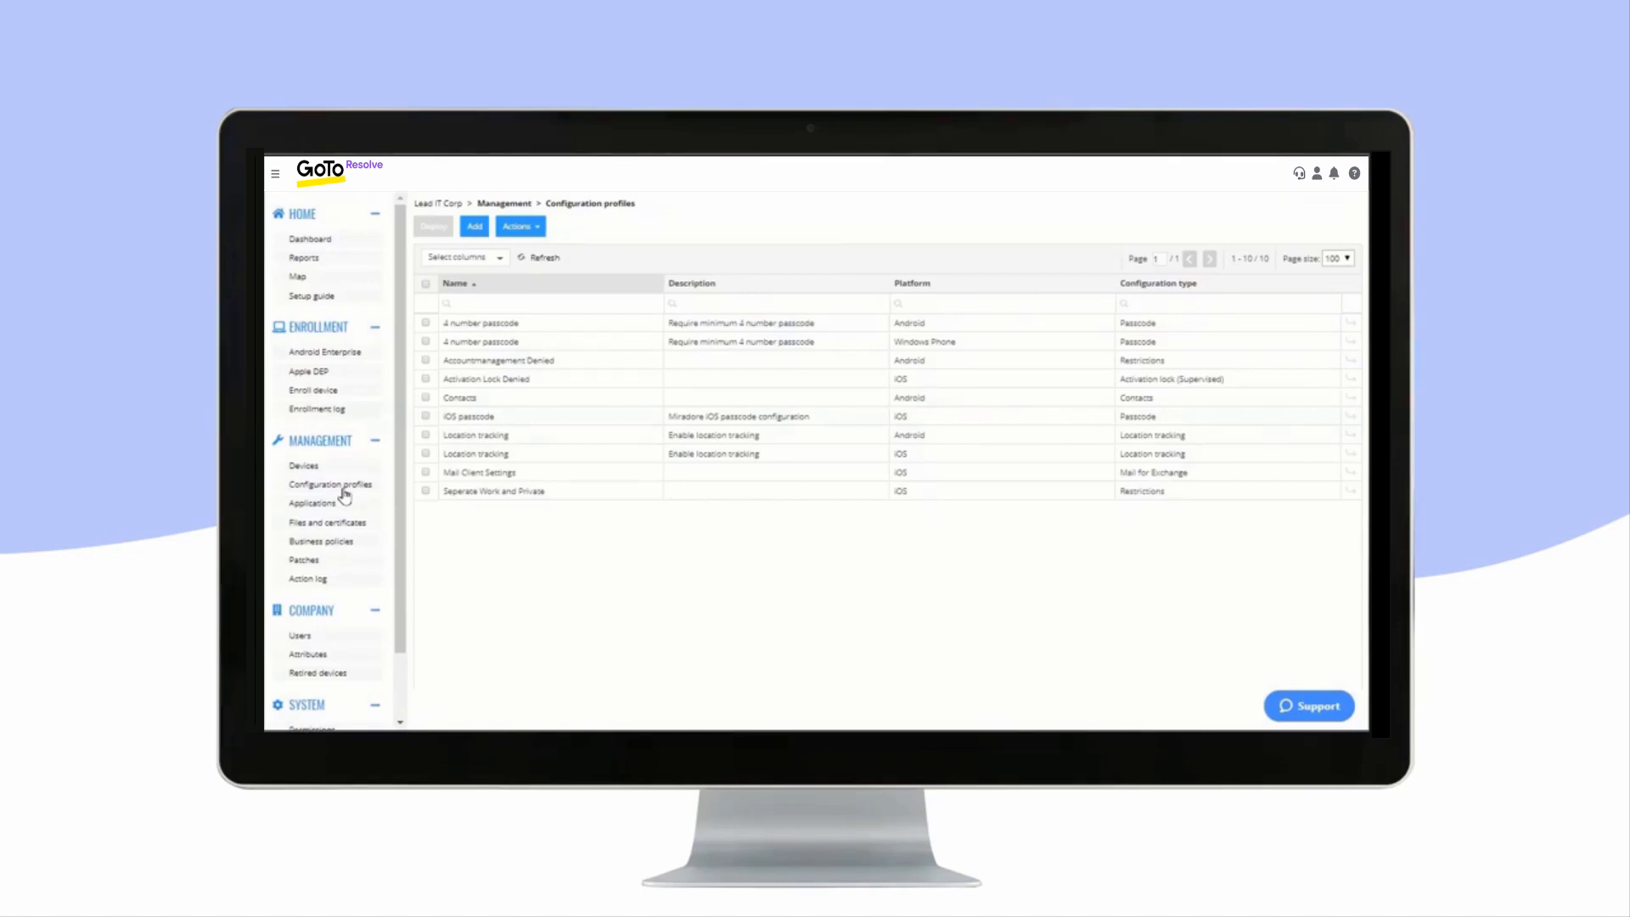
{"action": "mouse_move", "coordinate": [495, 253]}
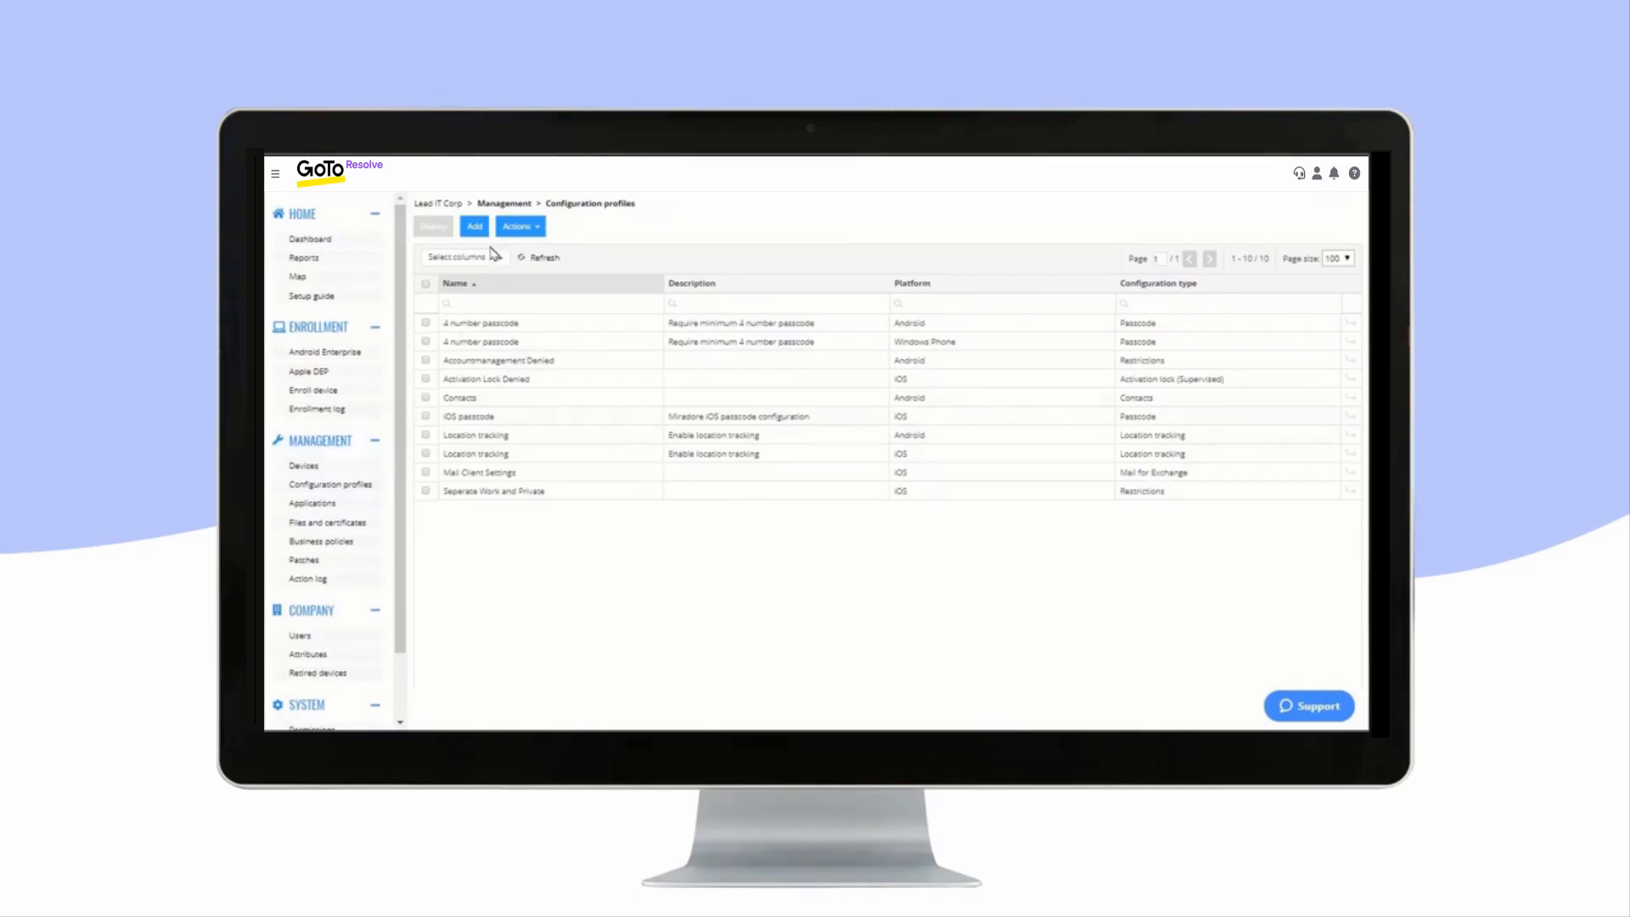
{"action": "mouse_move", "coordinate": [311, 502]}
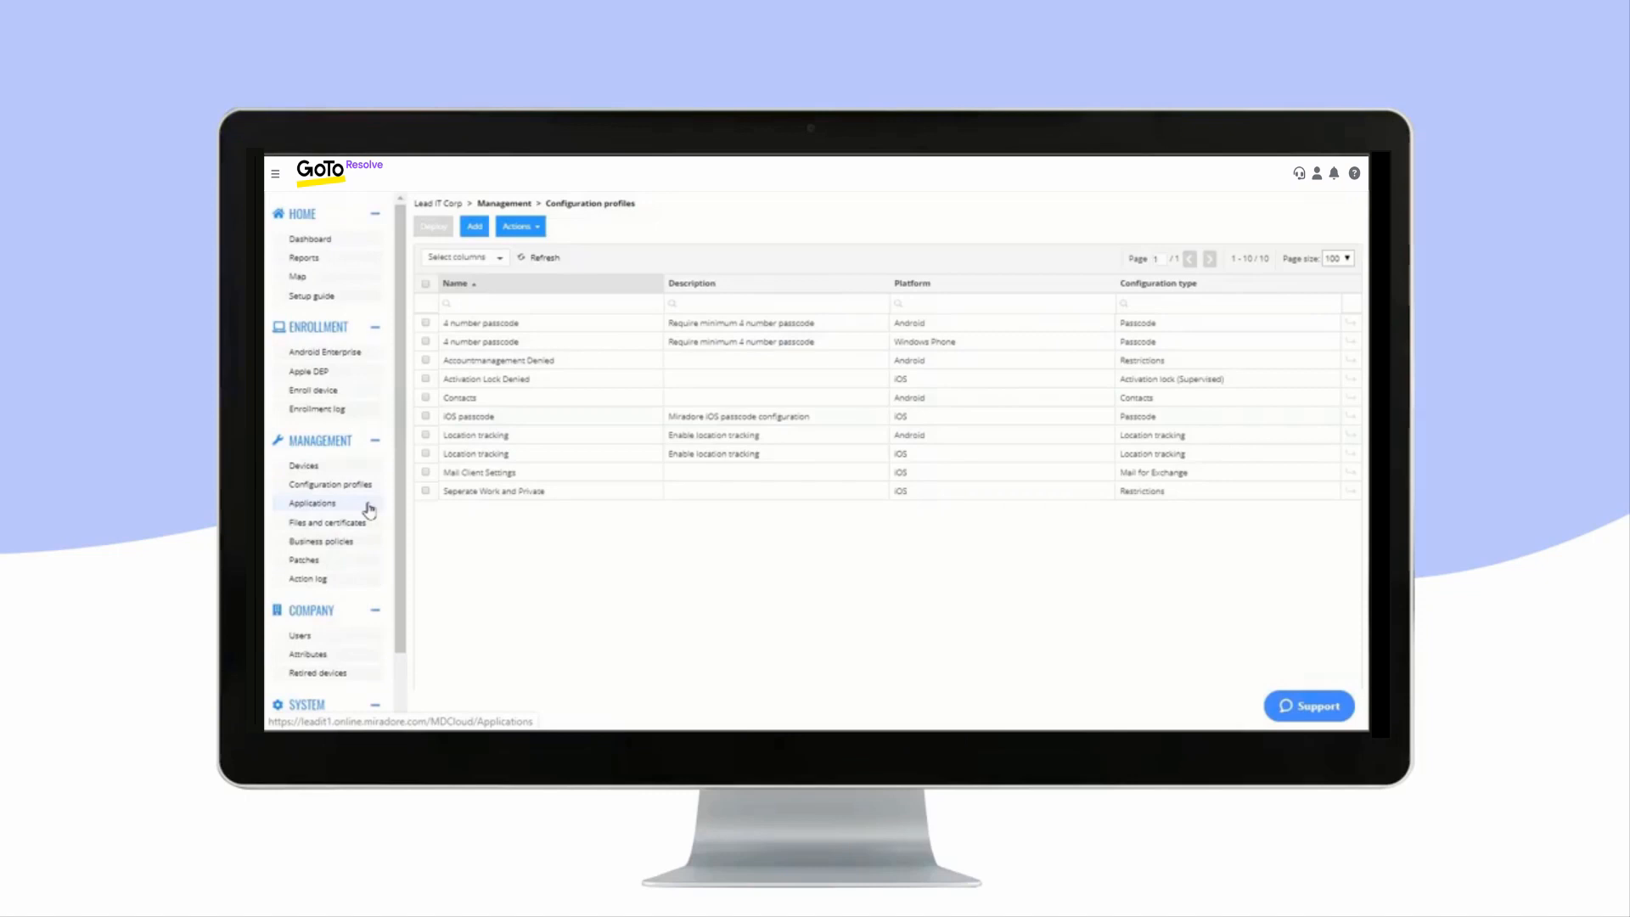
{"action": "left_click", "coordinate": [311, 502]}
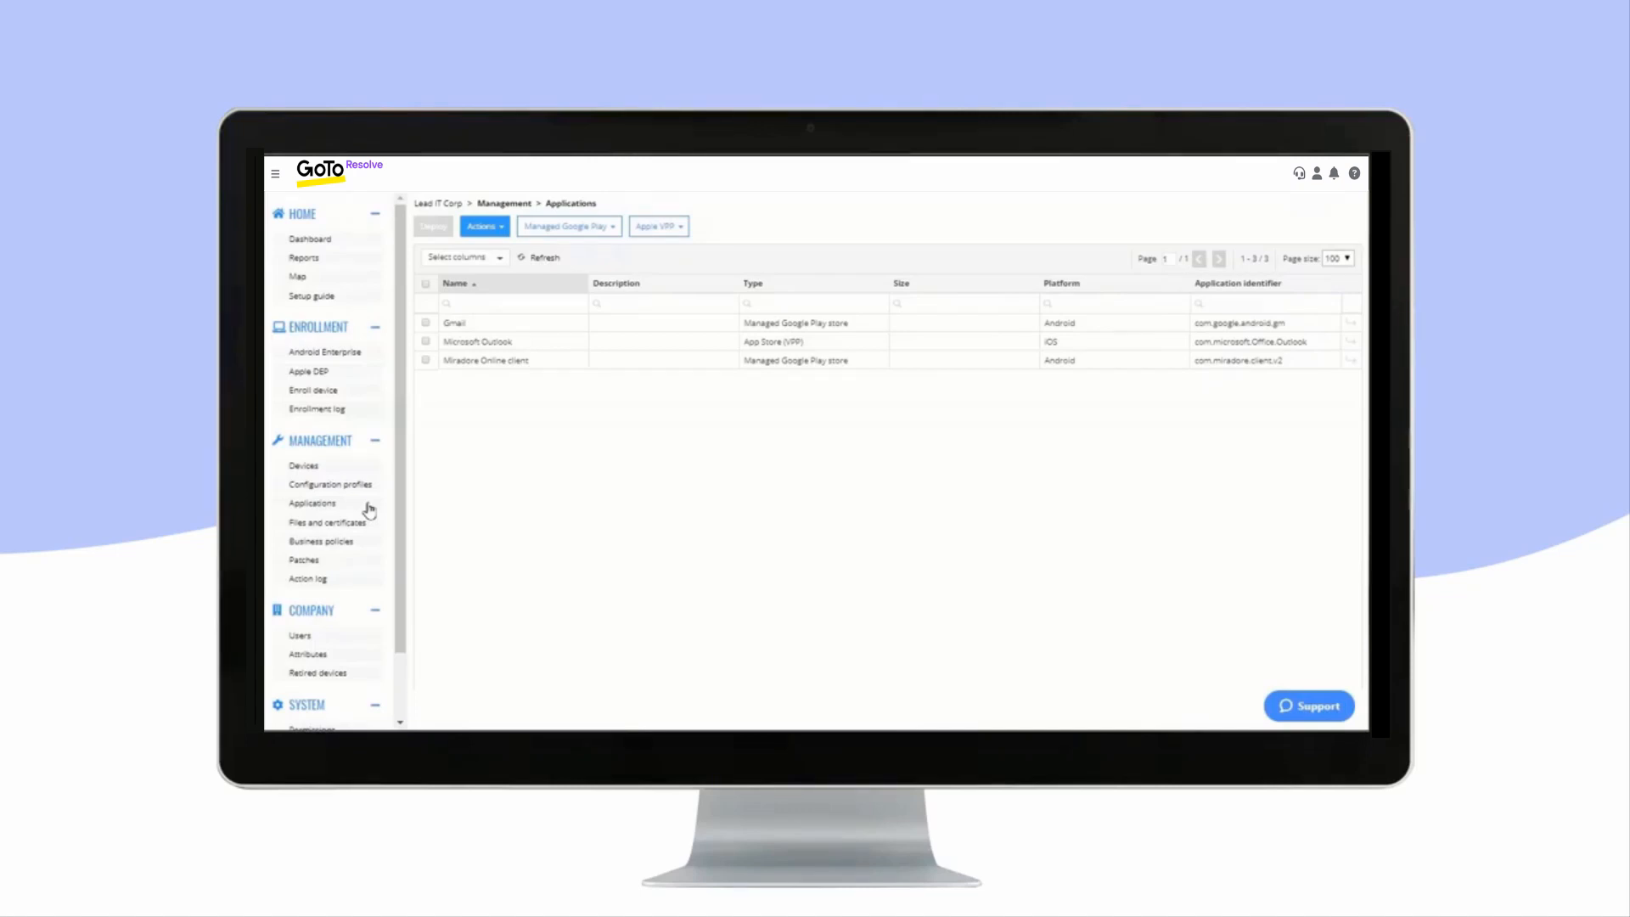
{"action": "left_click", "coordinate": [328, 522]}
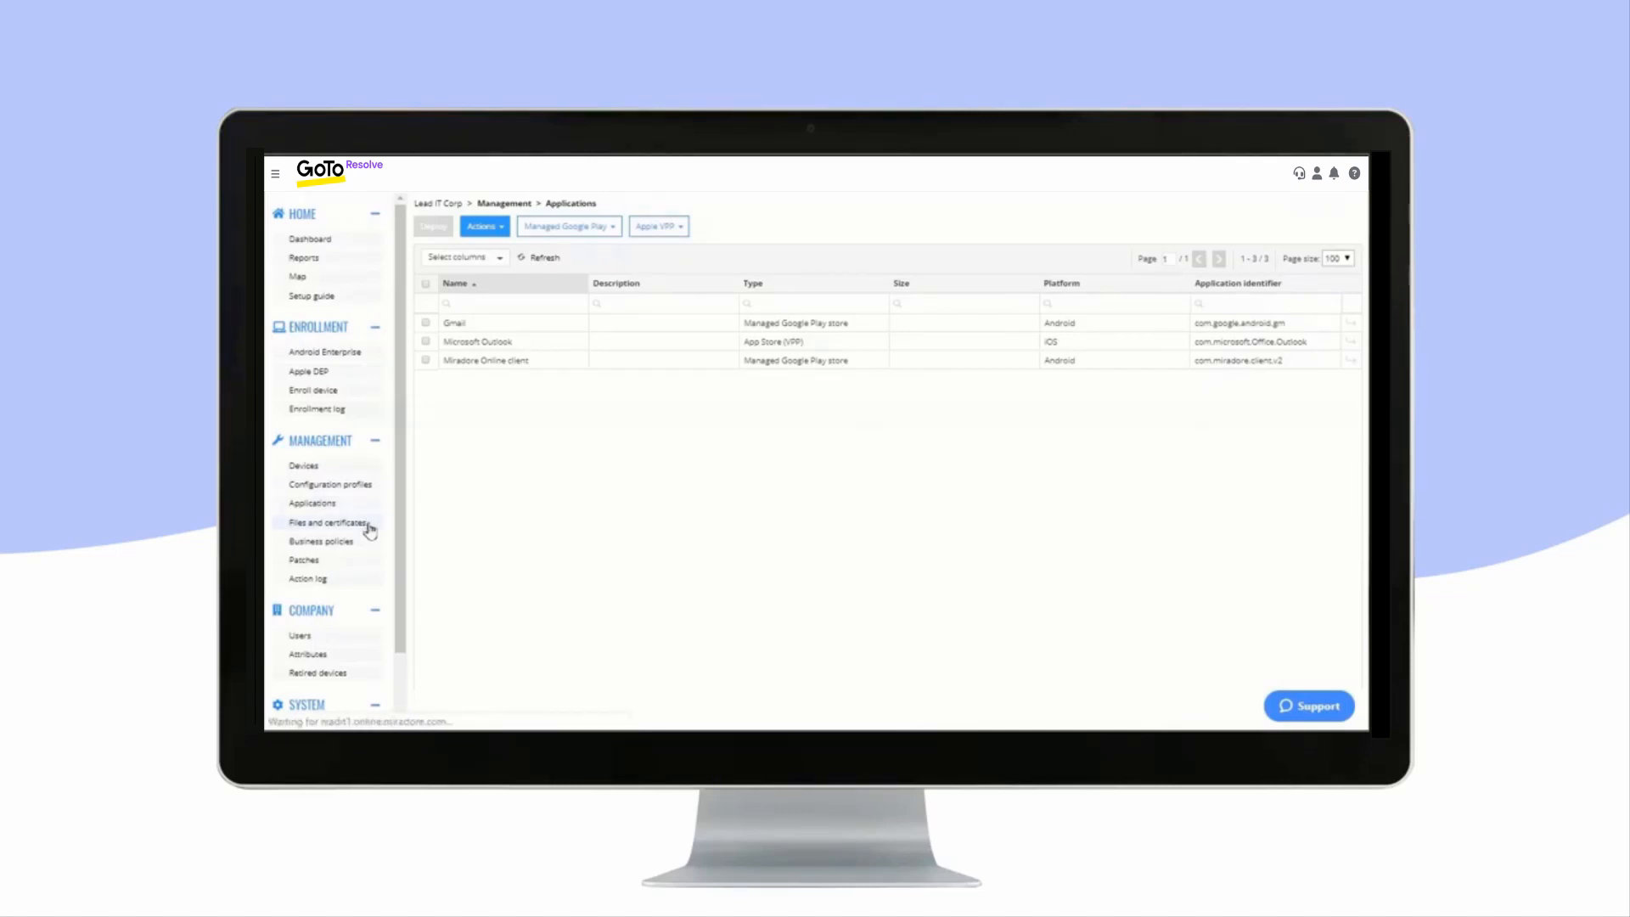
- View the empty Files and certificates page and the Business policies with Default Profile Owner
{"action": "left_click", "coordinate": [327, 522]}
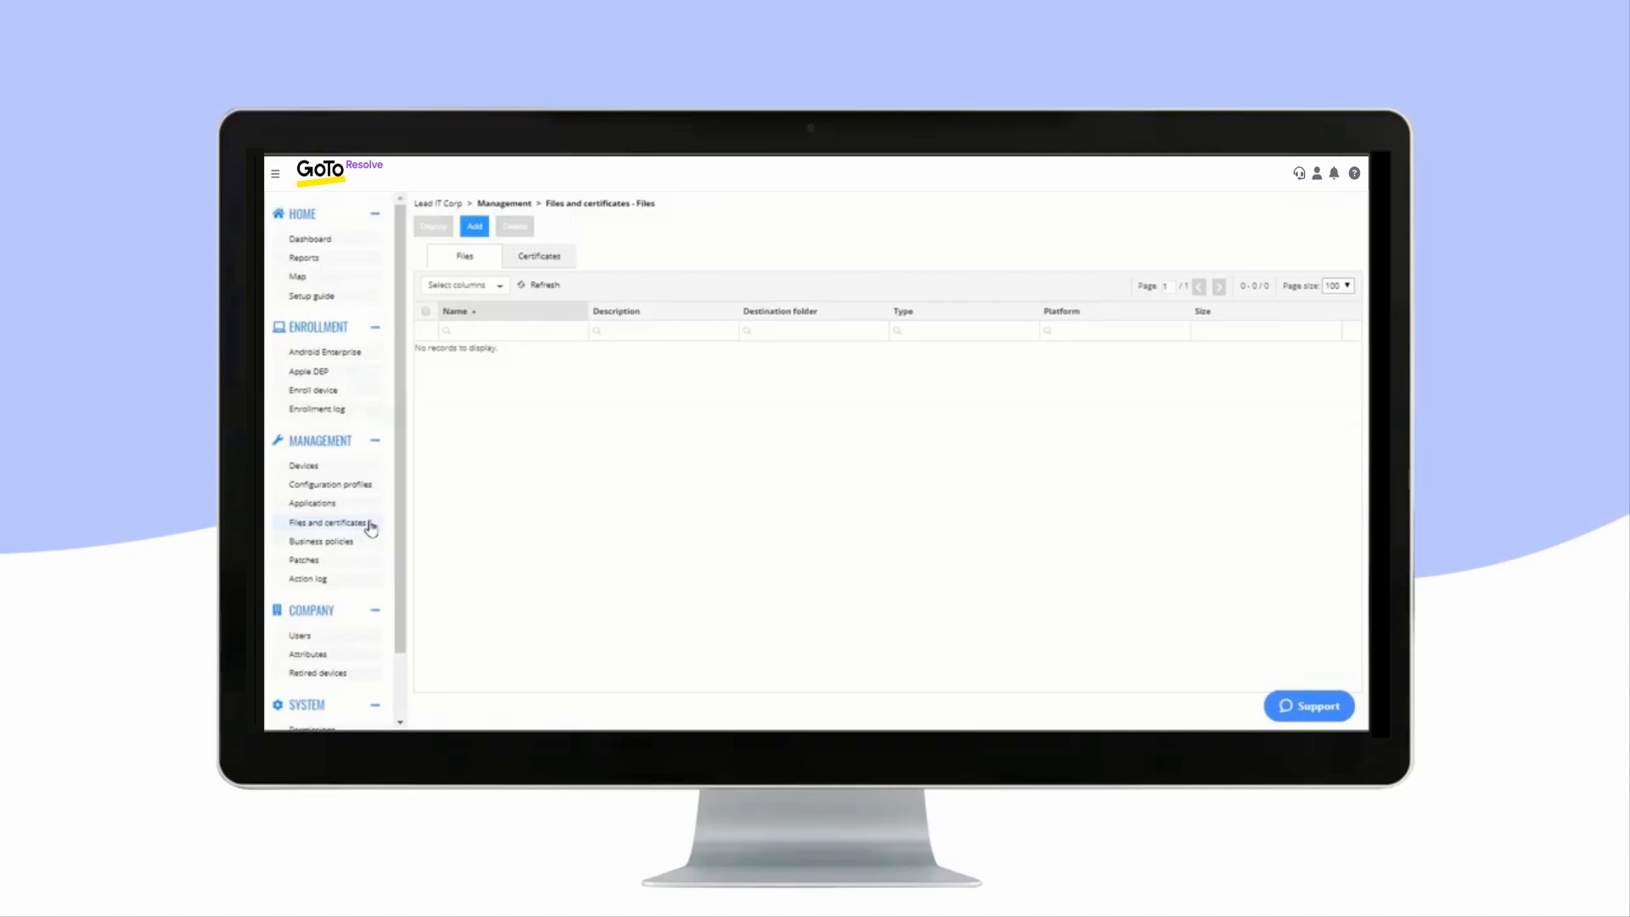
{"action": "mouse_move", "coordinate": [322, 542]}
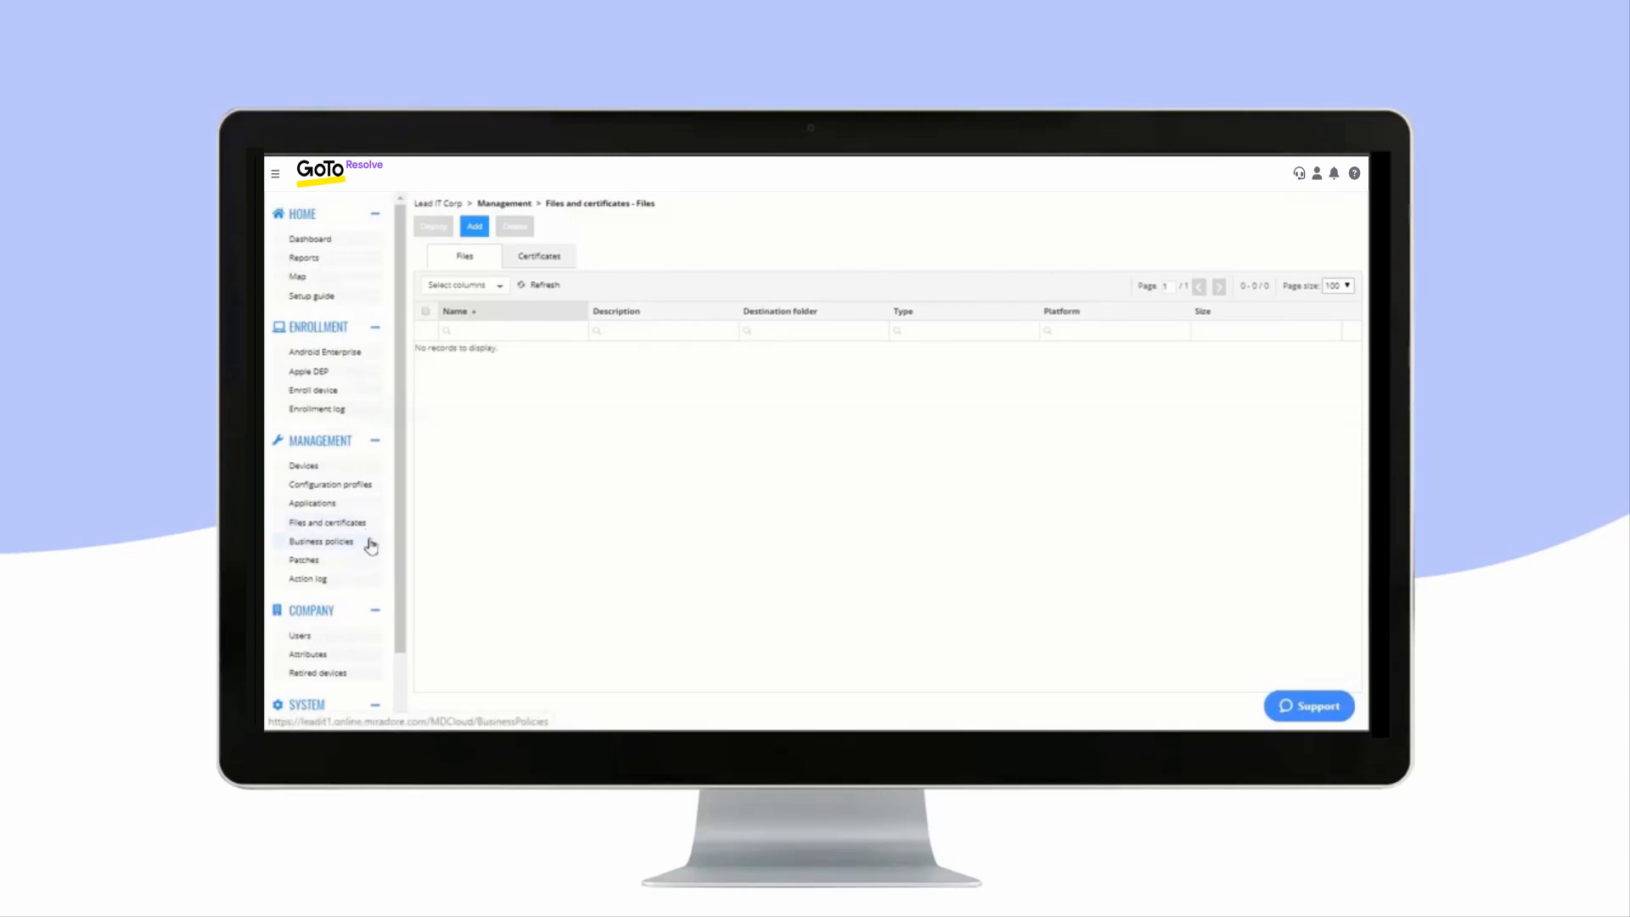
{"action": "left_click", "coordinate": [321, 540]}
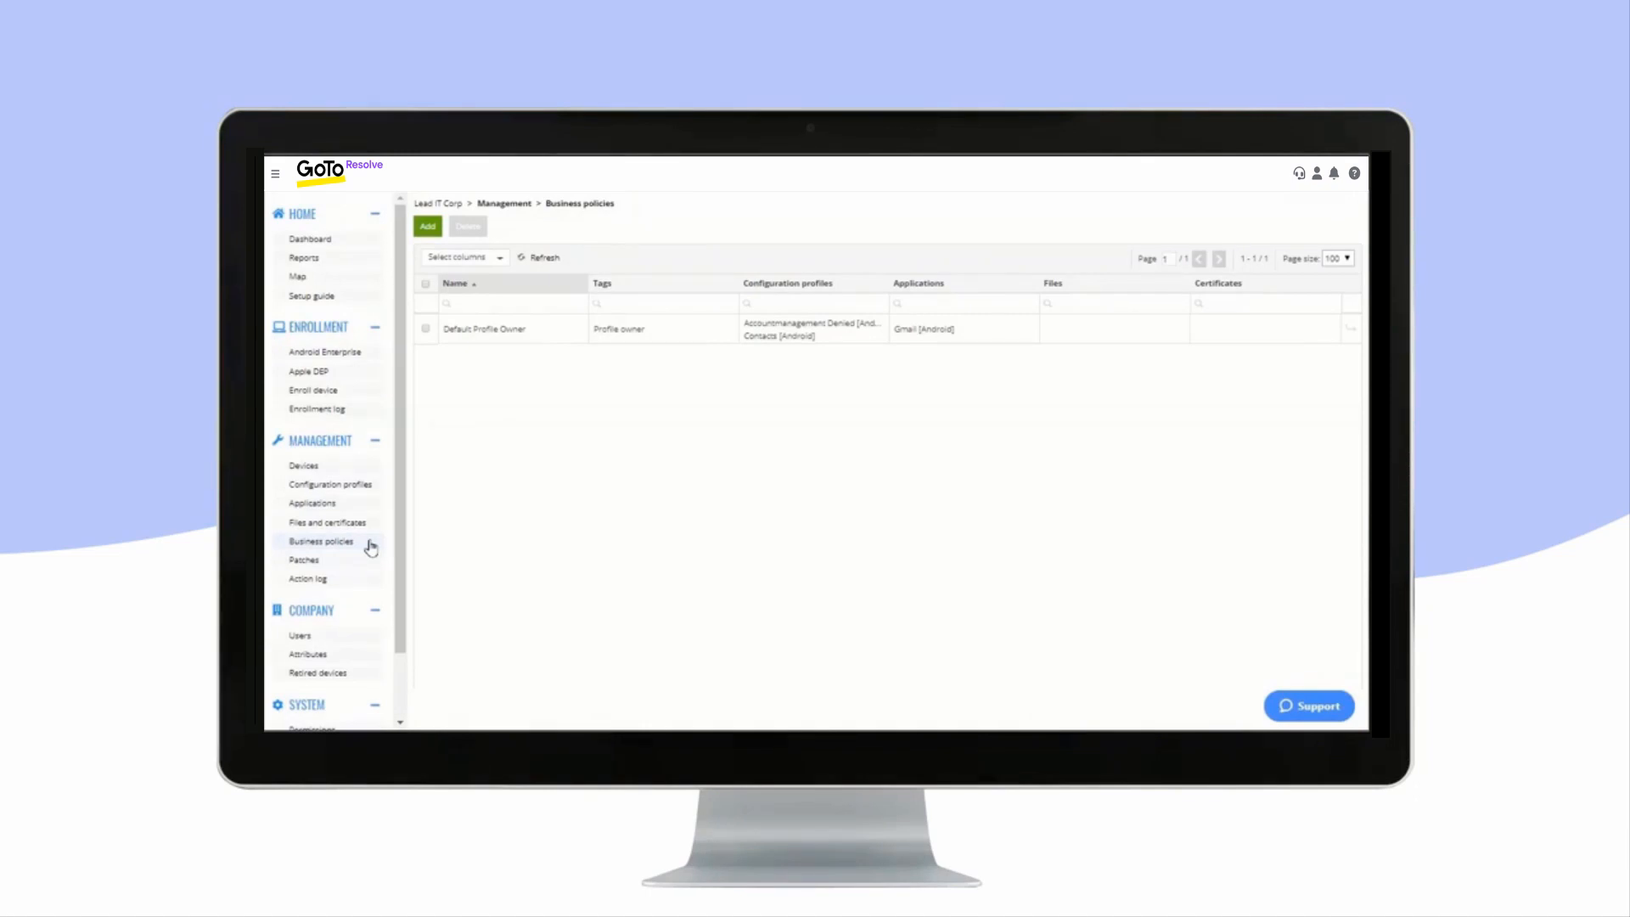
{"action": "left_click", "coordinate": [302, 559]}
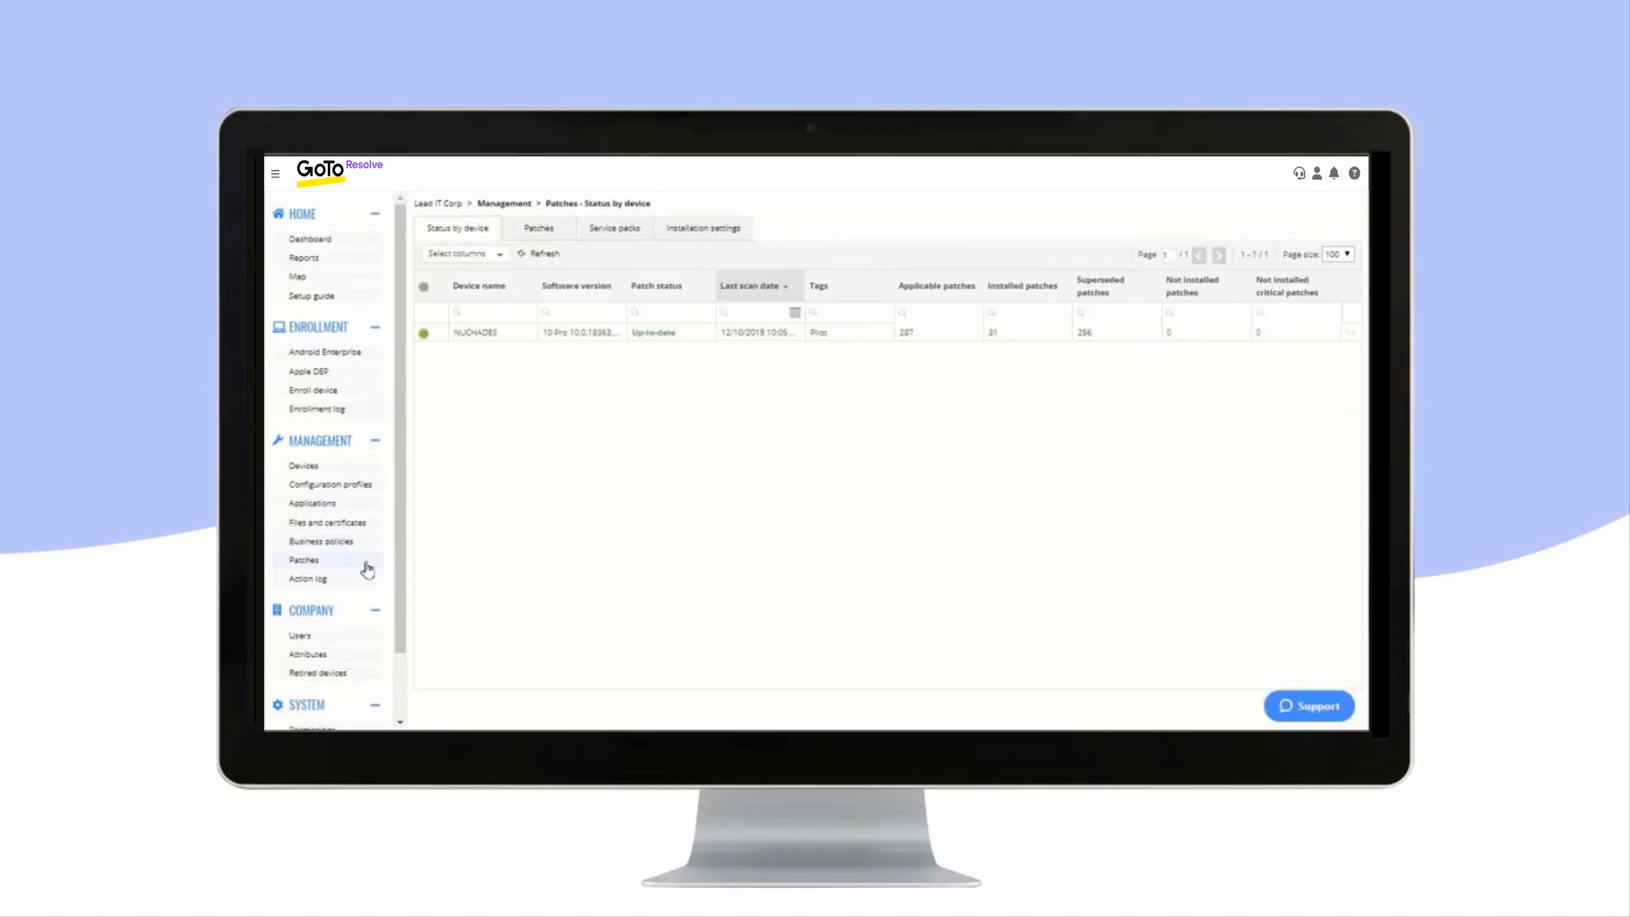
{"action": "mouse_move", "coordinate": [703, 227]}
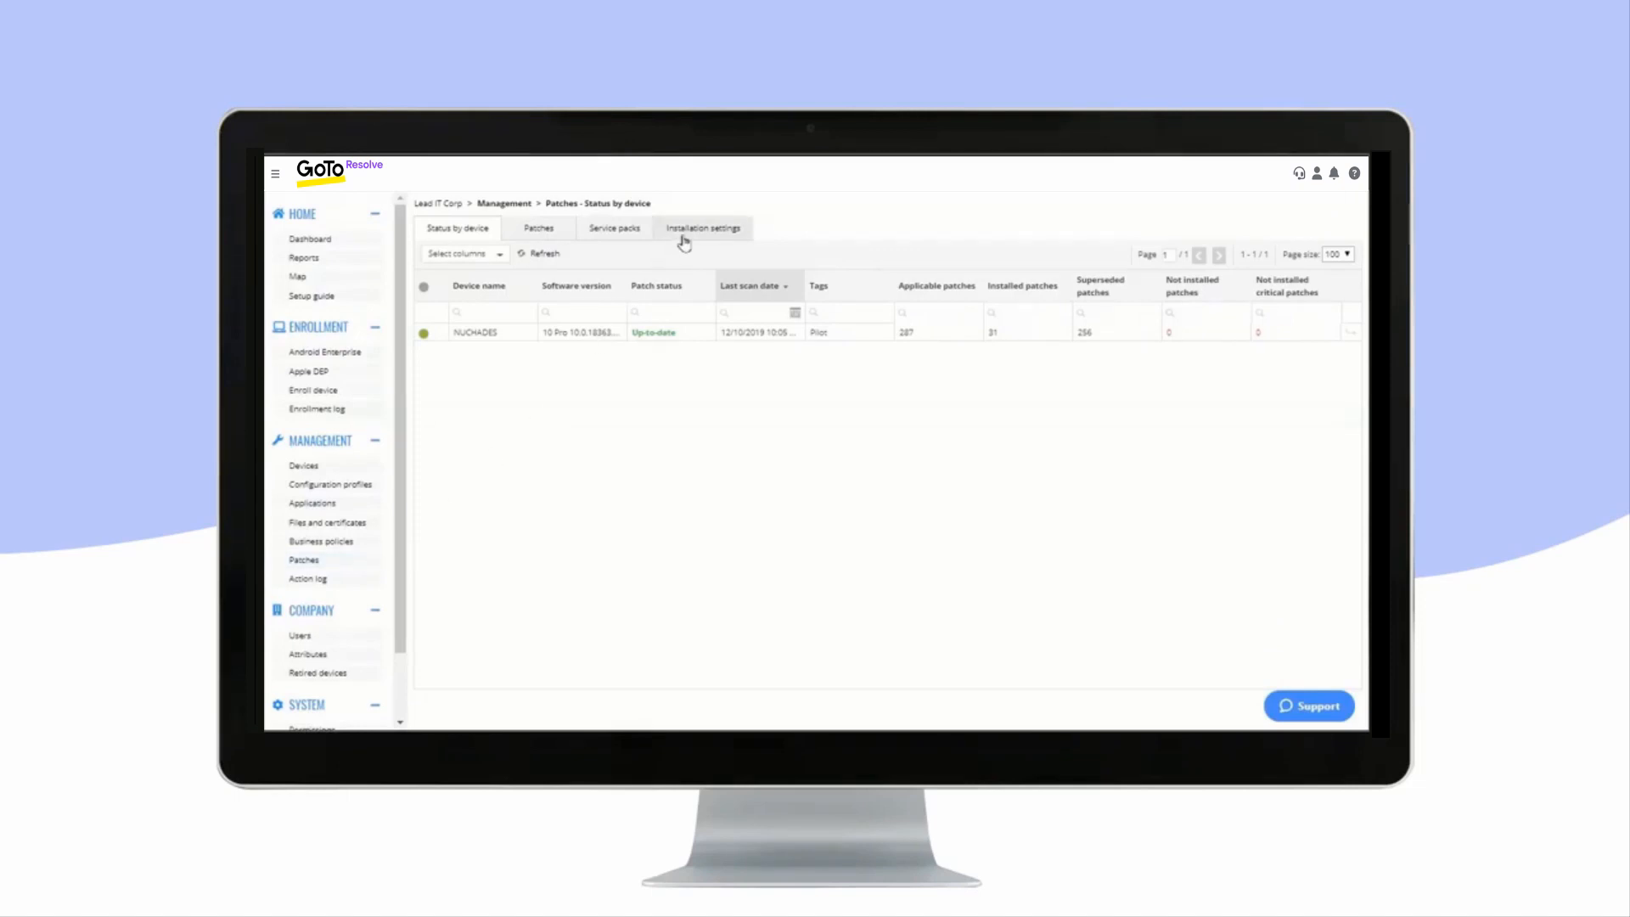
- Switch from patch status by device to the pilot and non-pilot installation settings
{"action": "left_click", "coordinate": [702, 227]}
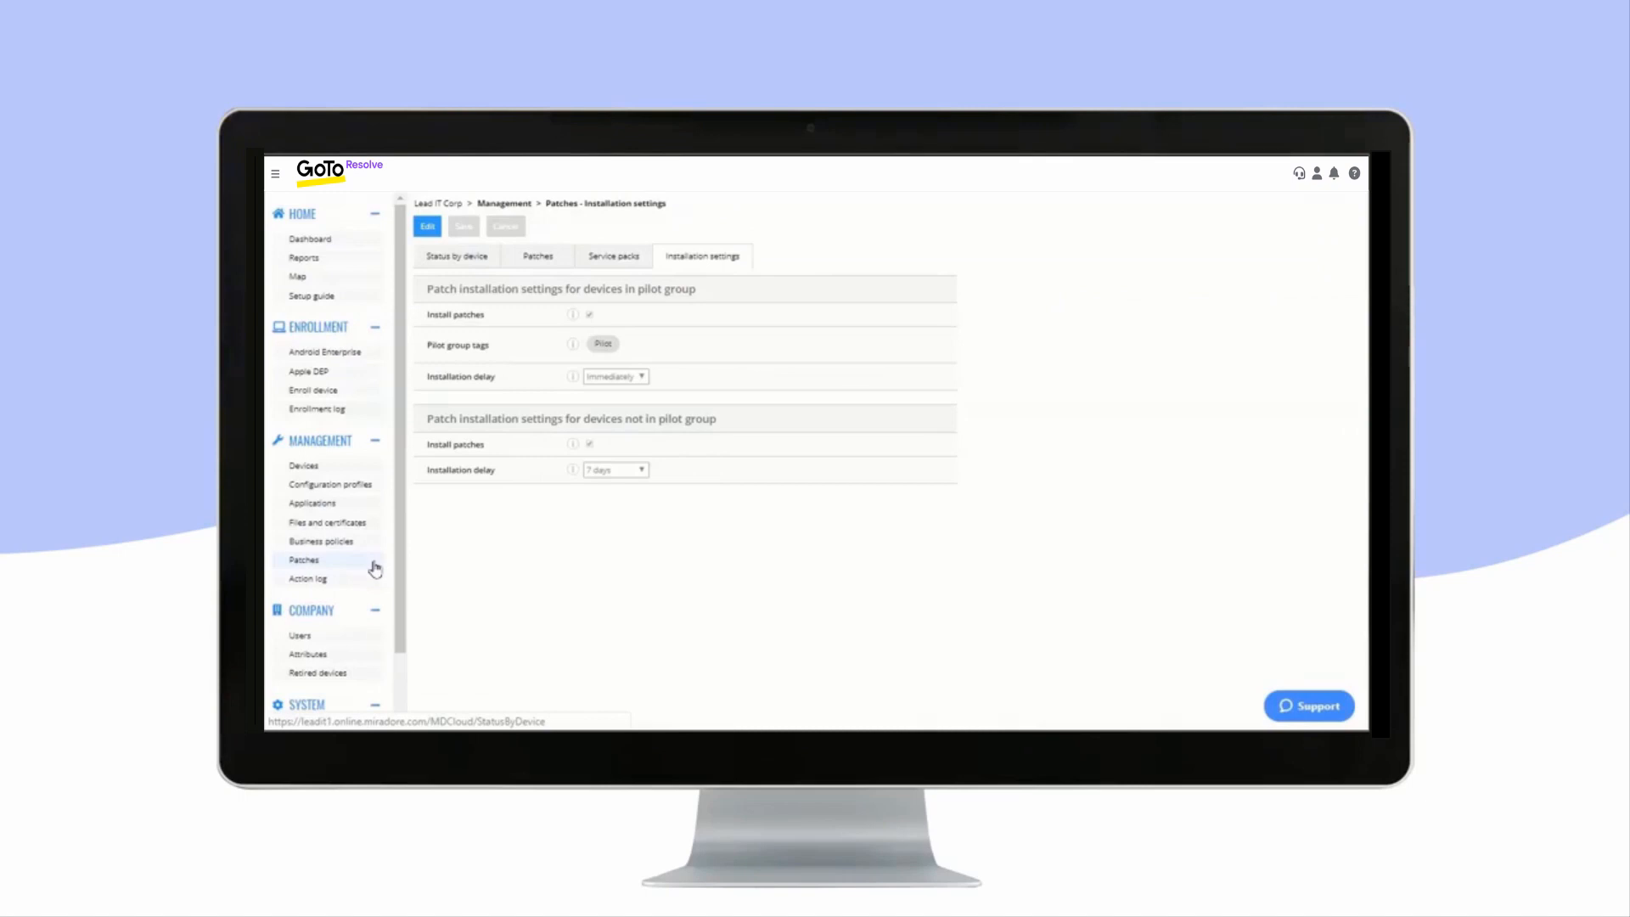
- View the device action log, then the four company users with their phone numbers
{"action": "left_click", "coordinate": [306, 578]}
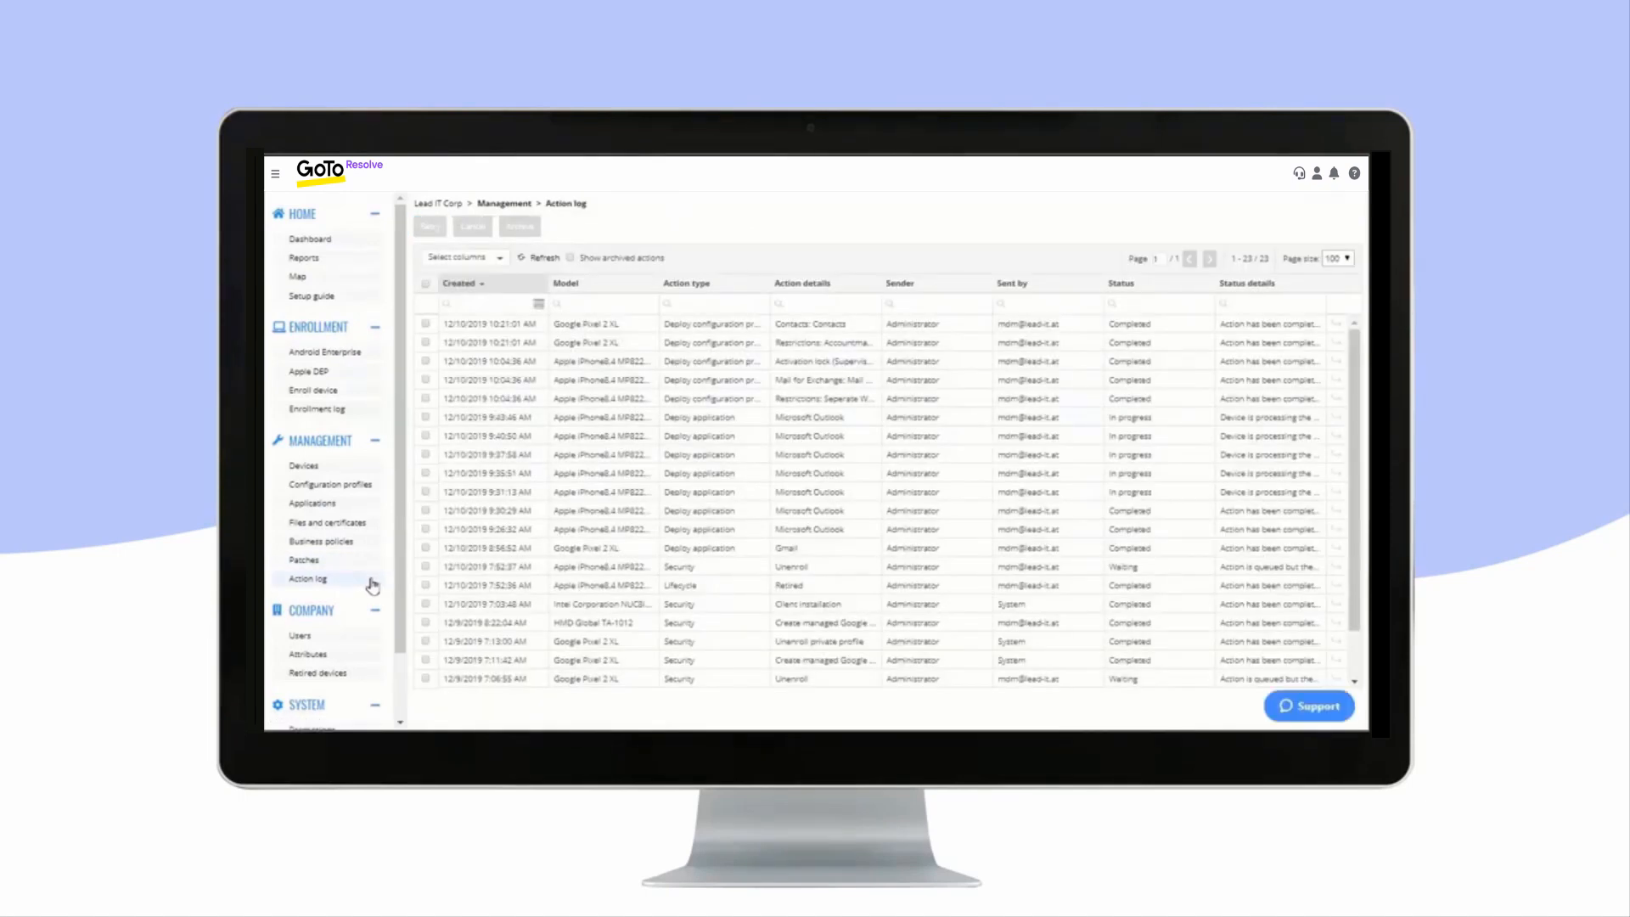
{"action": "mouse_move", "coordinate": [367, 645]}
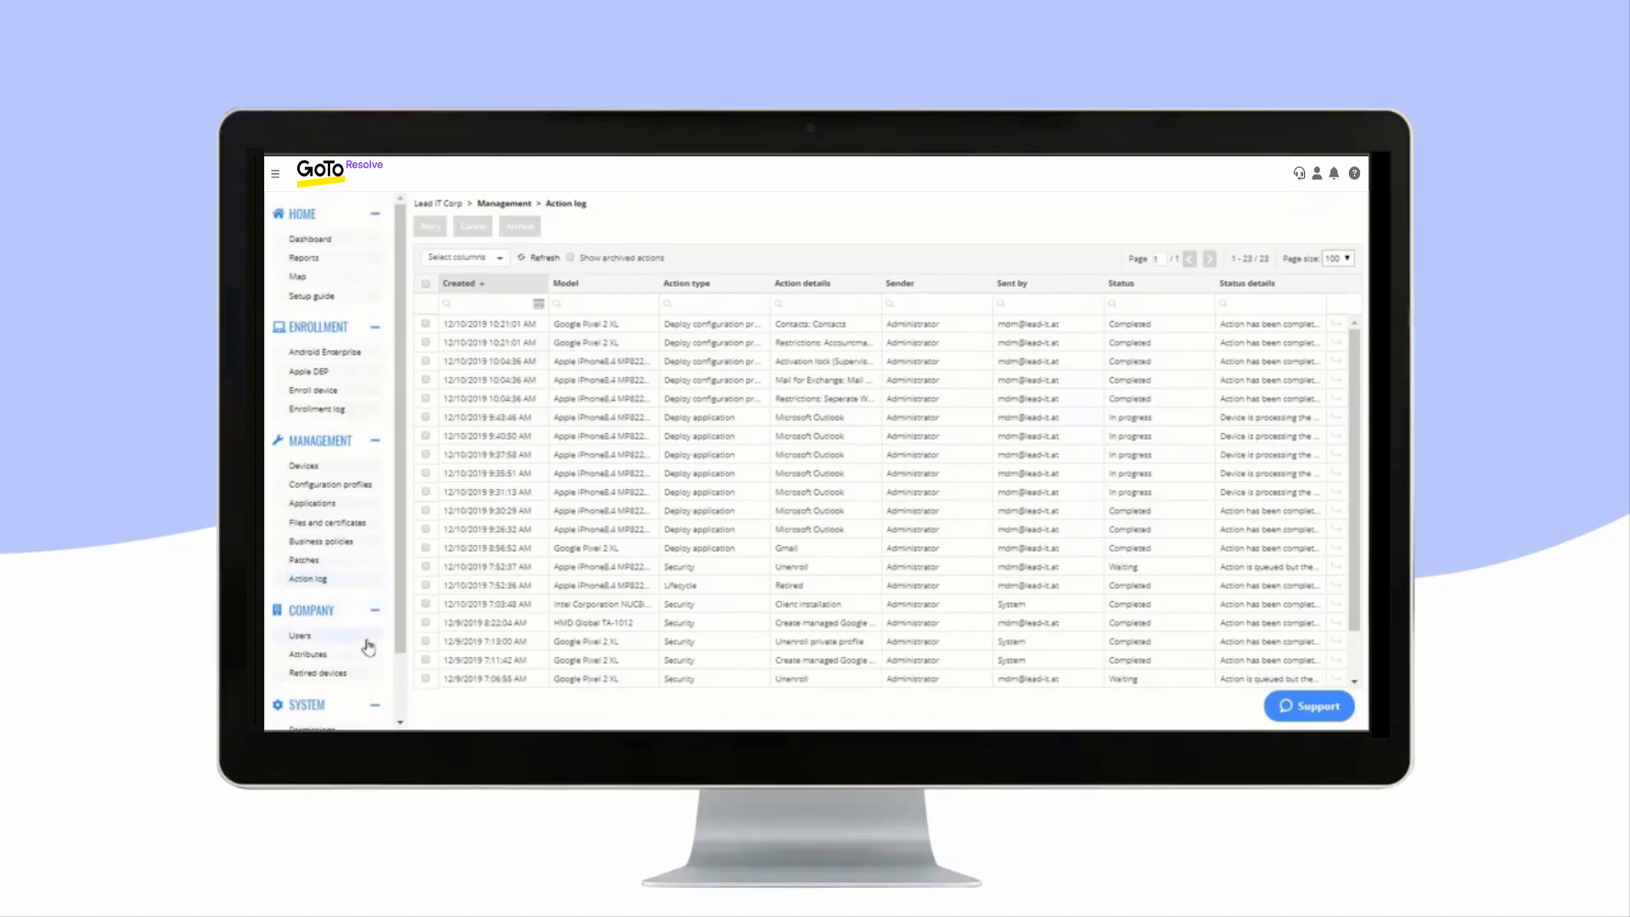
{"action": "left_click", "coordinate": [299, 635]}
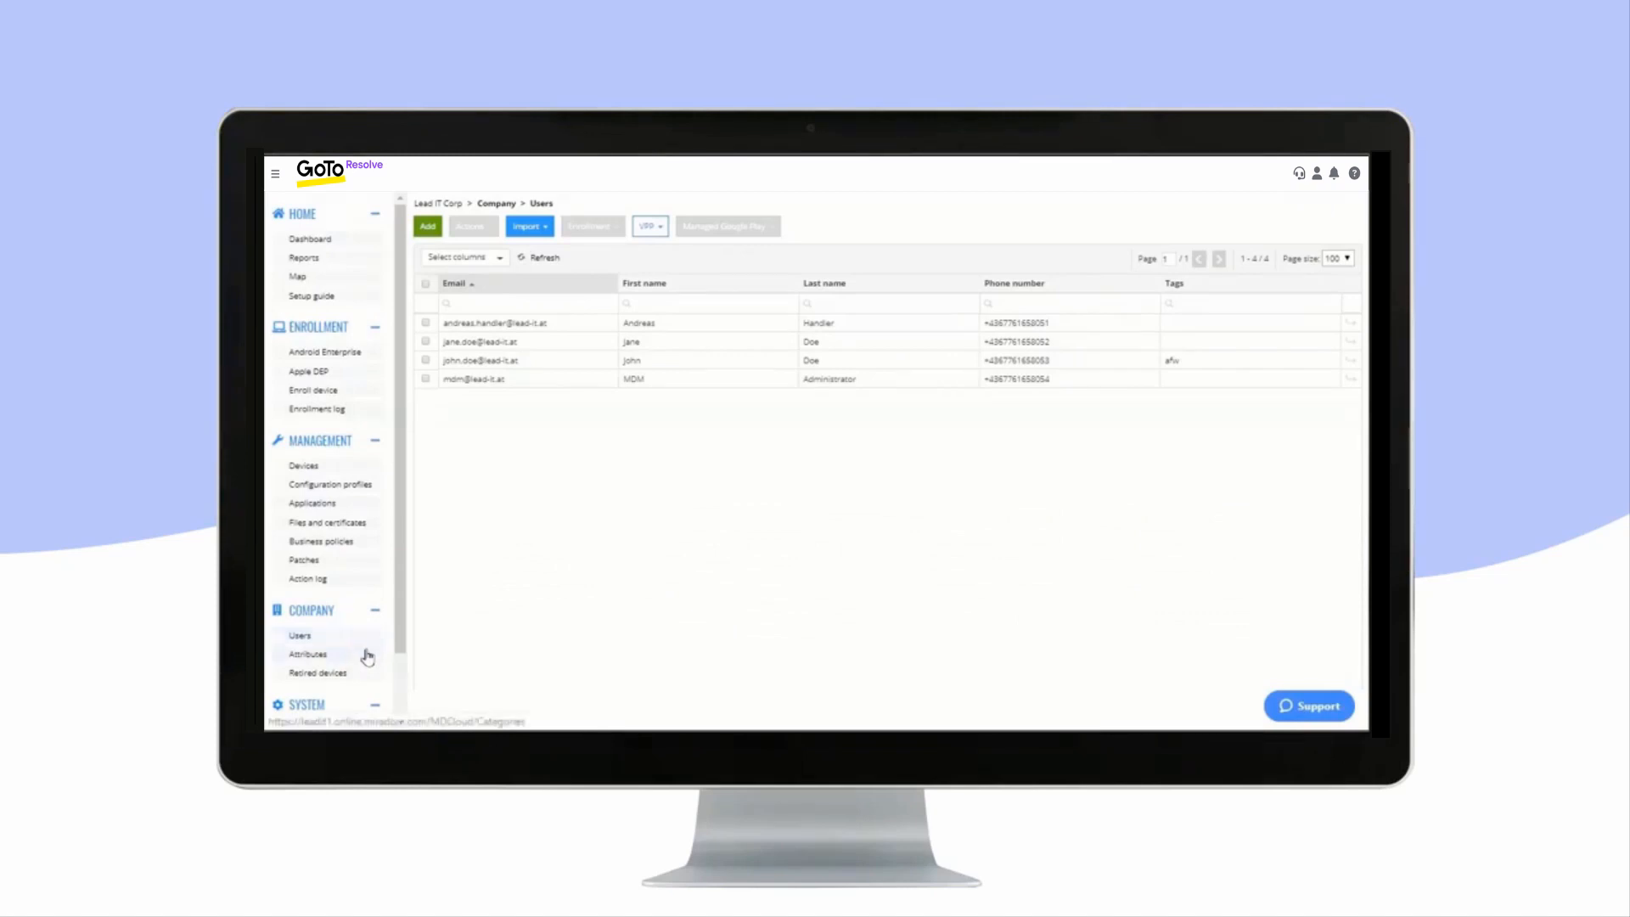
- Step through the Locations, Organizations and Tags attribute tabs, ending on the five tags
{"action": "left_click", "coordinate": [308, 653]}
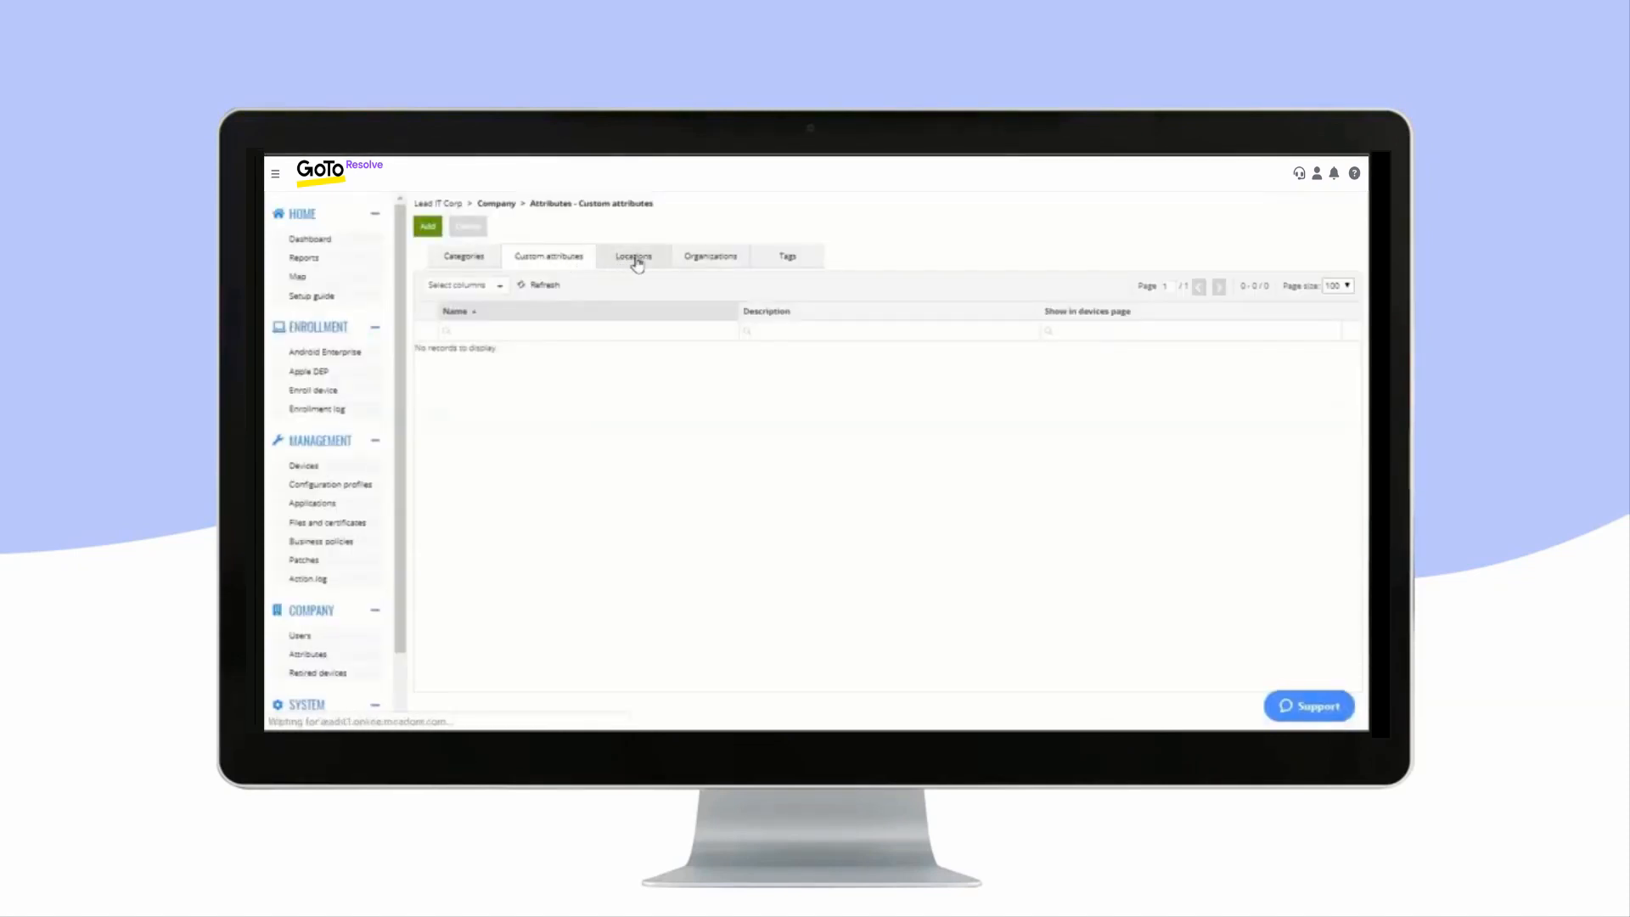
{"action": "left_click", "coordinate": [632, 256]}
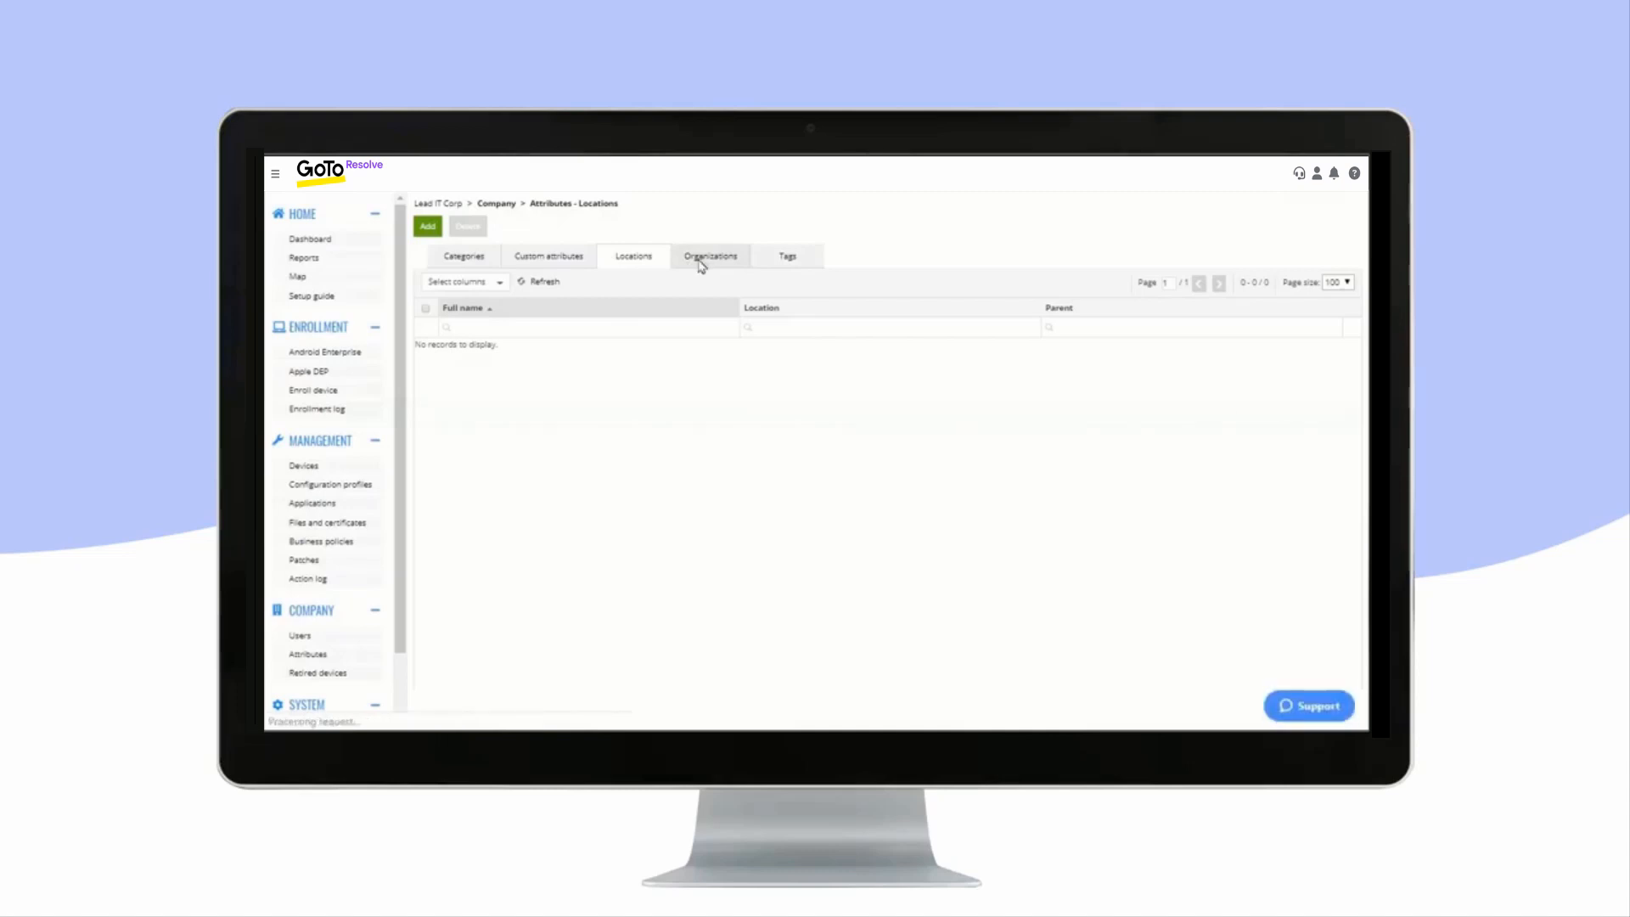
{"action": "left_click", "coordinate": [710, 255]}
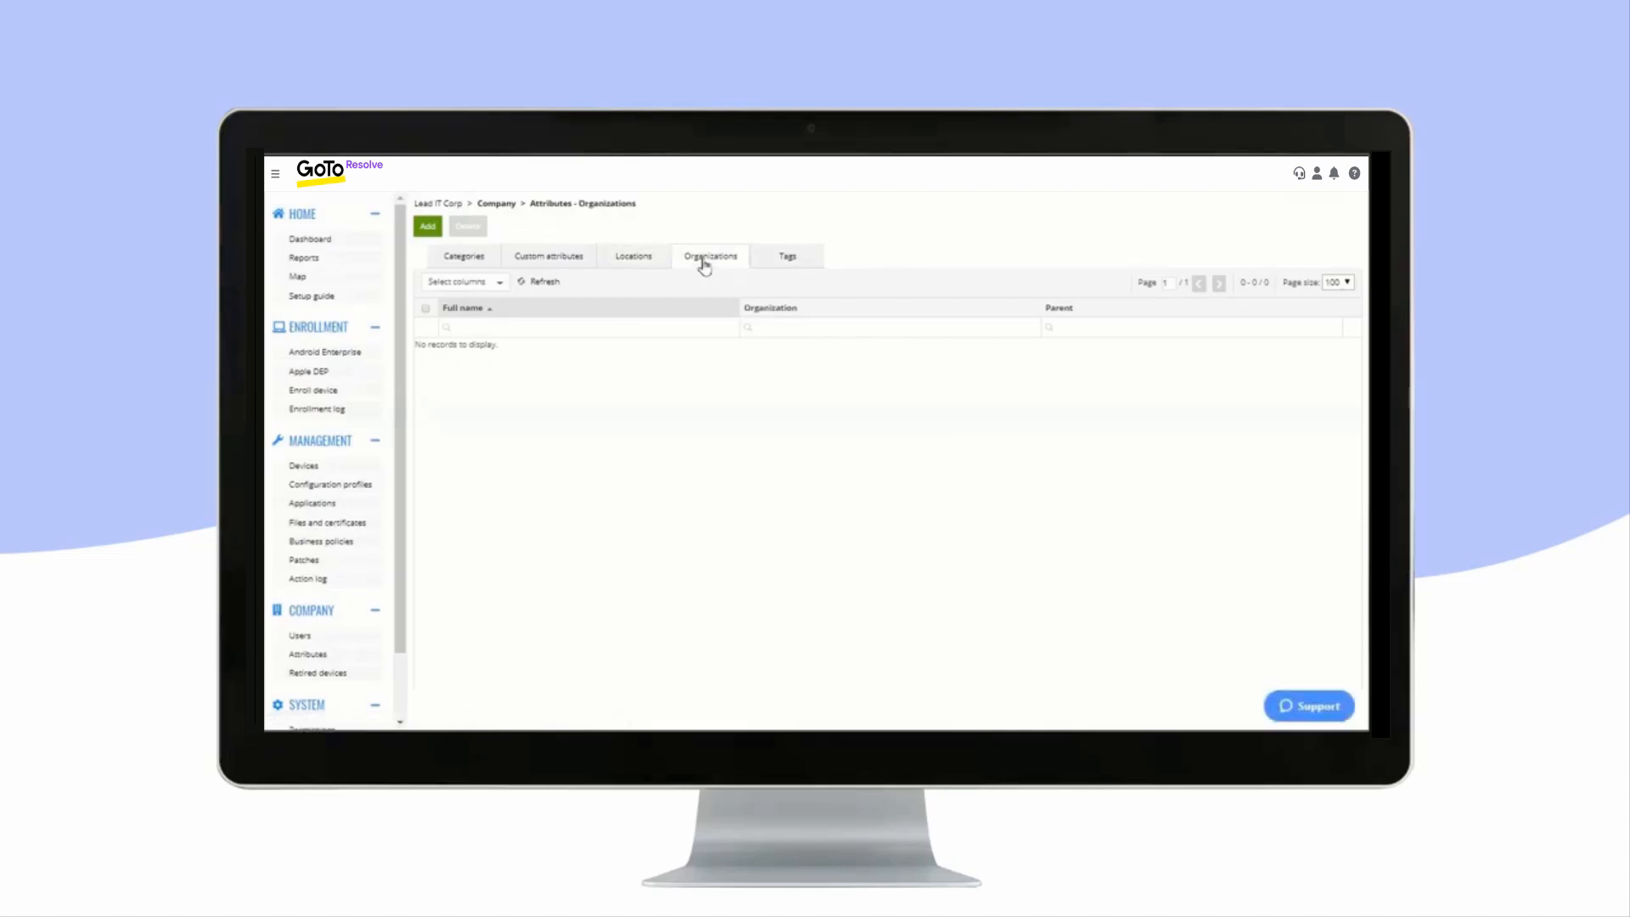
{"action": "mouse_move", "coordinate": [787, 257]}
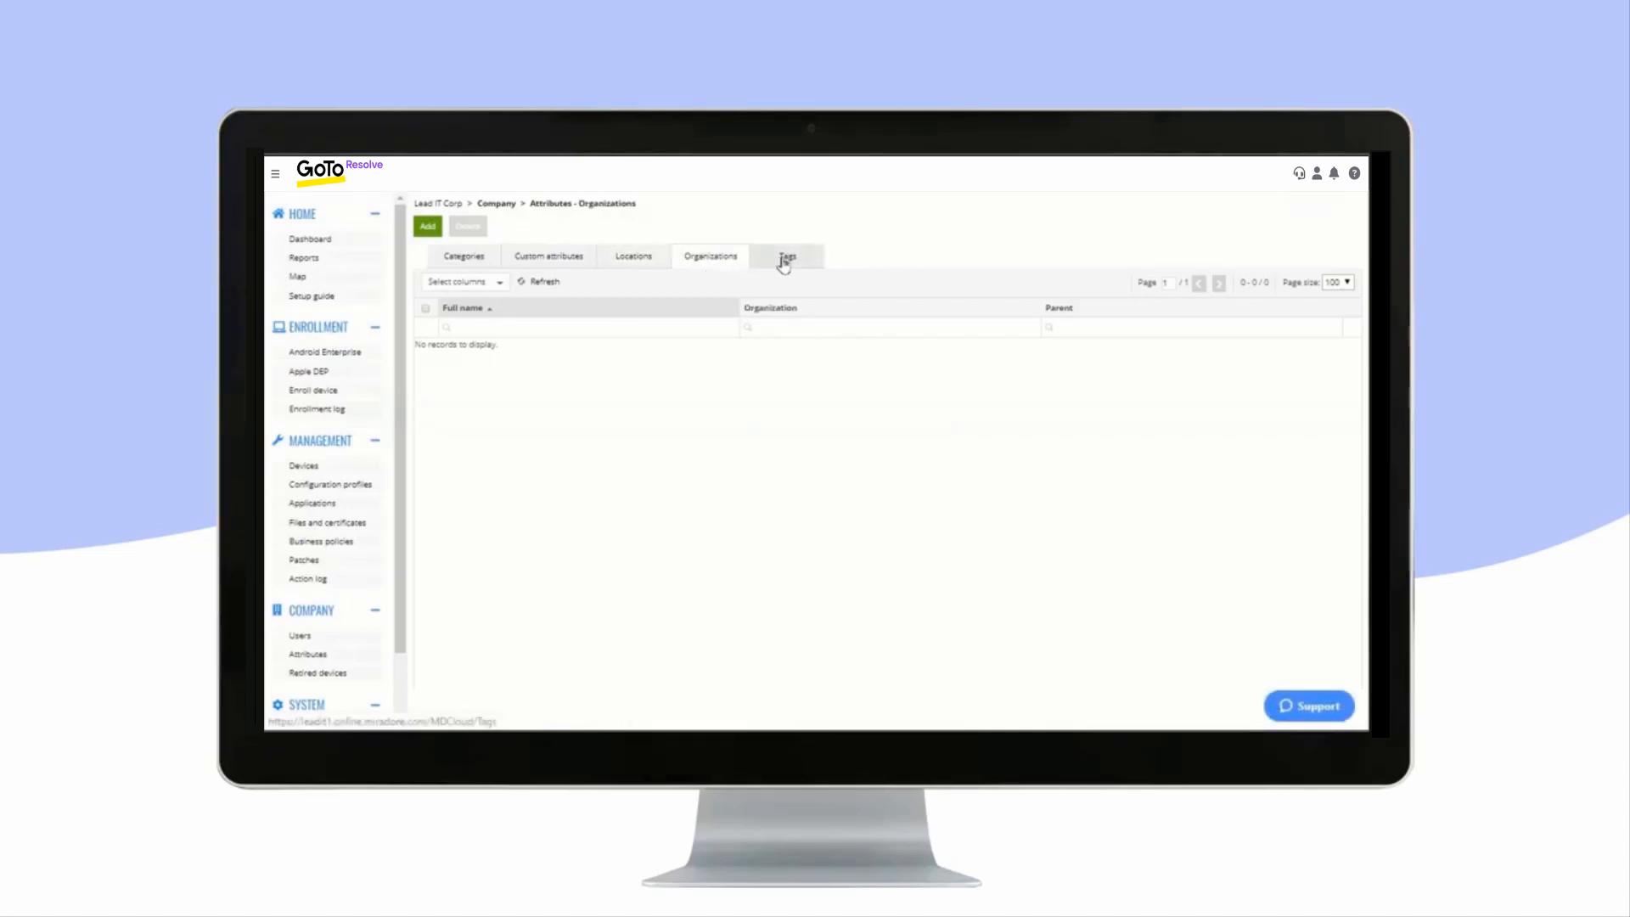
{"action": "left_click", "coordinate": [787, 257]}
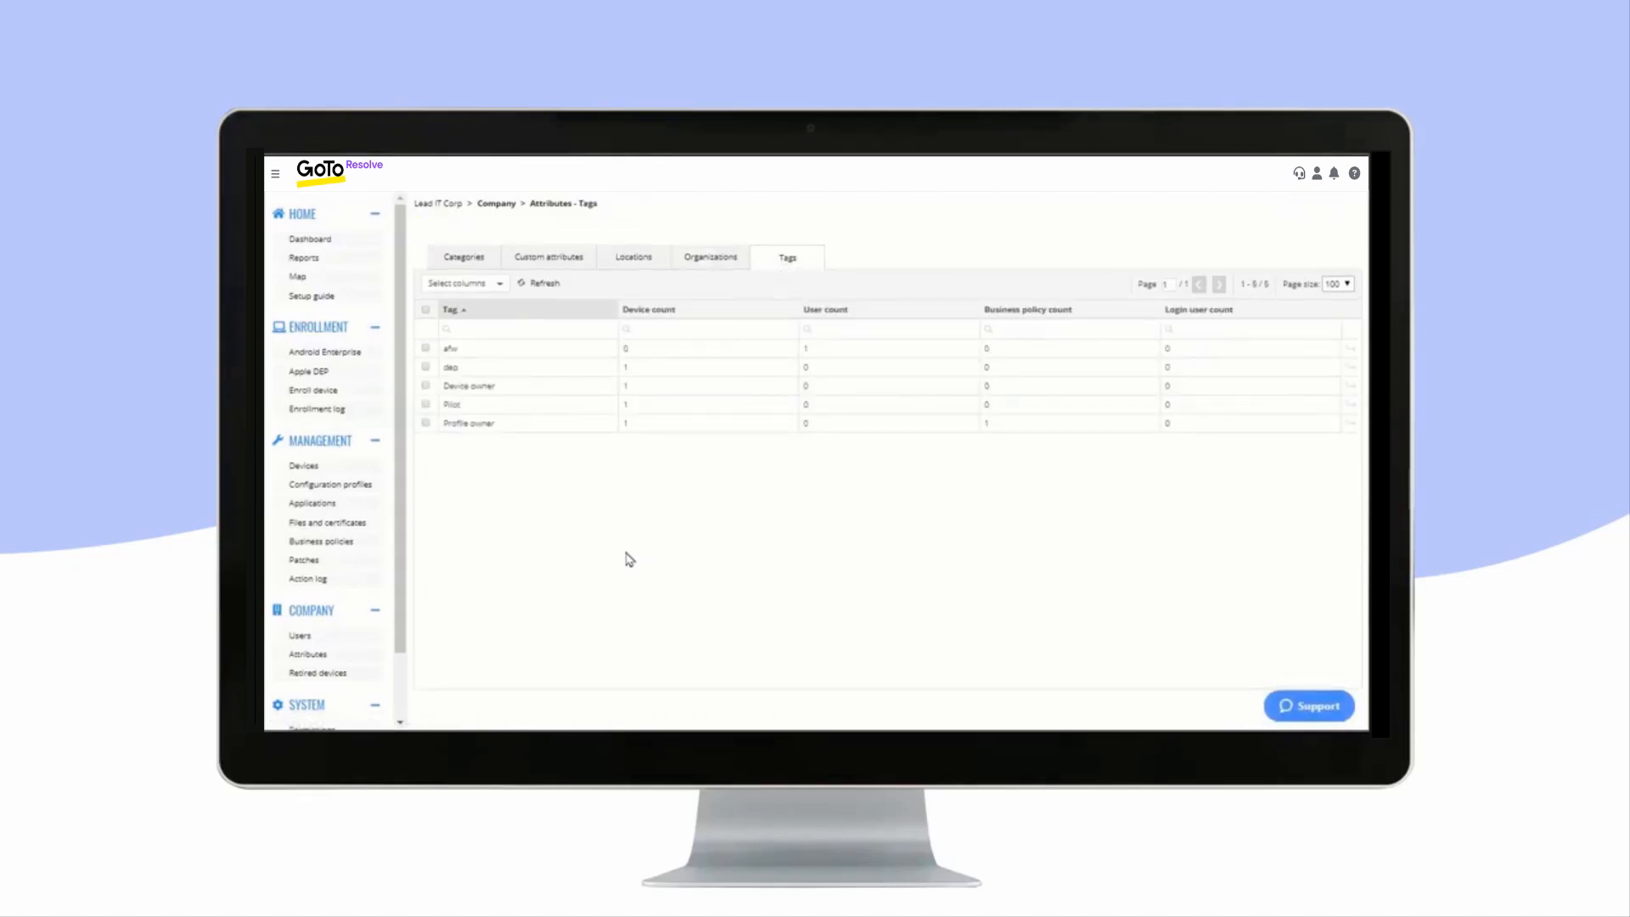
{"action": "mouse_move", "coordinate": [316, 672]}
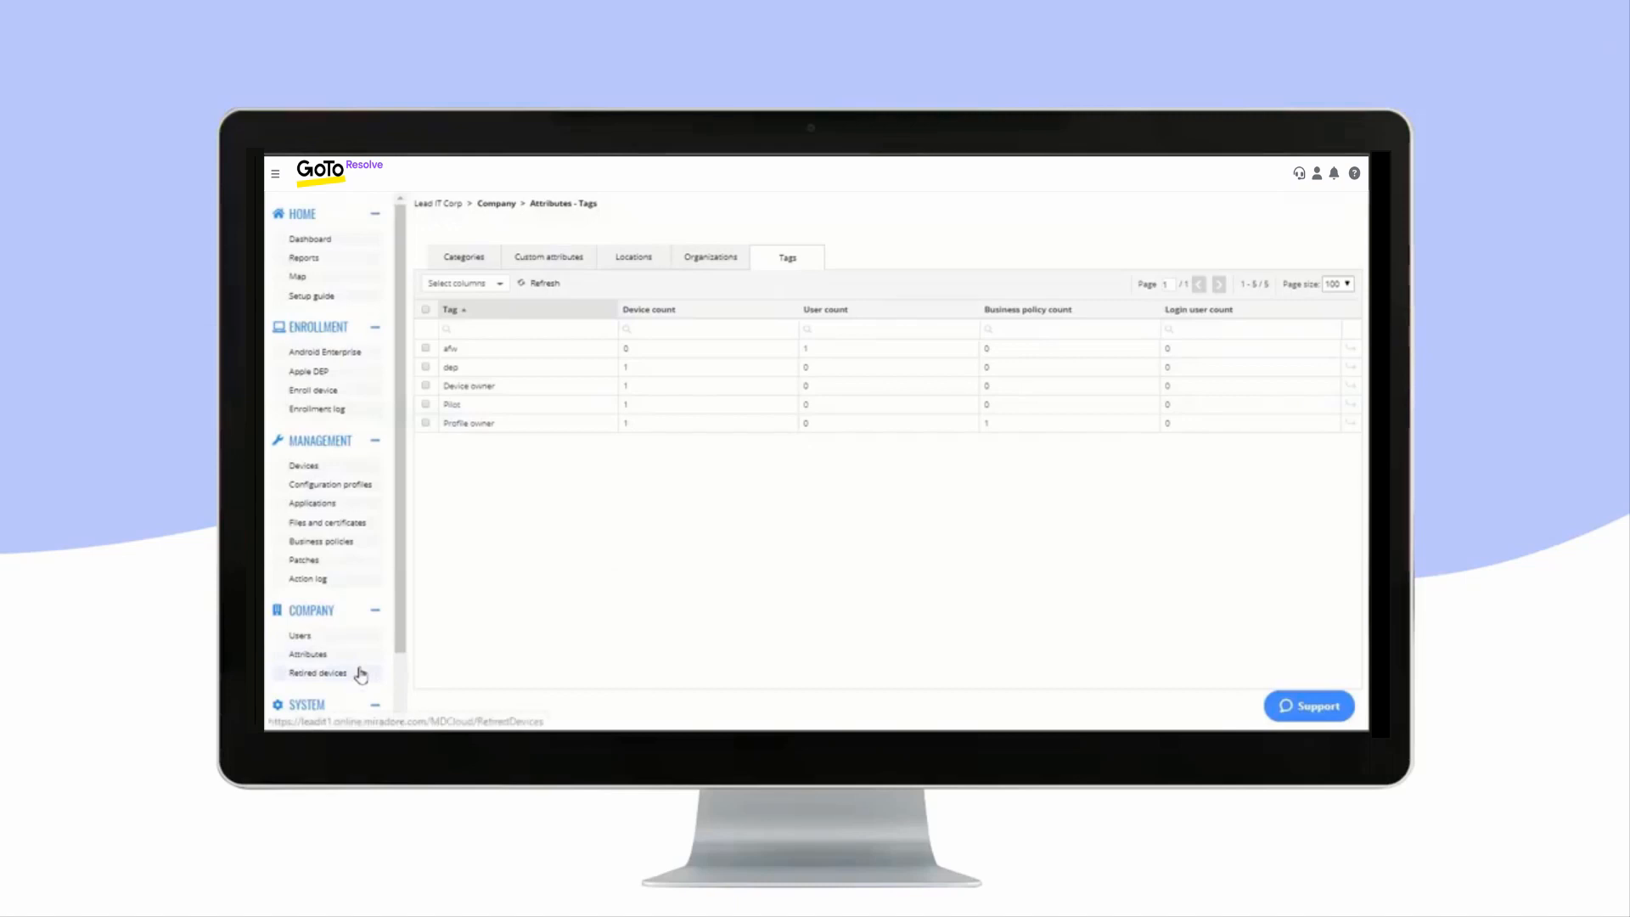
- Show the retired Apple iPhone and Google Pixel 2 XL, then scroll the navigation pane
{"action": "left_click", "coordinate": [316, 672]}
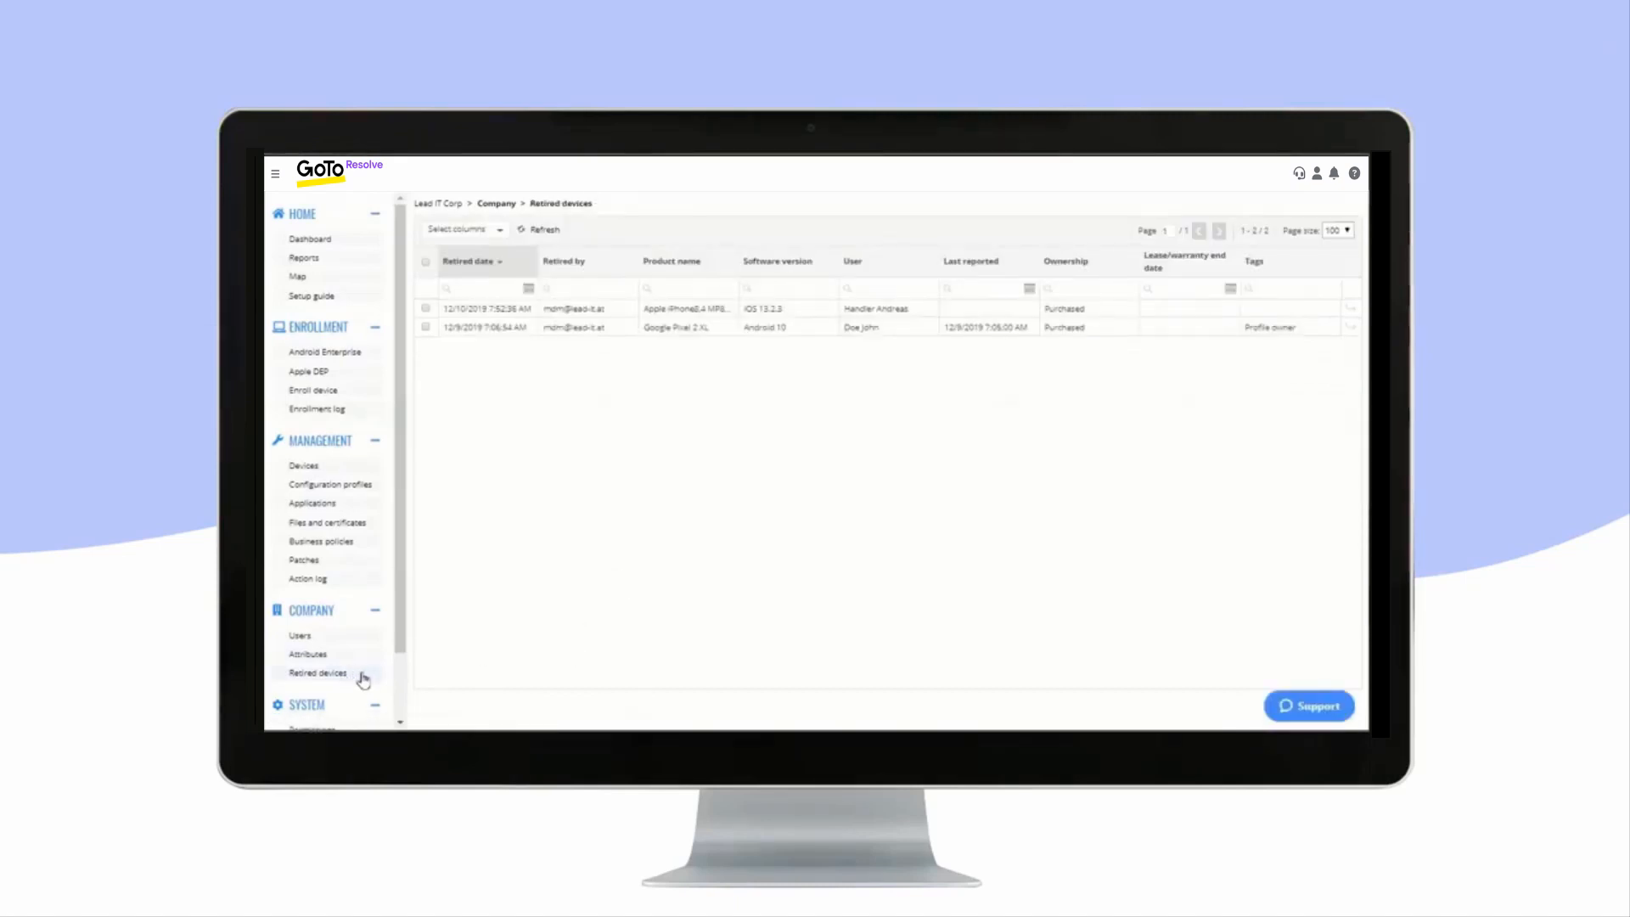
{"action": "mouse_move", "coordinate": [318, 672]}
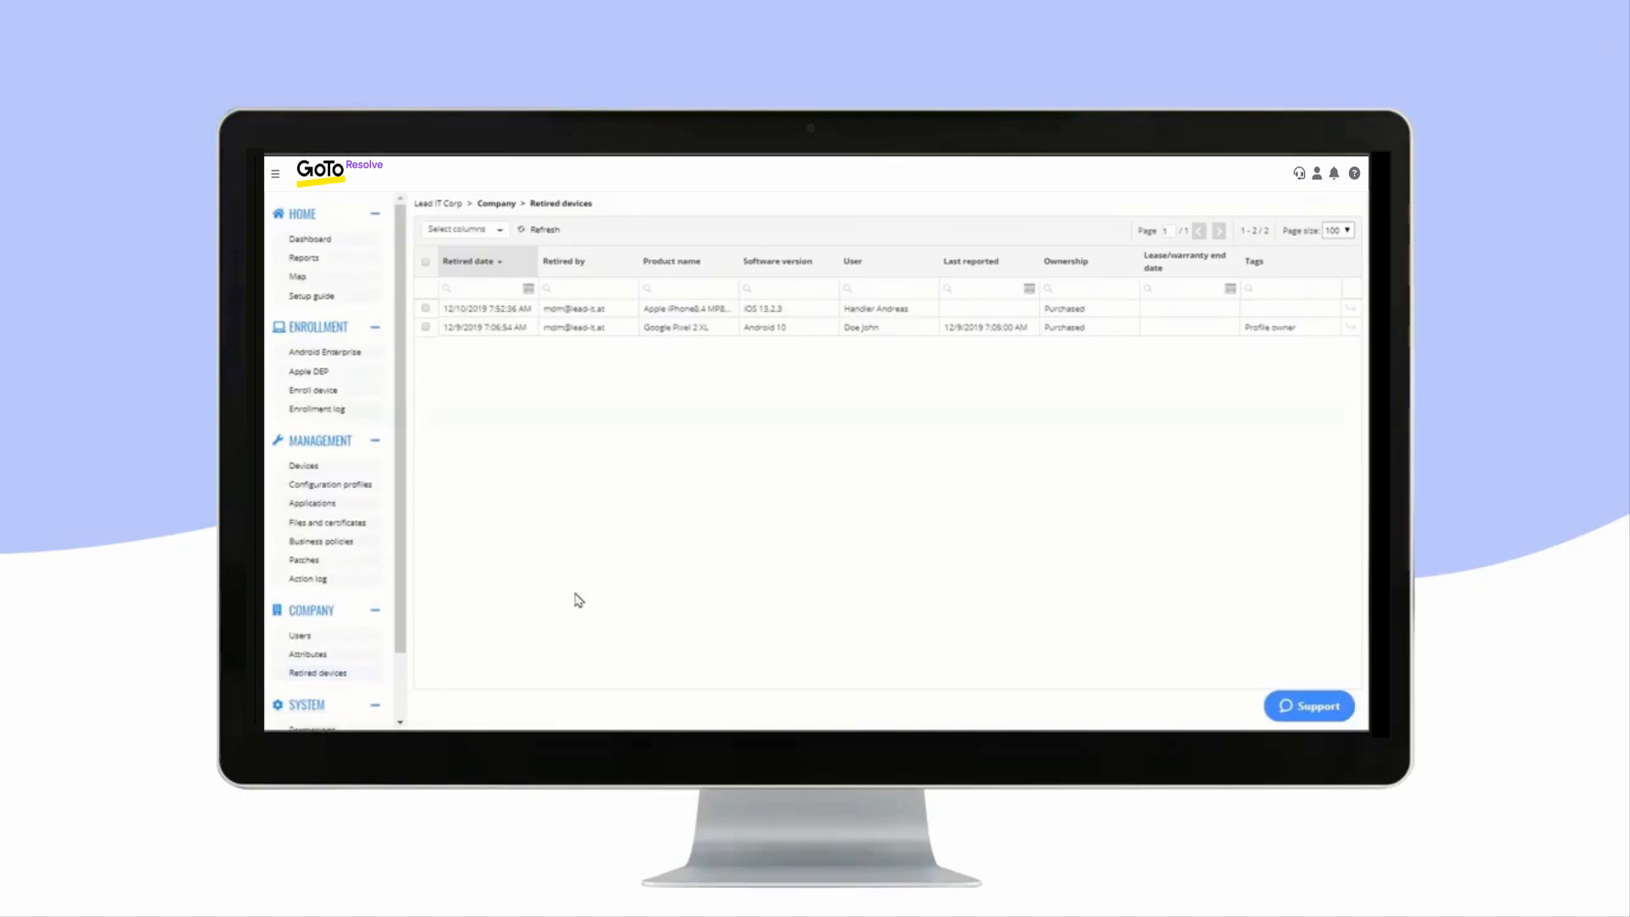
{"action": "mouse_move", "coordinate": [560, 615]}
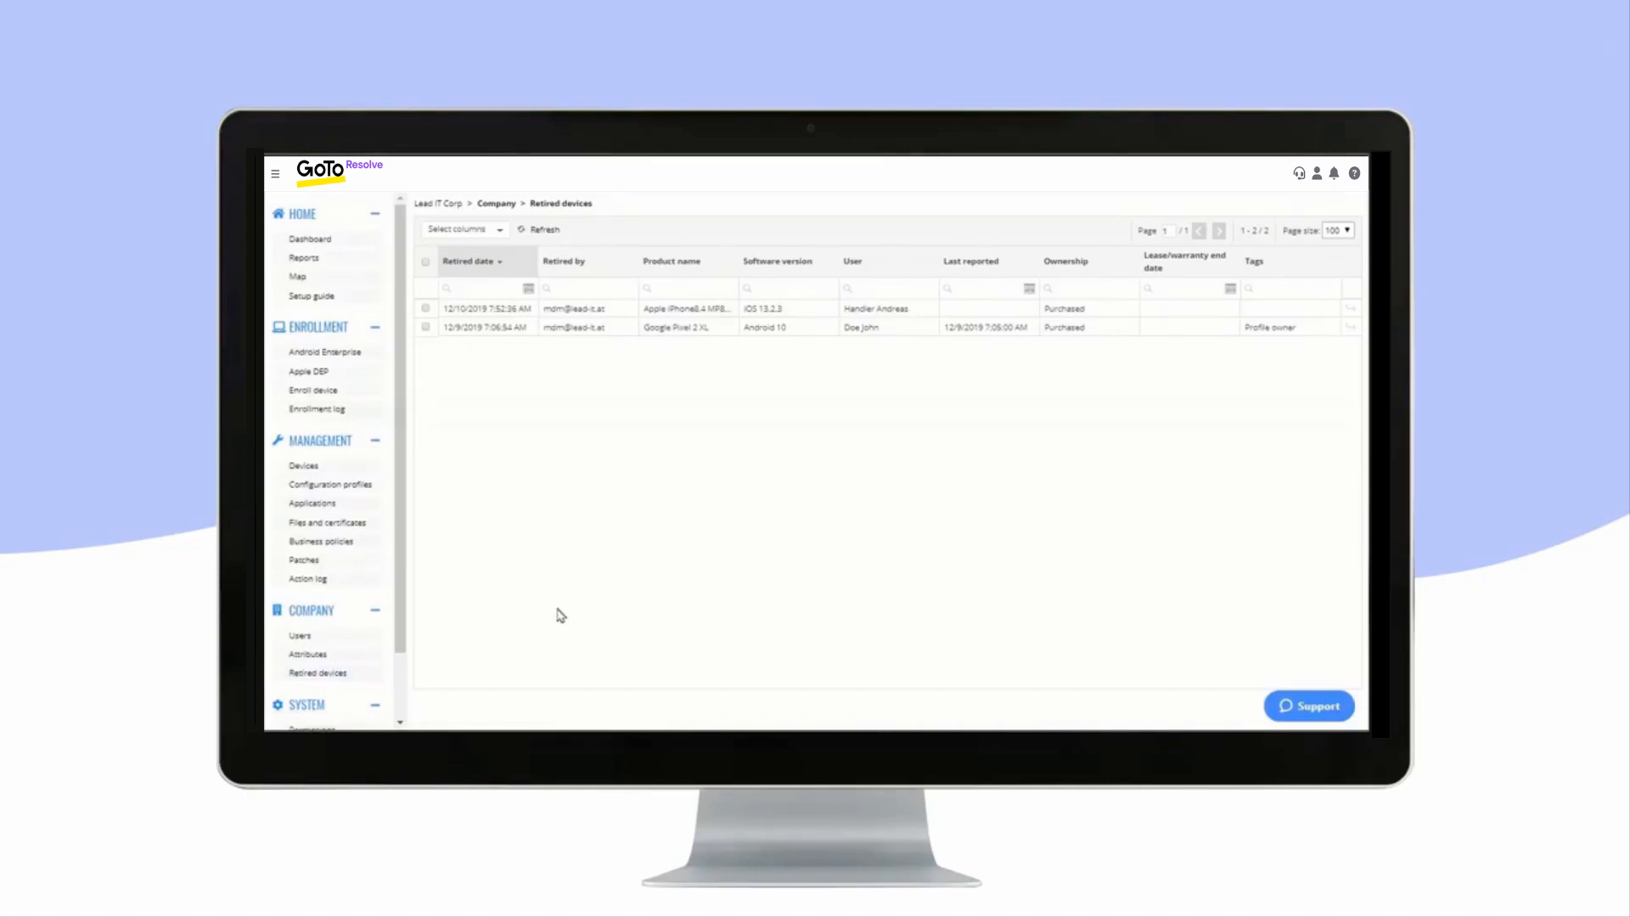
{"action": "mouse_move", "coordinate": [440, 676]}
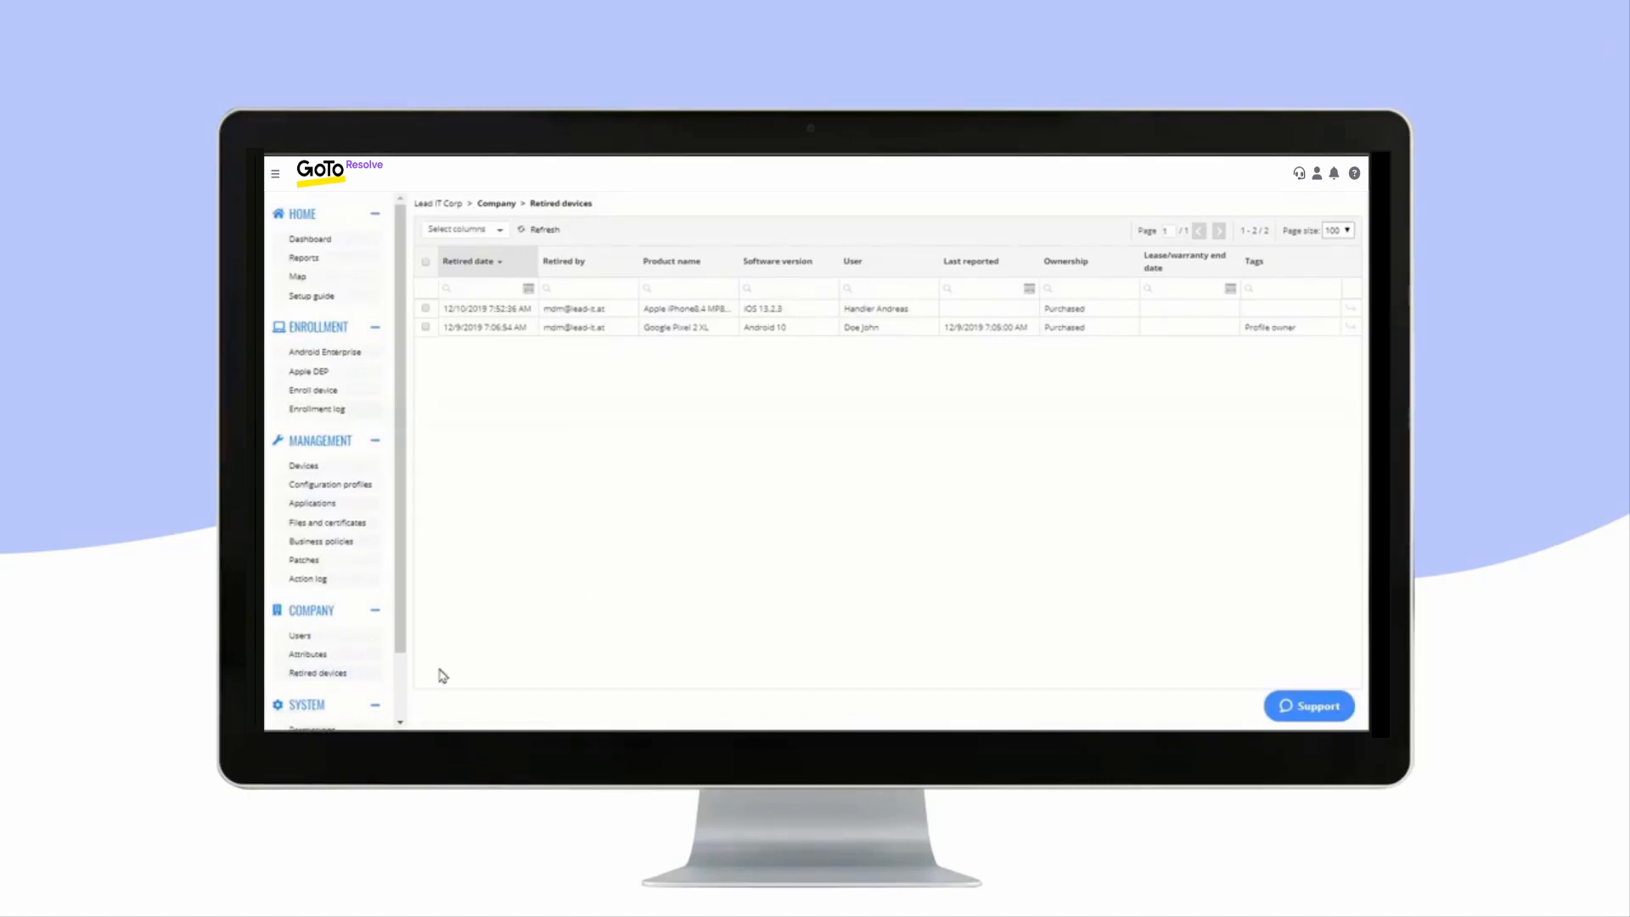
{"action": "scroll", "scroll_direction": "down", "scroll_amount": 3}
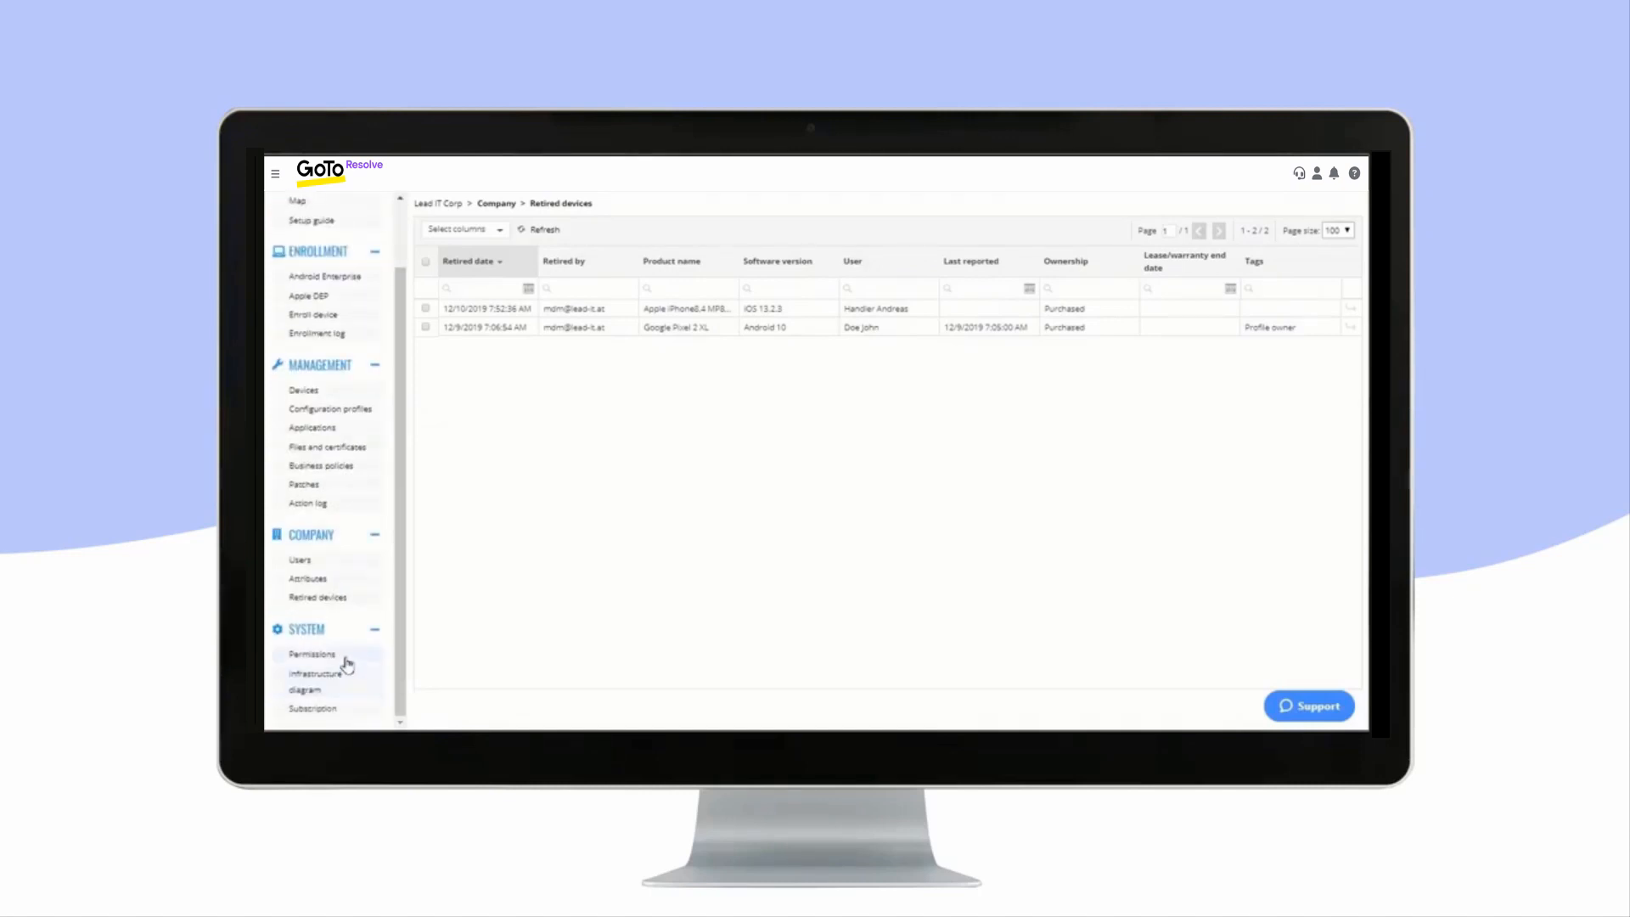
- View System Permissions with its single Admin-role login, then scroll the navigation pane
{"action": "left_click", "coordinate": [311, 653]}
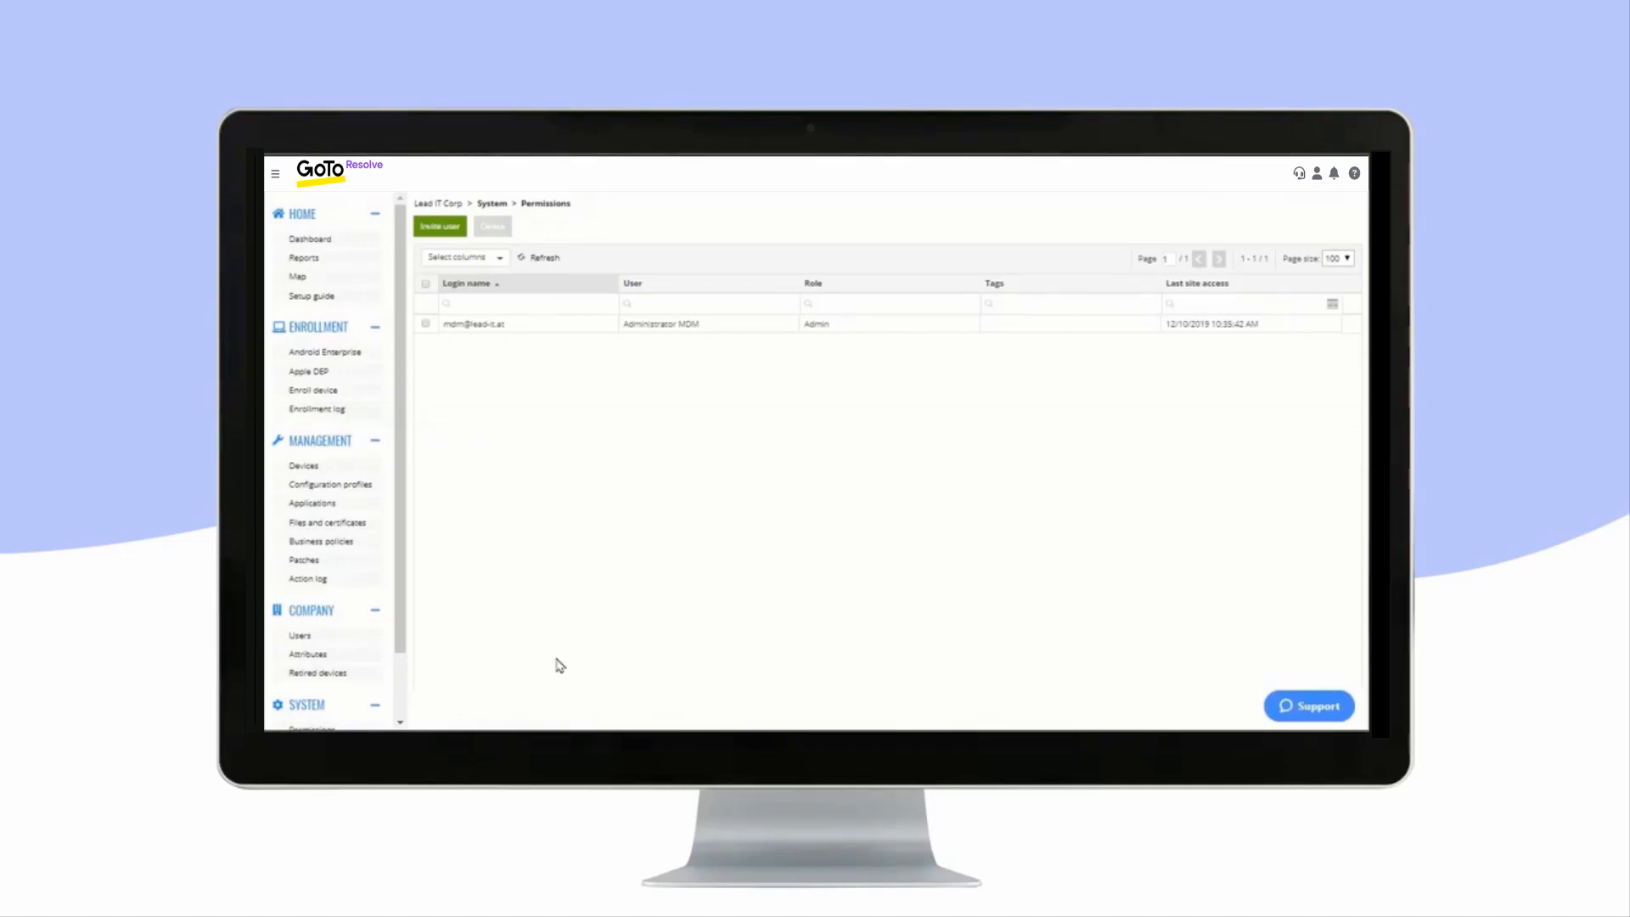
{"action": "mouse_move", "coordinate": [546, 671]}
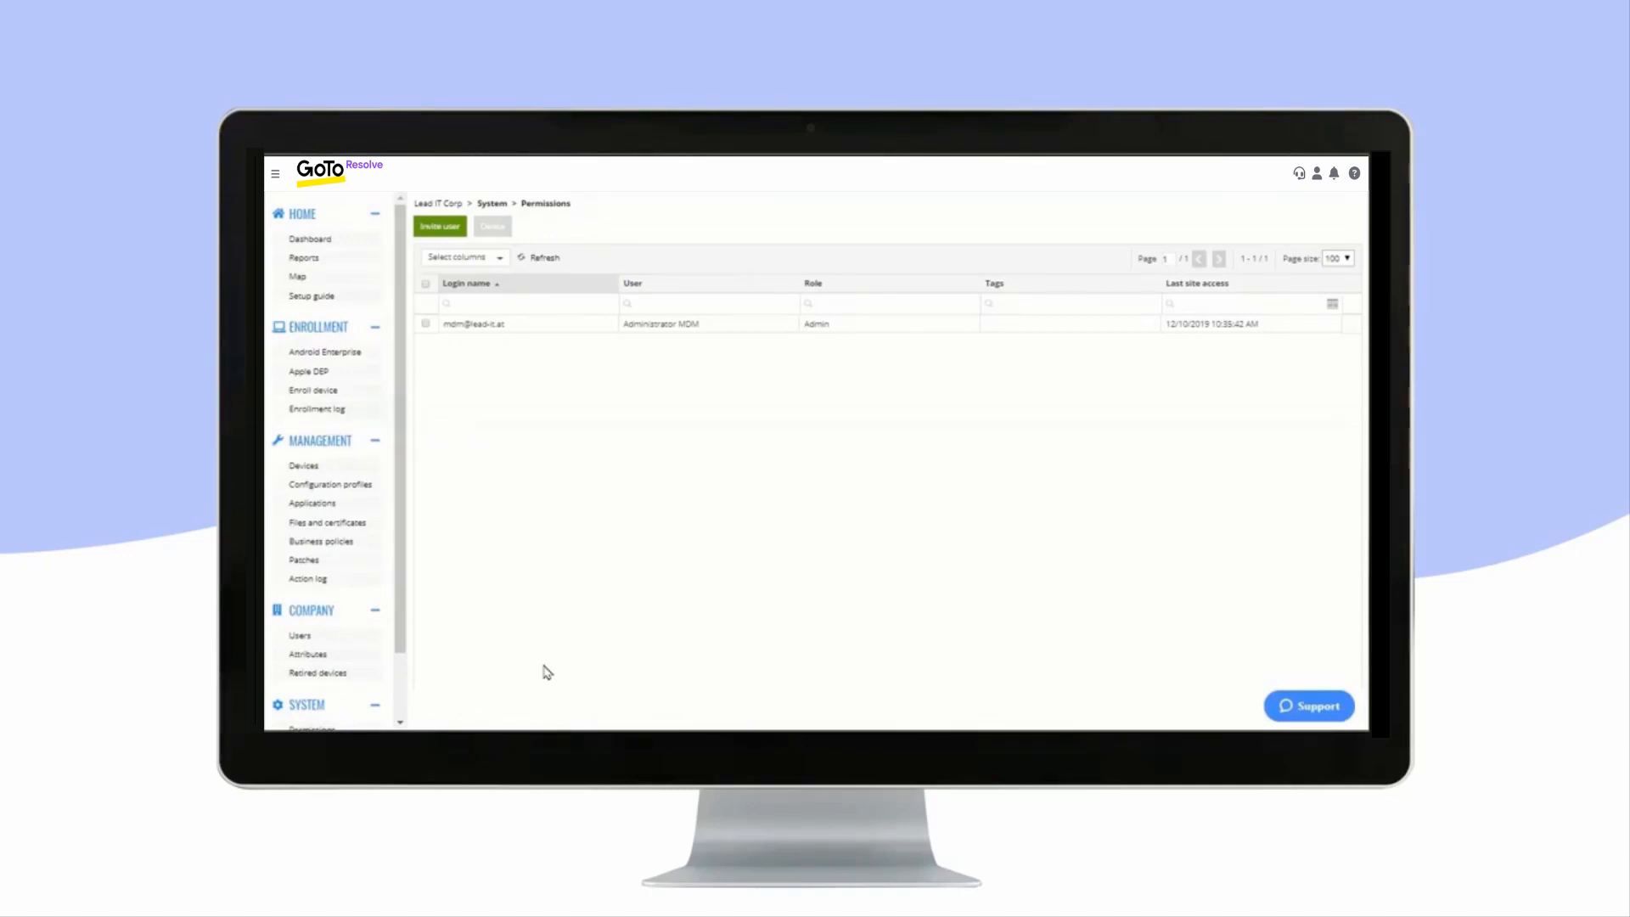
{"action": "scroll", "scroll_direction": "down", "scroll_amount": 3}
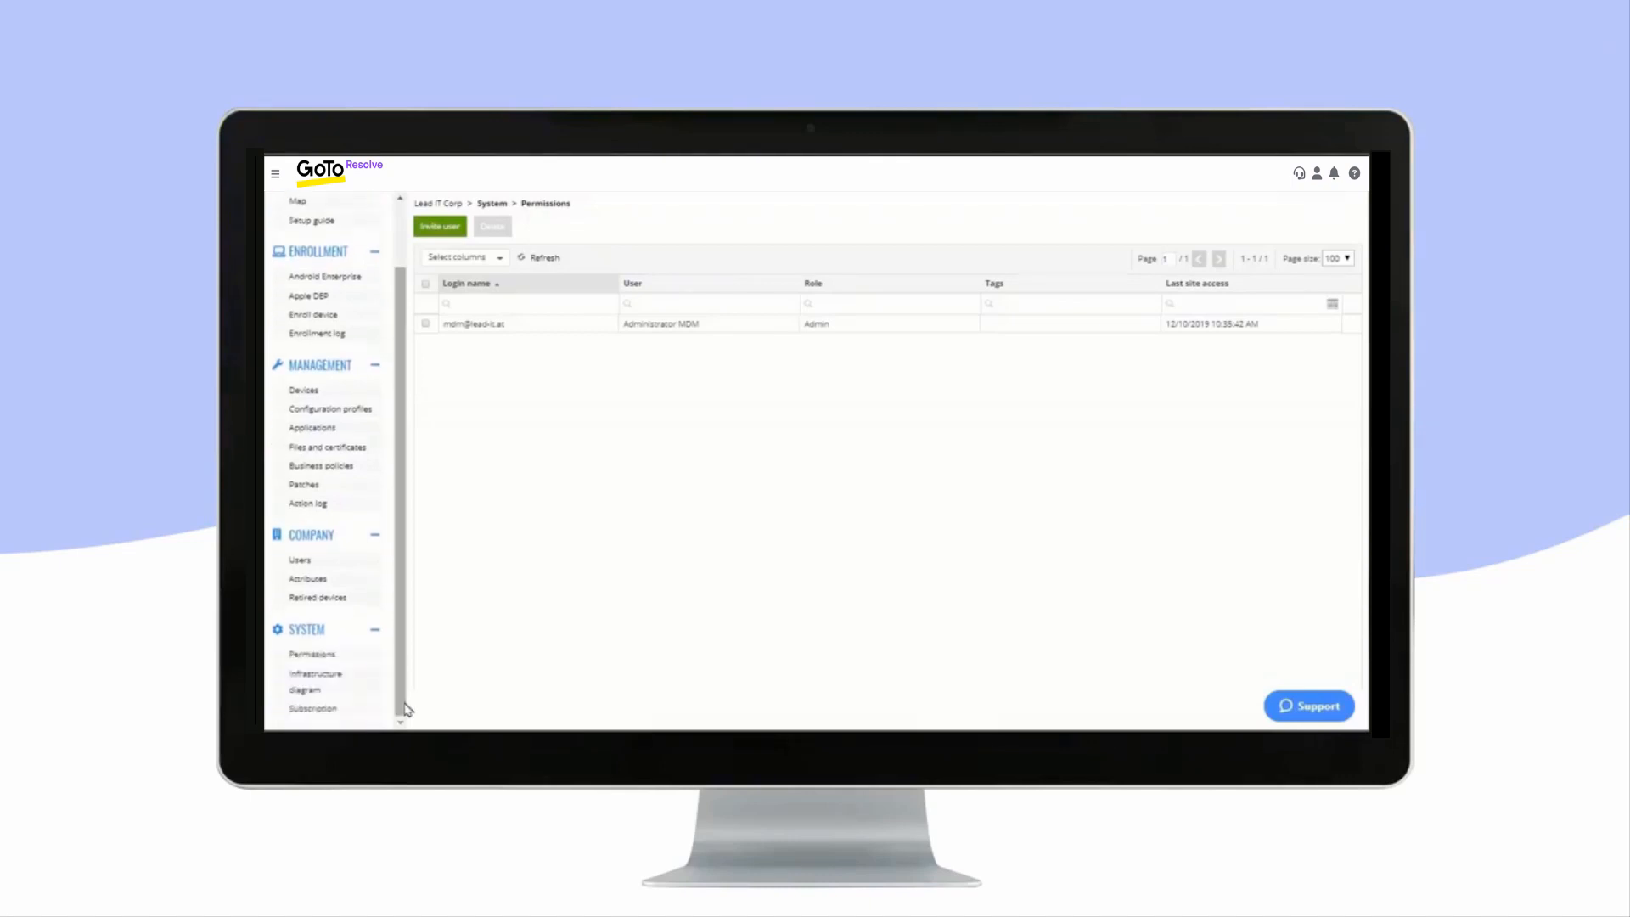
{"action": "left_click", "coordinate": [315, 681]}
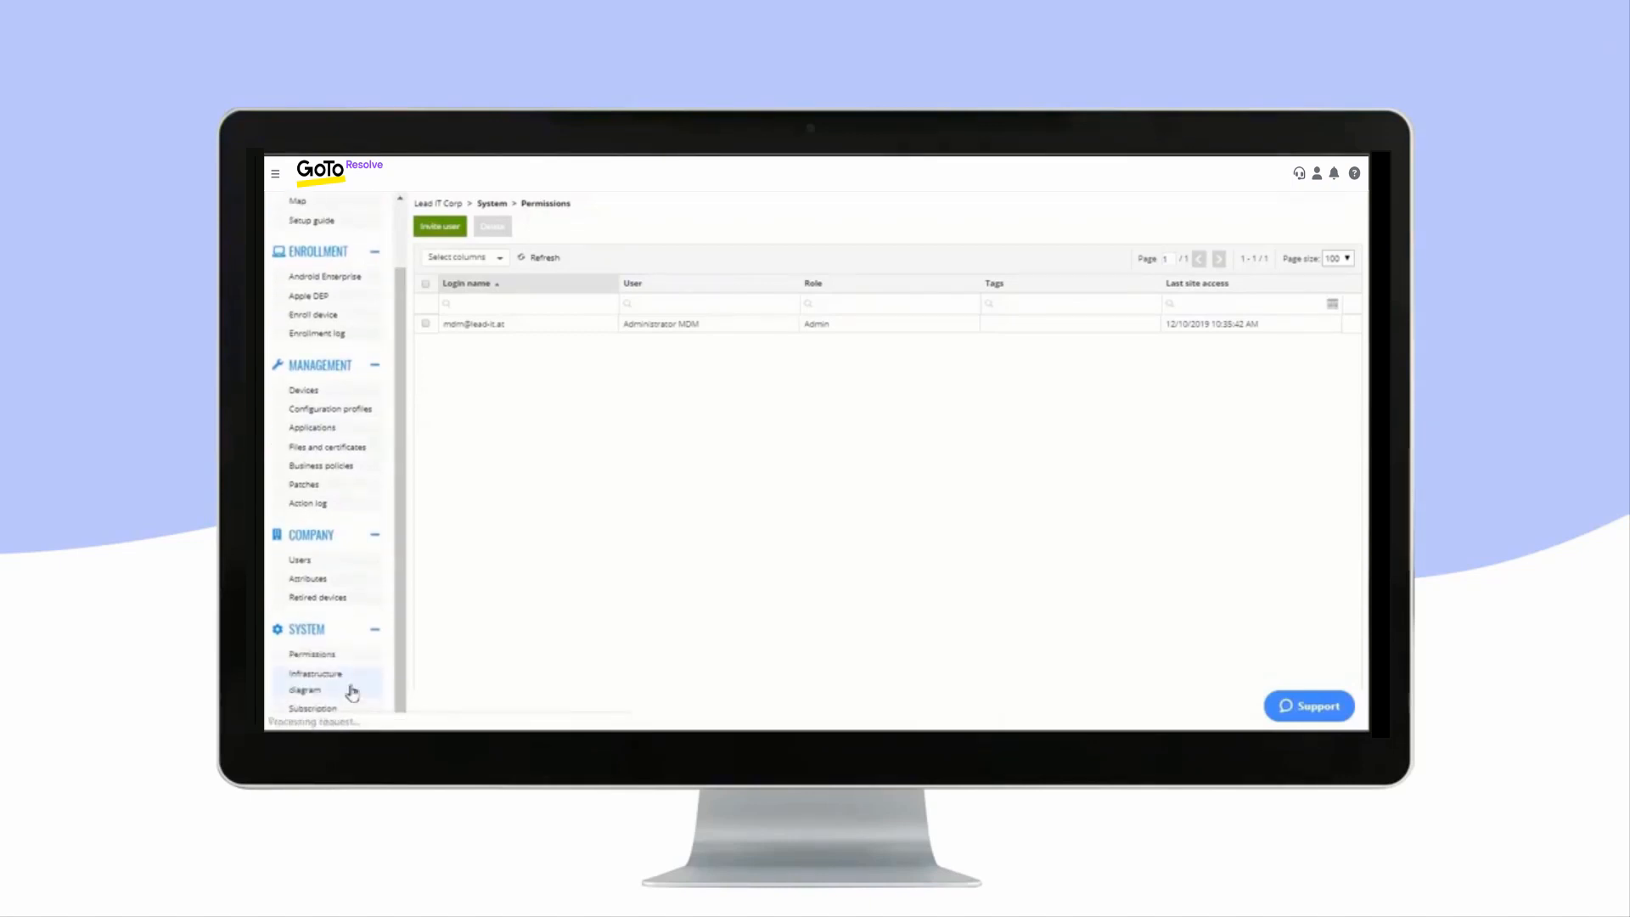
- View the infrastructure diagram from self-service enrollment through Windows devices, API and Azure AD
{"action": "left_click", "coordinate": [315, 680]}
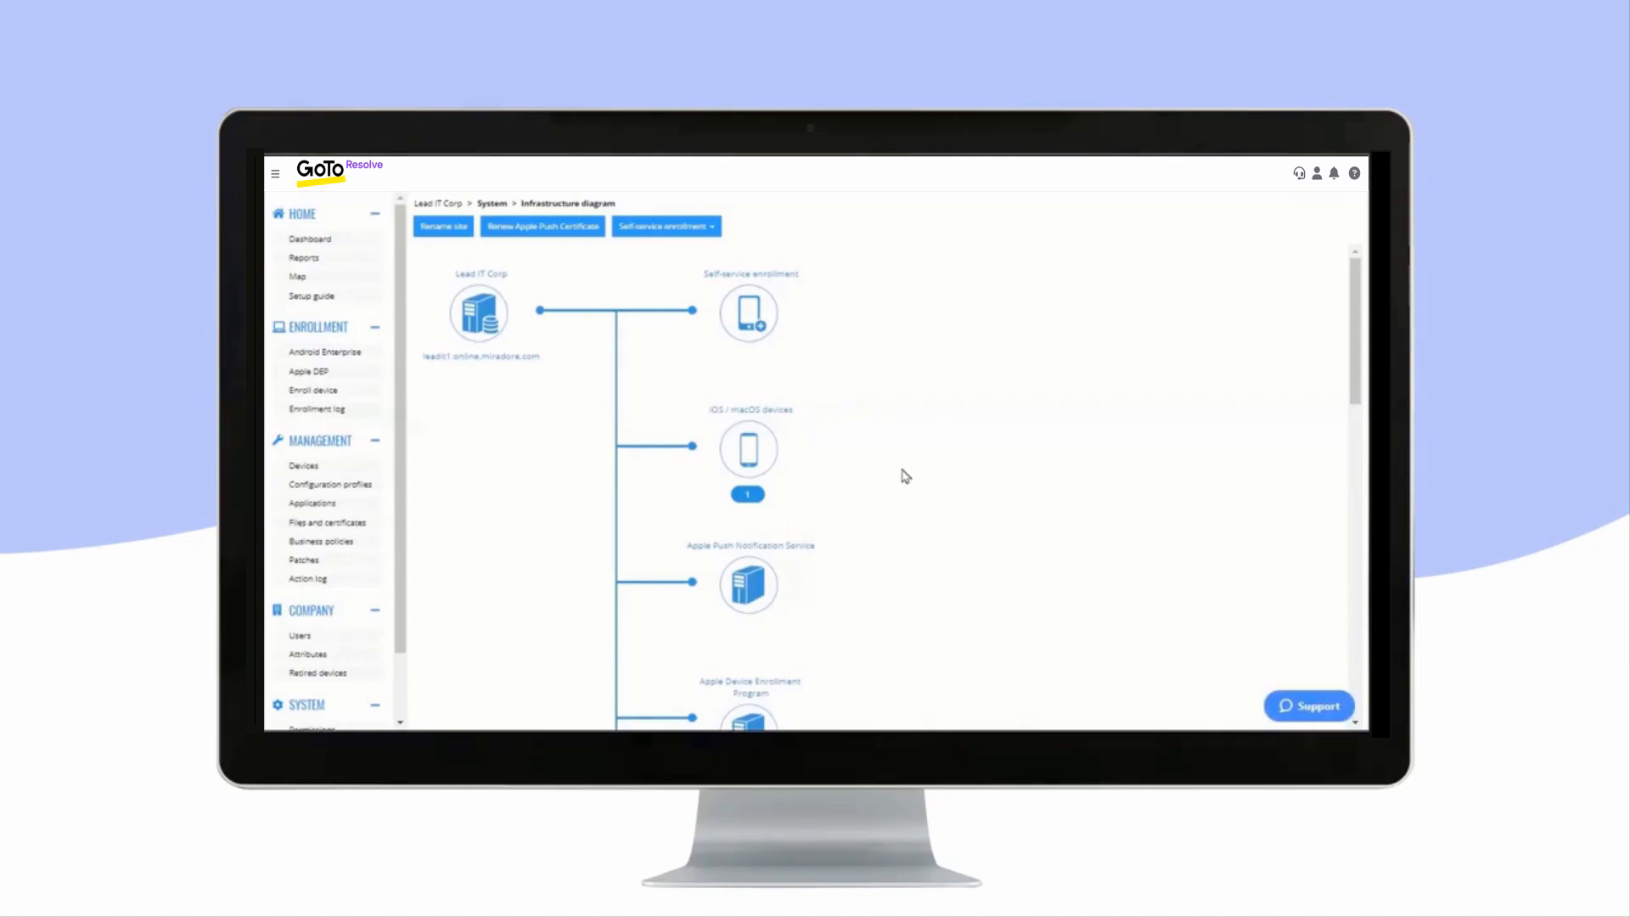
{"action": "scroll", "scroll_direction": "down", "scroll_amount": 3}
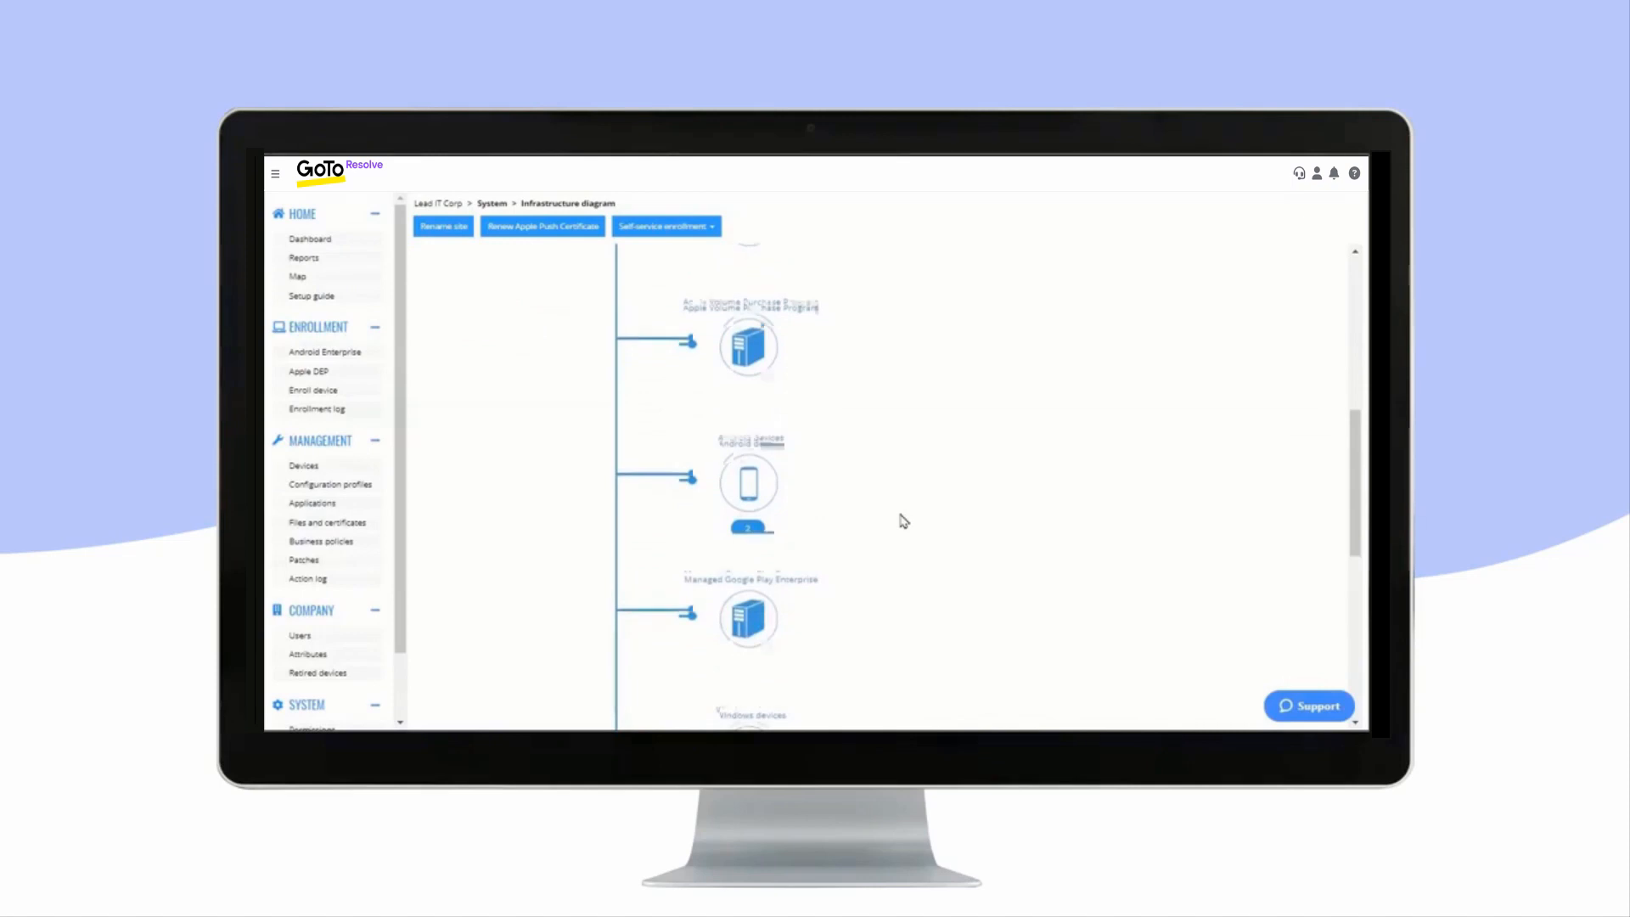
{"action": "scroll", "scroll_direction": "down", "scroll_amount": 3}
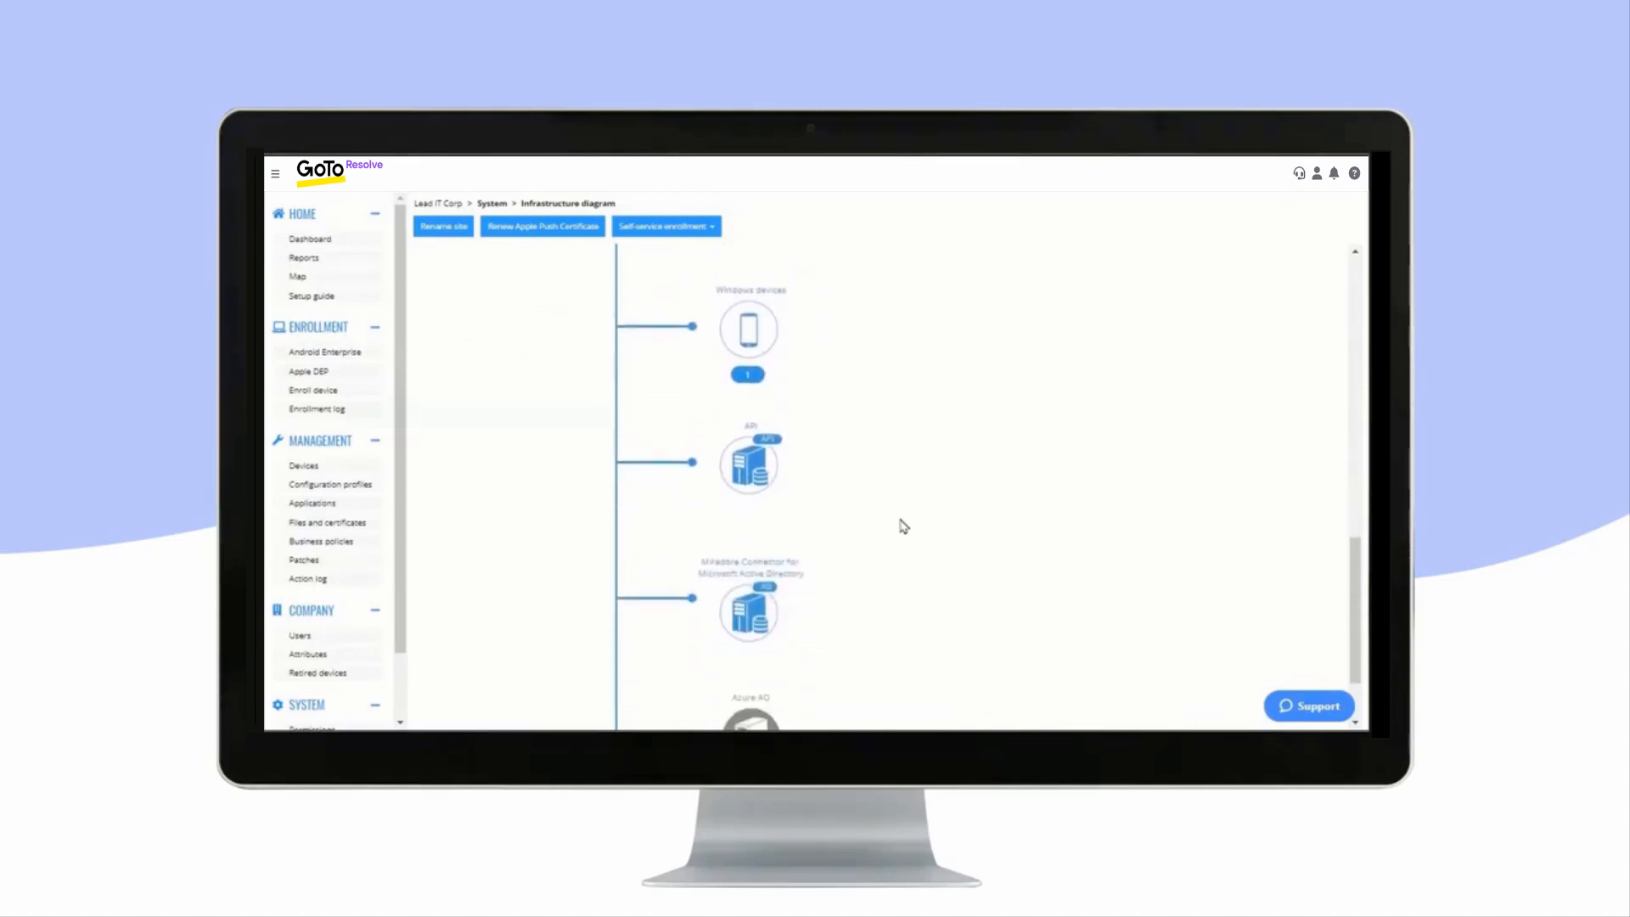
{"action": "scroll", "scroll_direction": "down", "scroll_amount": 3}
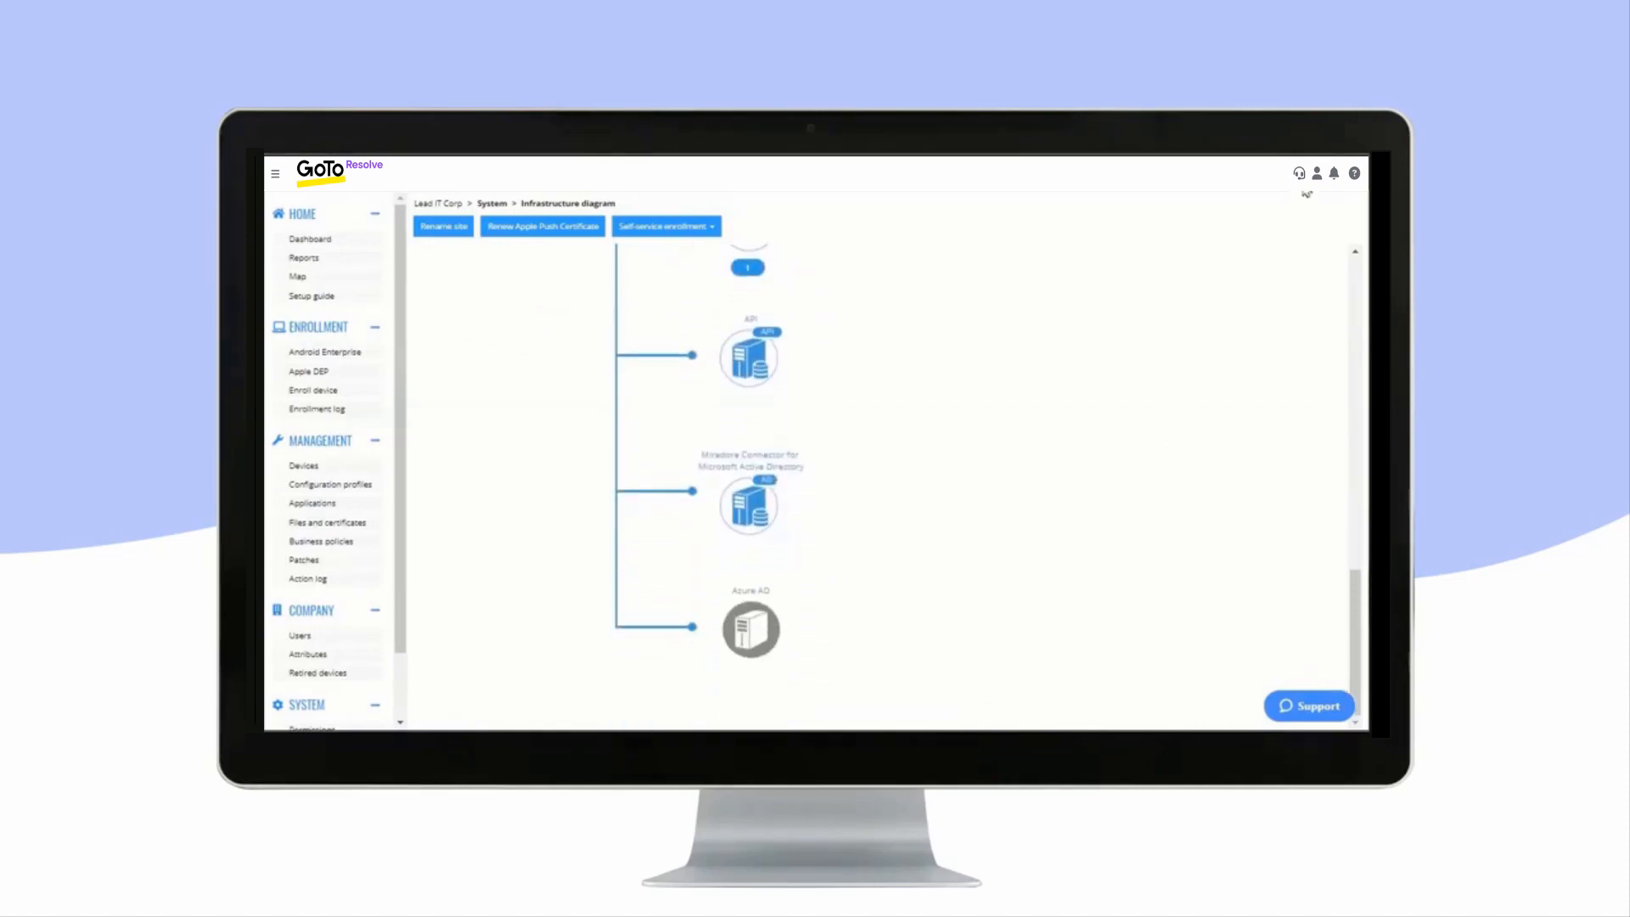
{"action": "left_click", "coordinate": [1316, 173]}
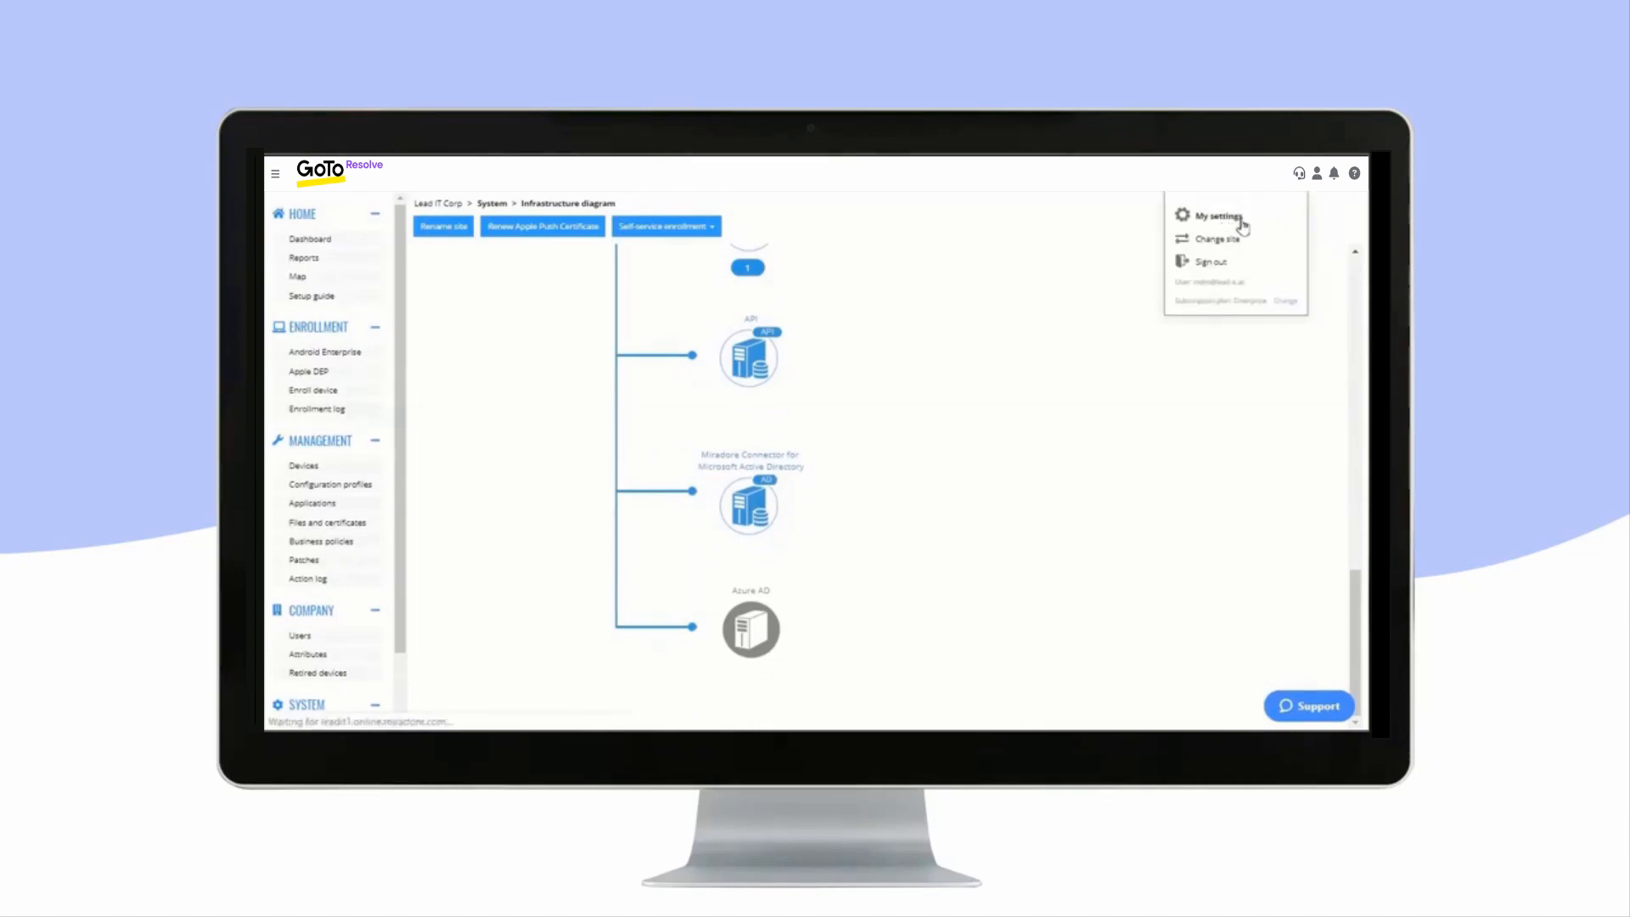
- Open My settings and review personal information, statistics, personal and notification settings
{"action": "left_click", "coordinate": [1216, 215]}
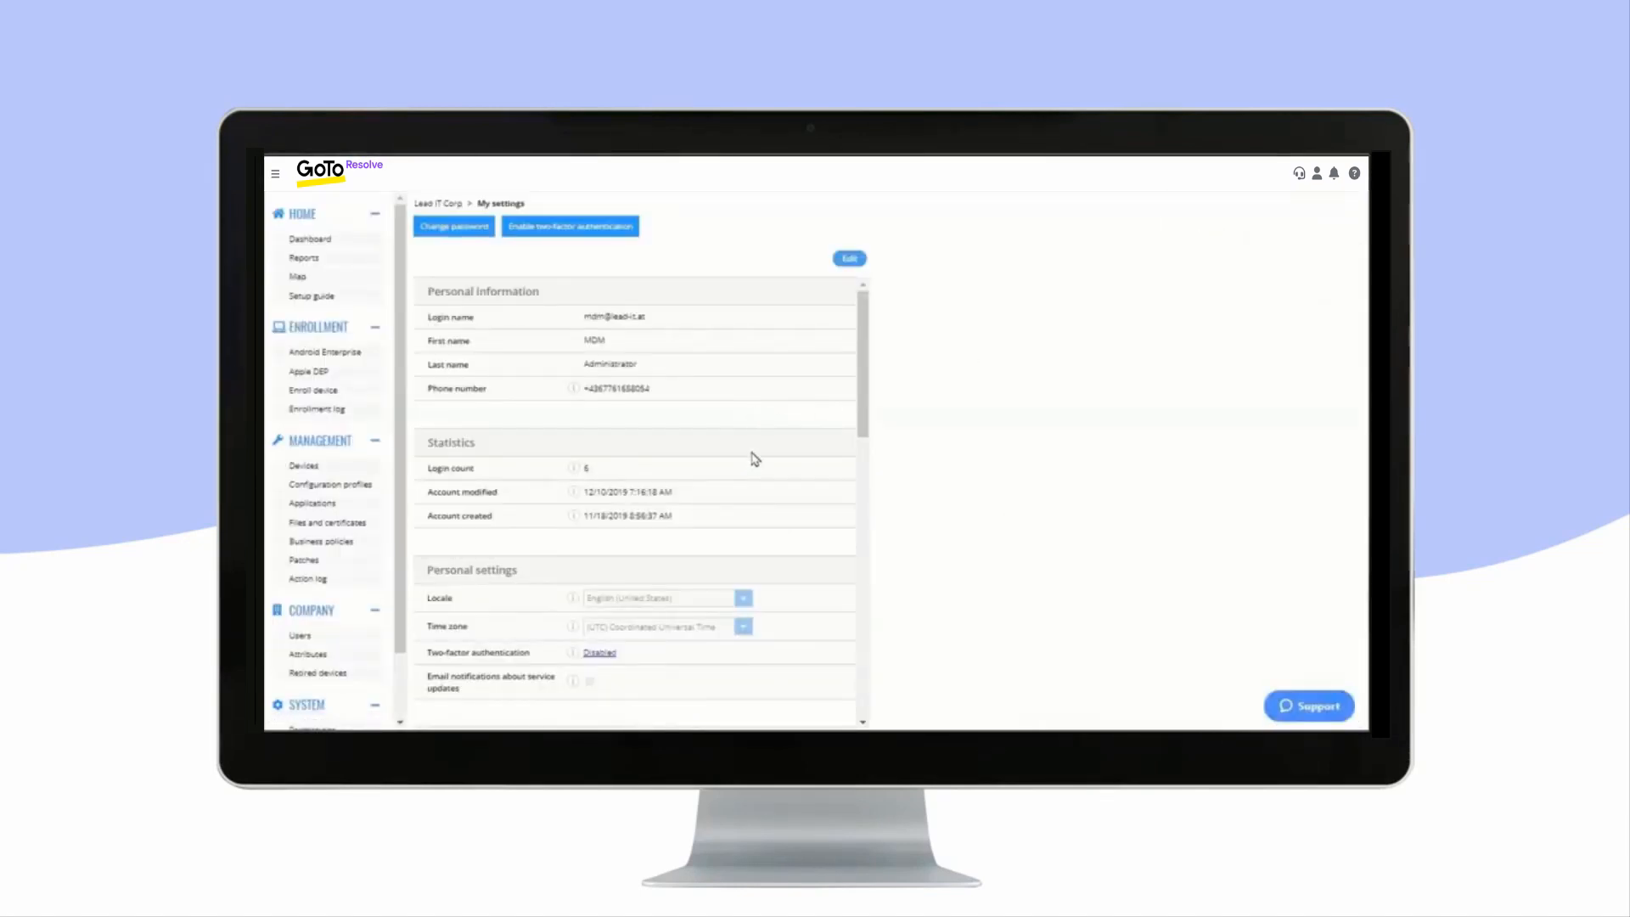
{"action": "scroll", "scroll_direction": "down", "scroll_amount": 3}
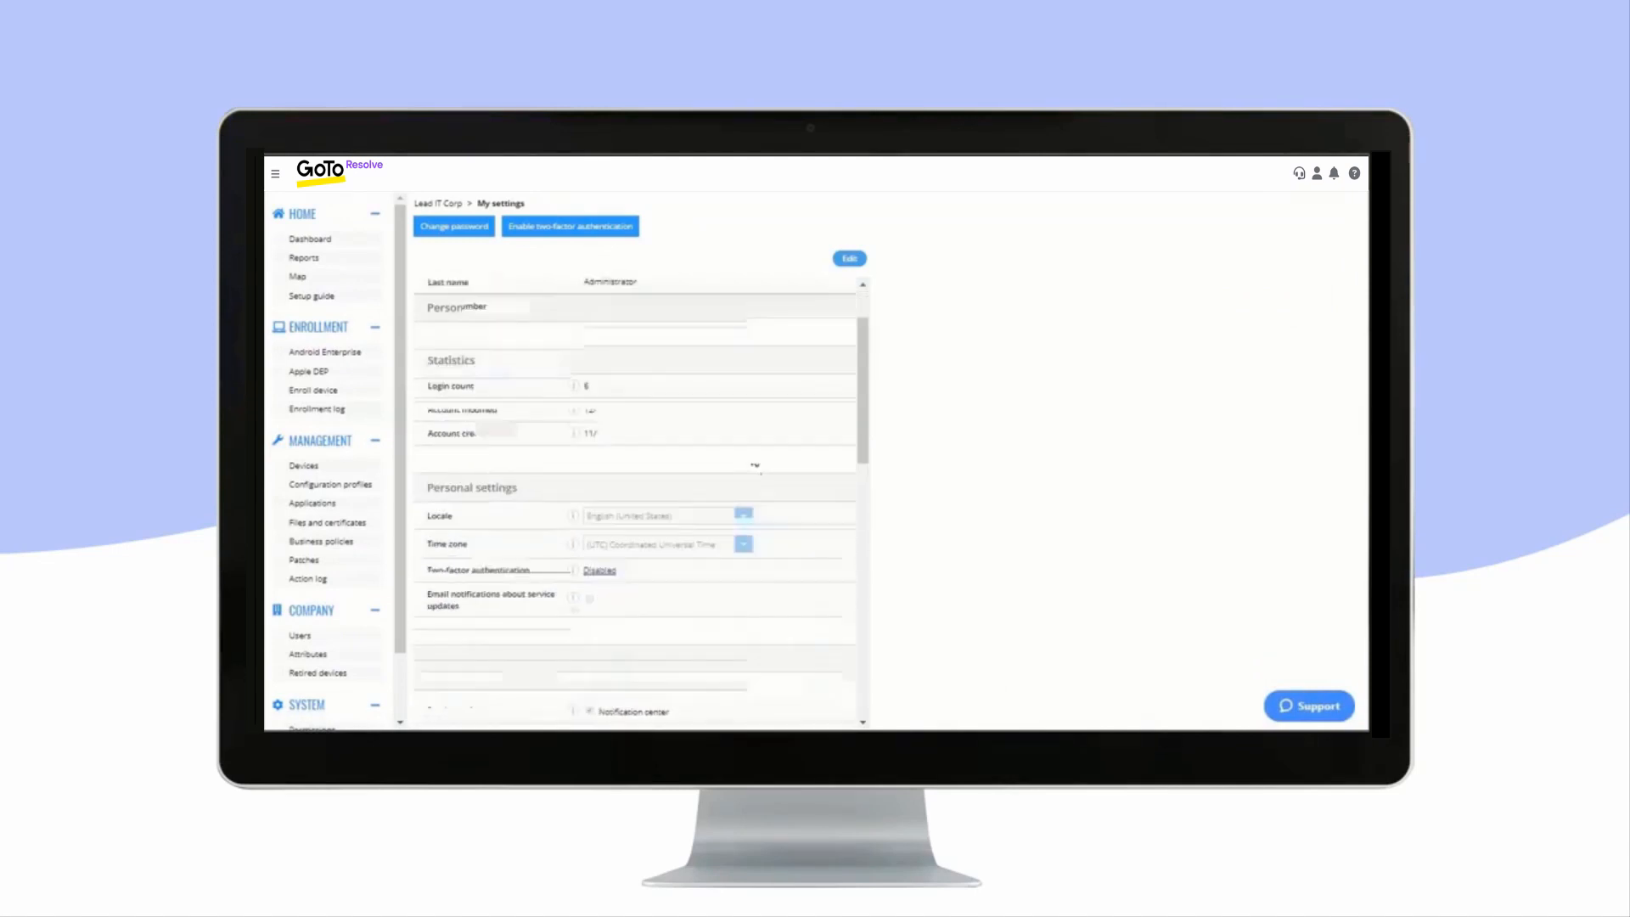
{"action": "scroll", "scroll_direction": "down", "scroll_amount": 3}
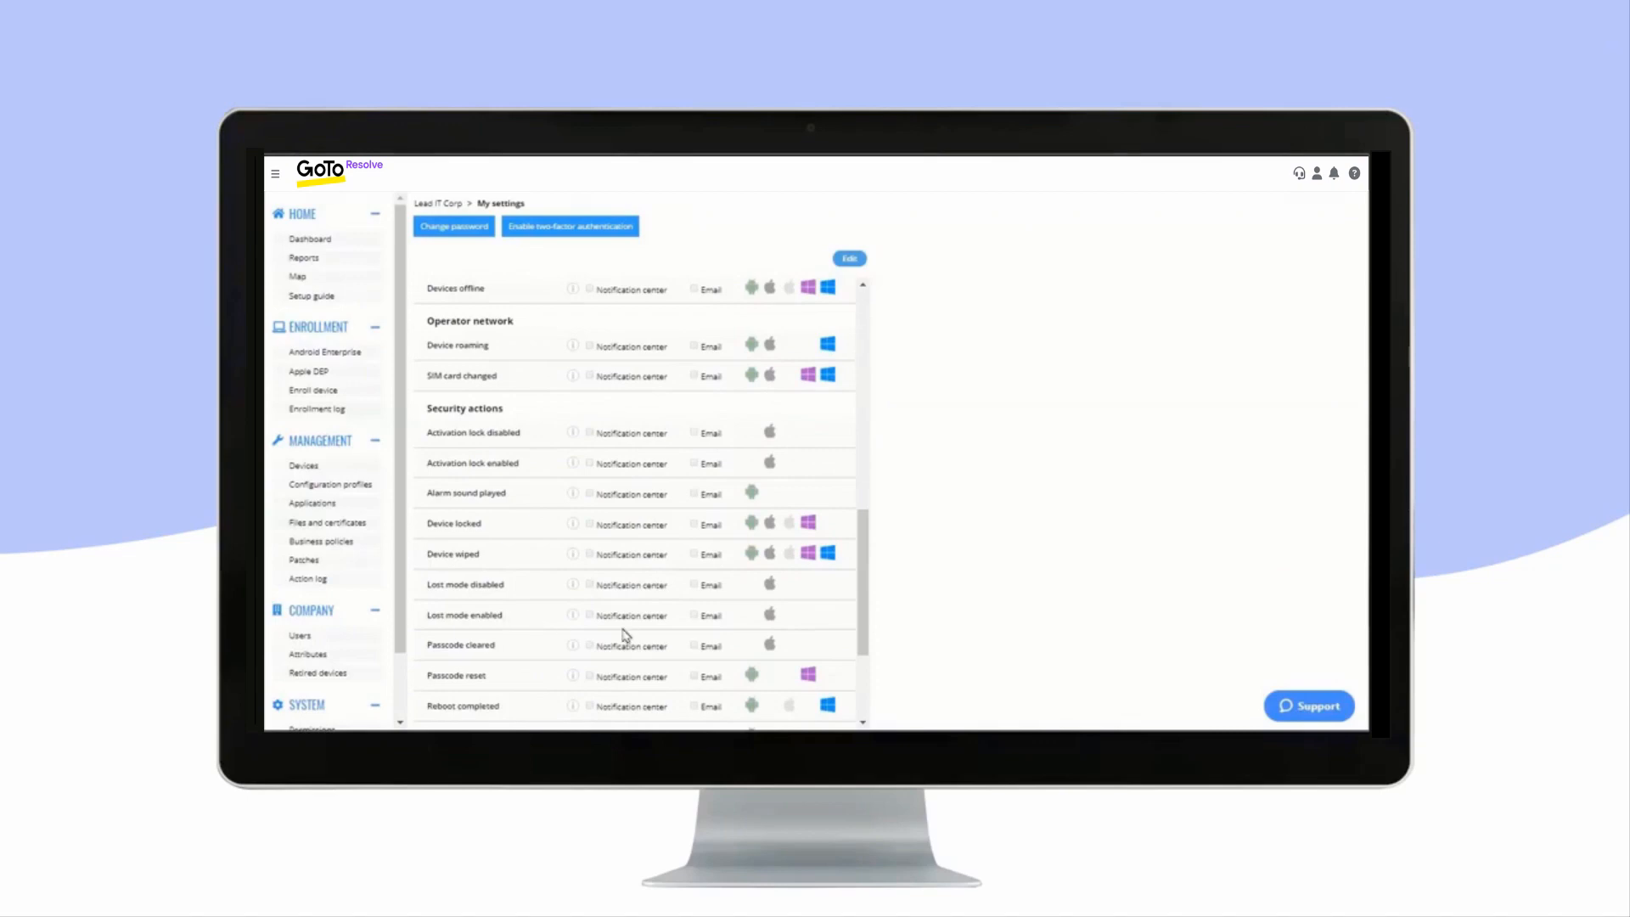
{"action": "mouse_move", "coordinate": [694, 384]}
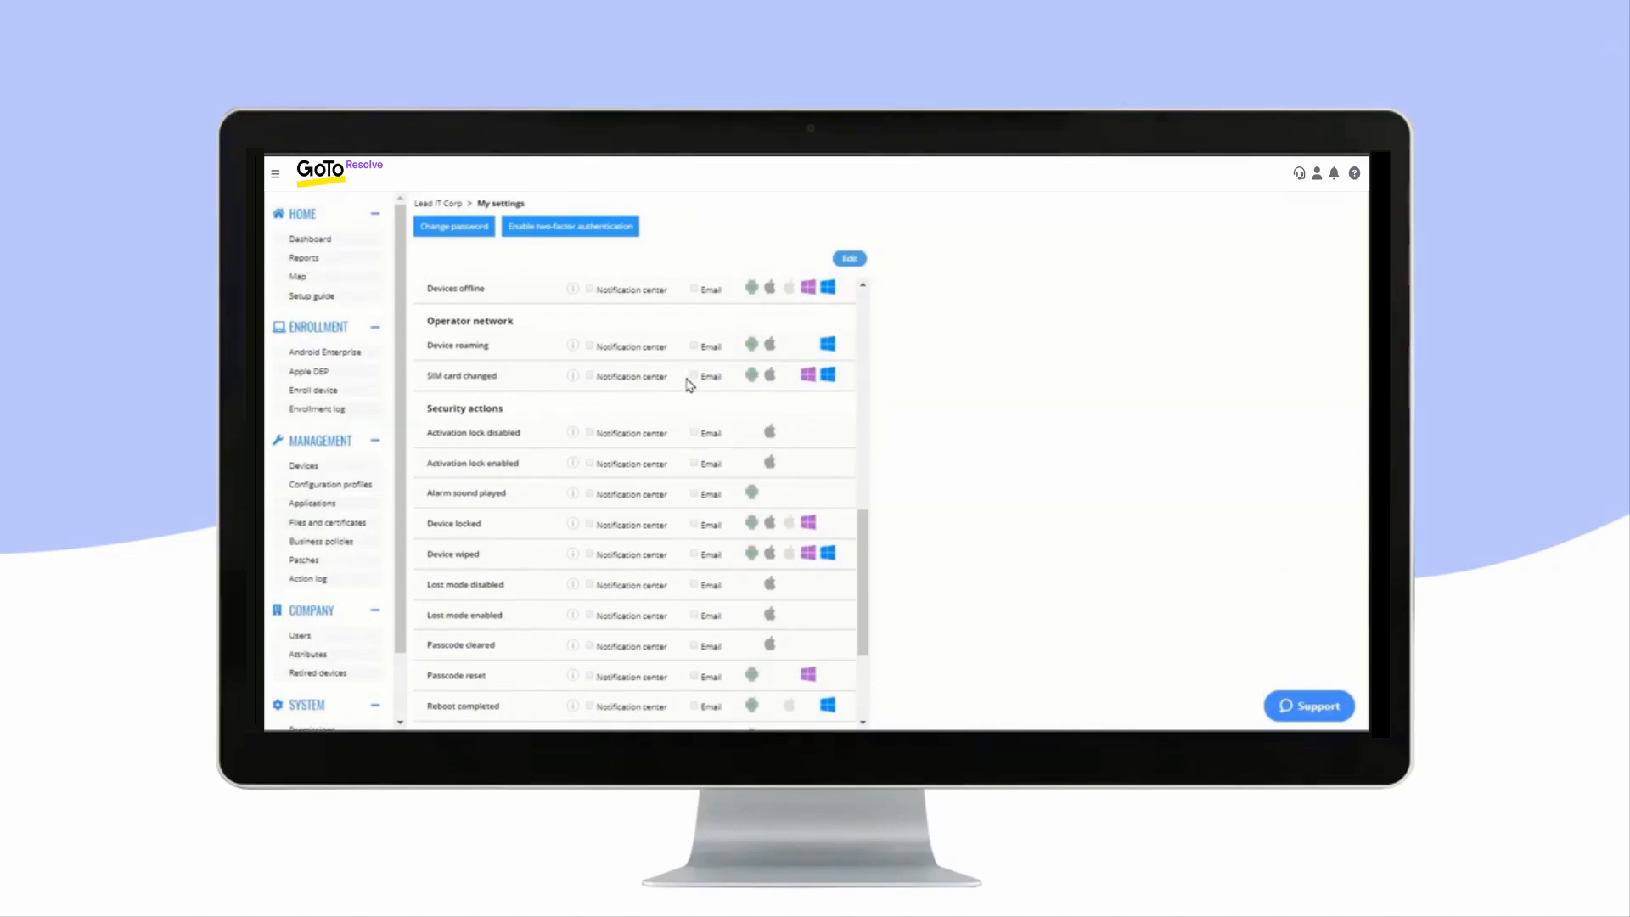
{"action": "scroll", "scroll_direction": "up", "scroll_amount": 3}
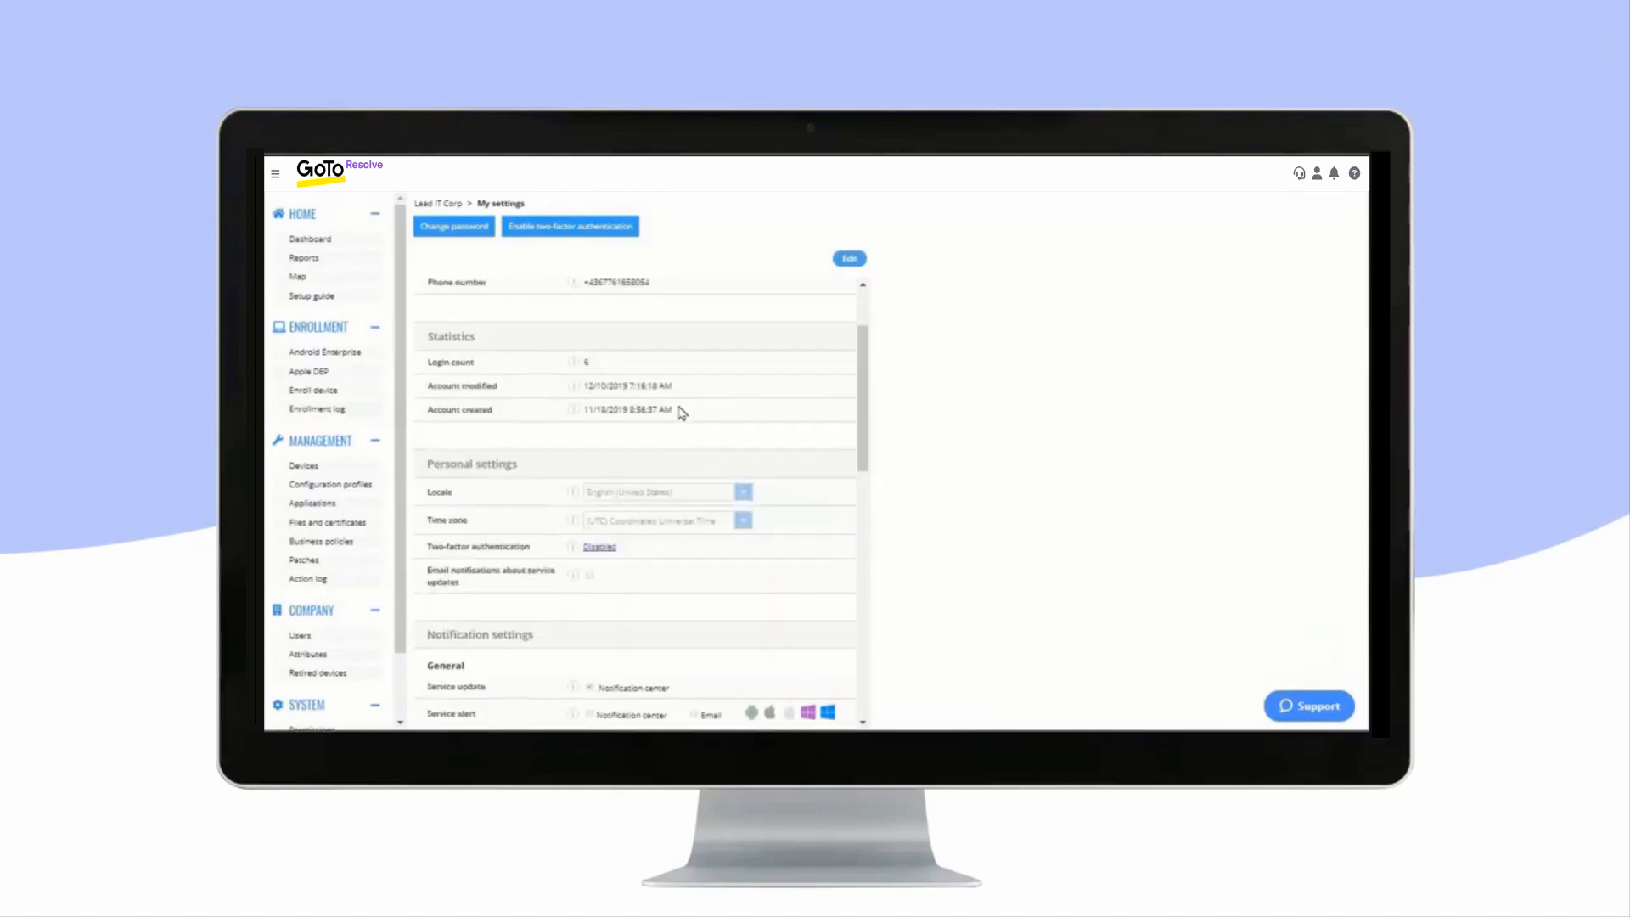
{"action": "scroll", "scroll_direction": "up", "scroll_amount": 3}
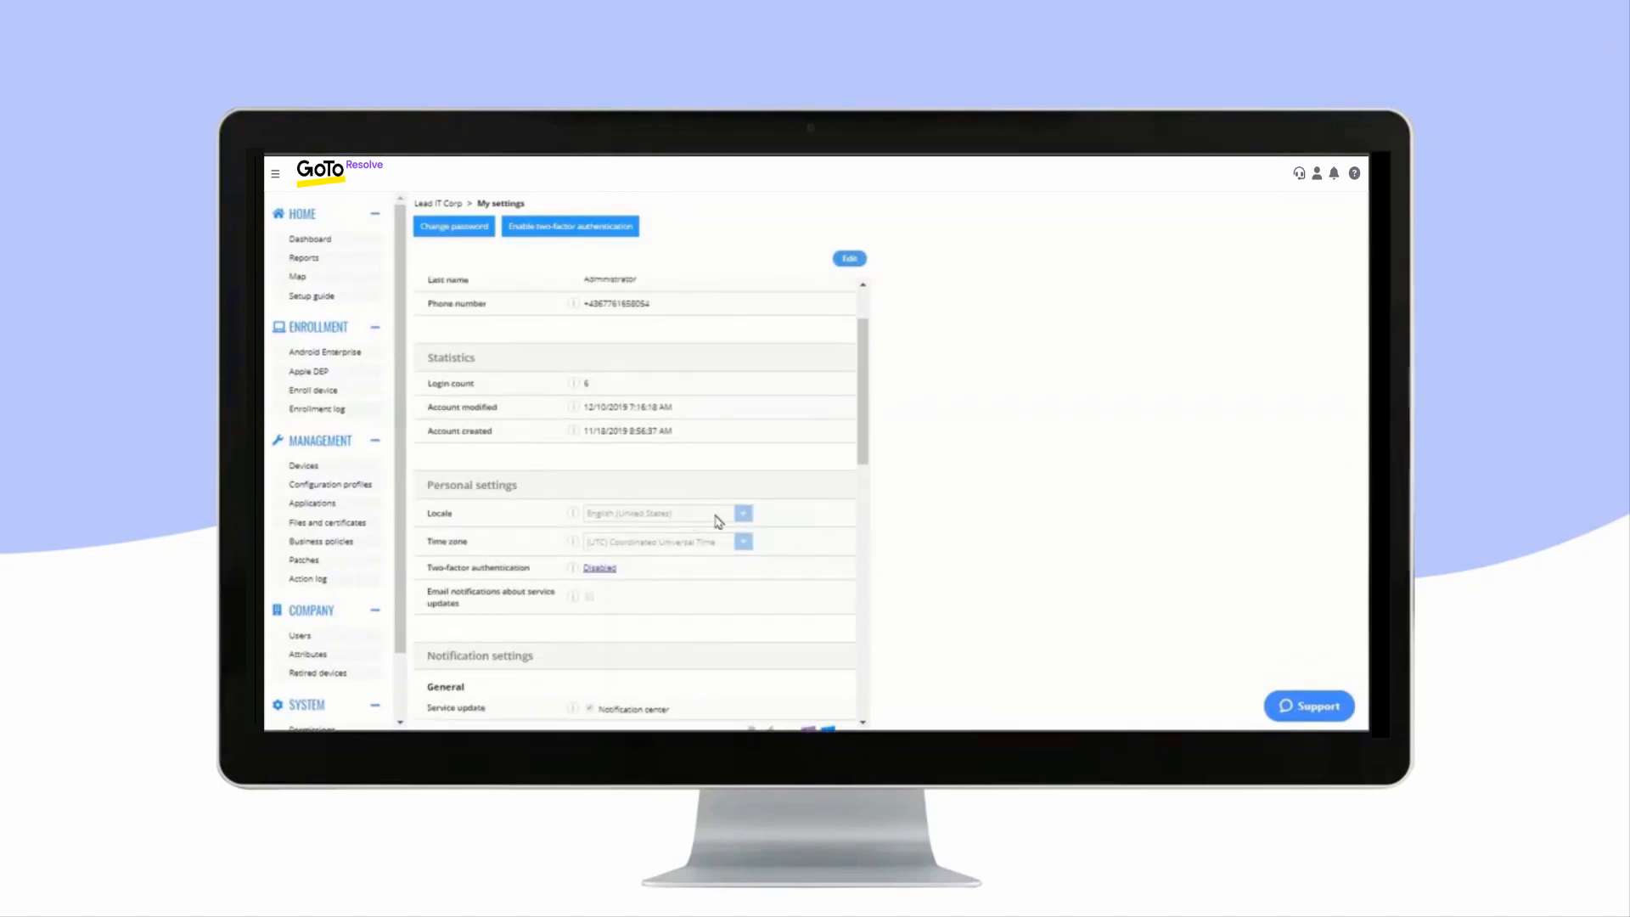
{"action": "scroll", "scroll_direction": "up", "scroll_amount": 3}
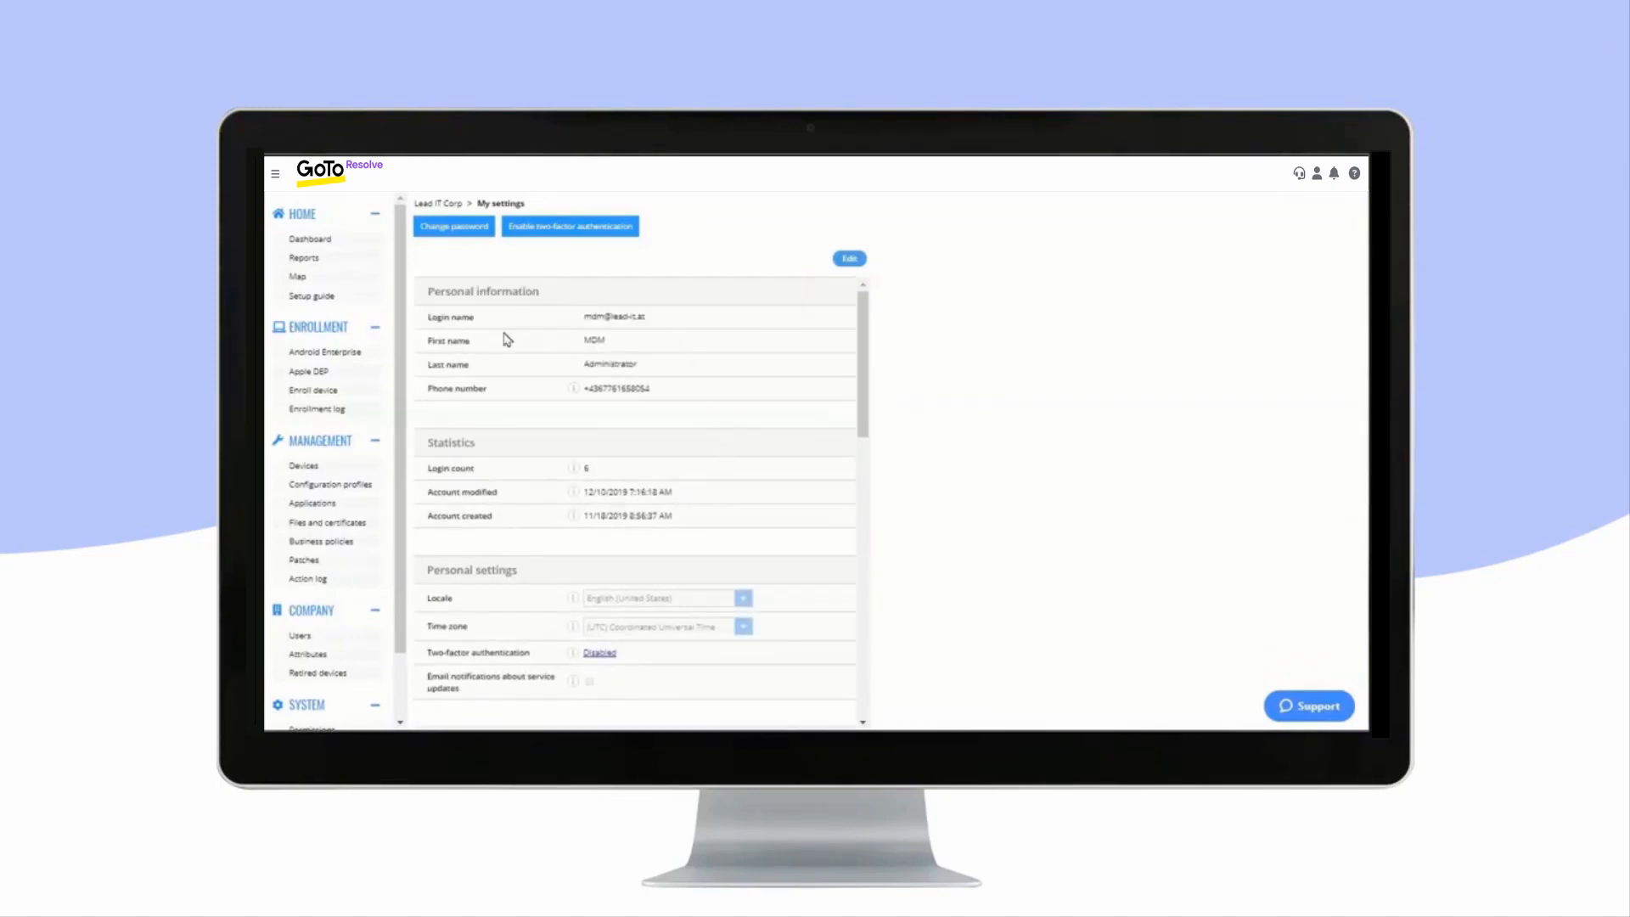
{"action": "mouse_move", "coordinate": [570, 226]}
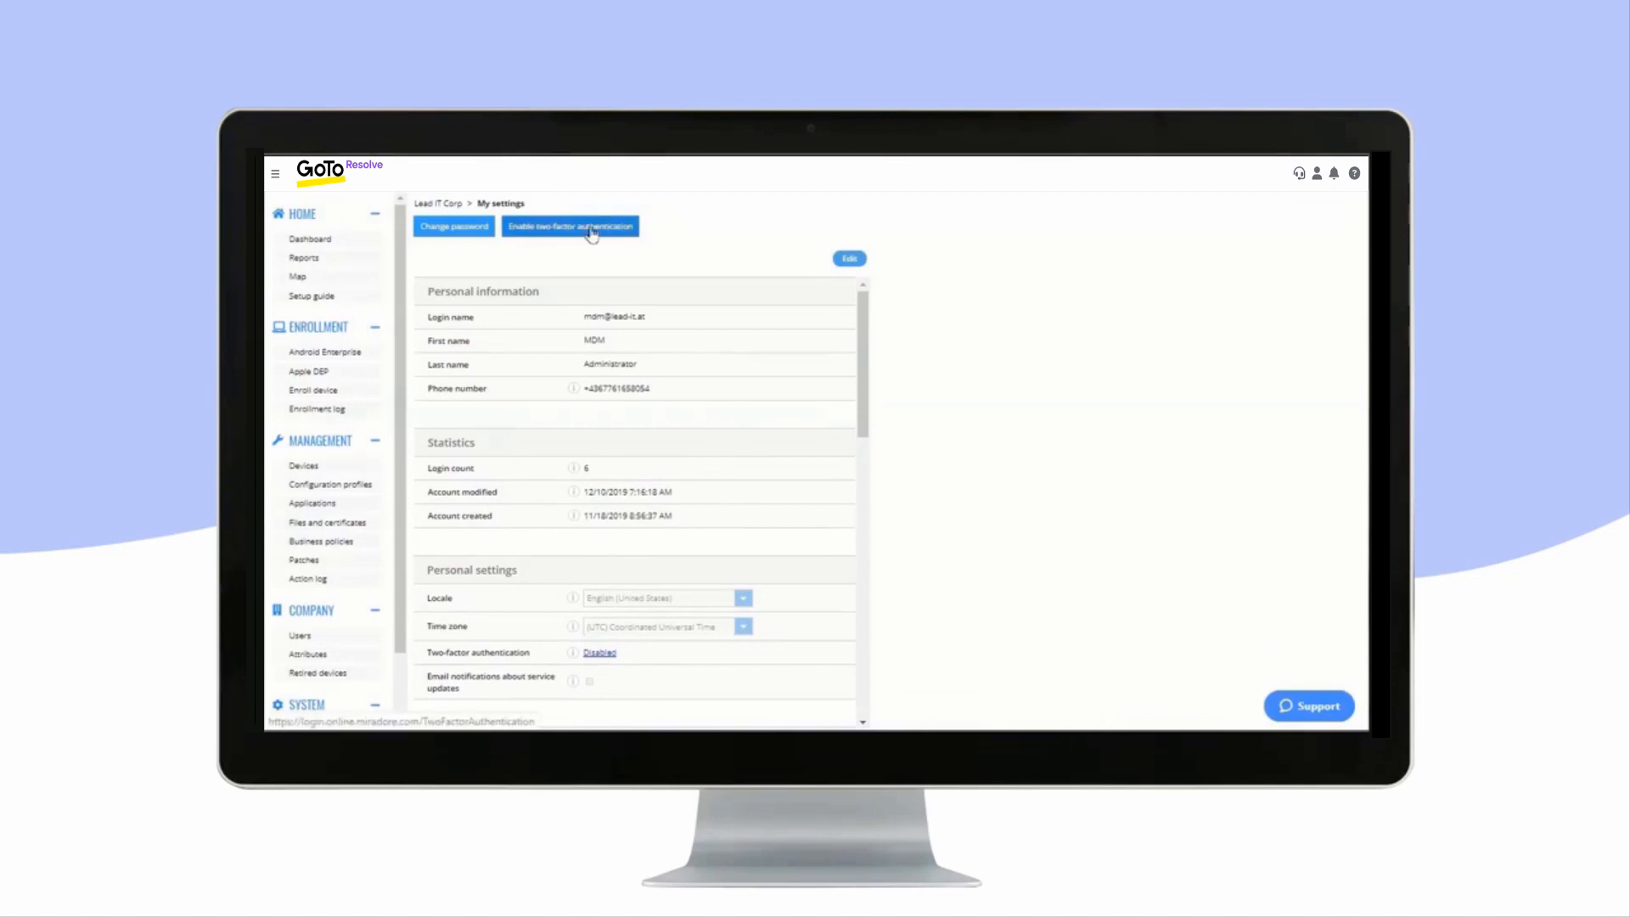